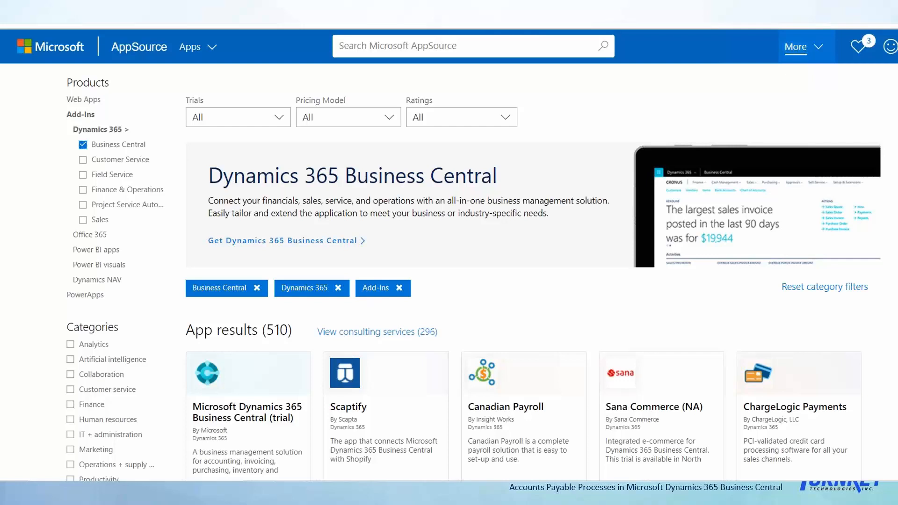
mouse_move(7, 78)
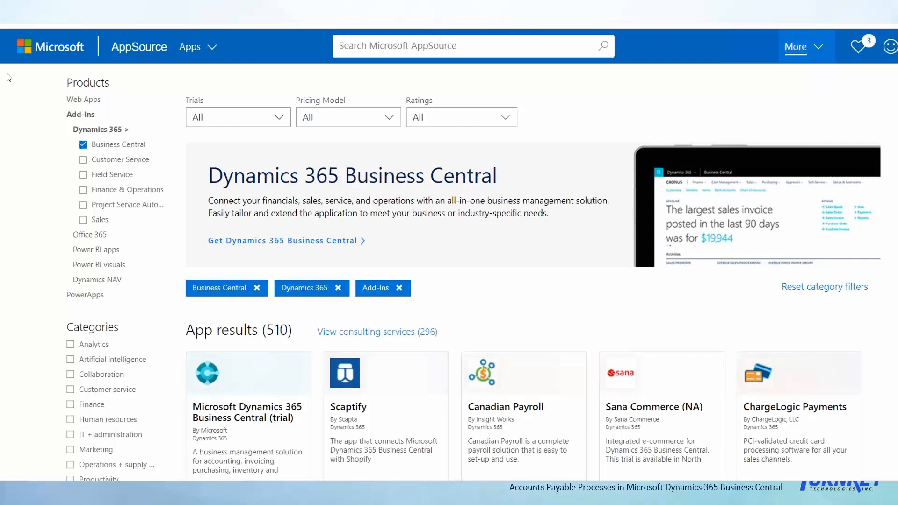
mouse_move(240, 401)
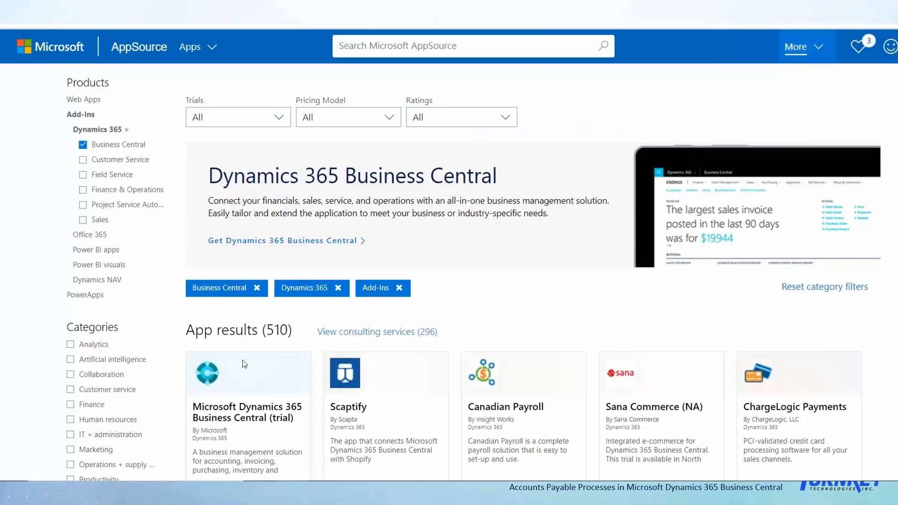
mouse_move(232, 401)
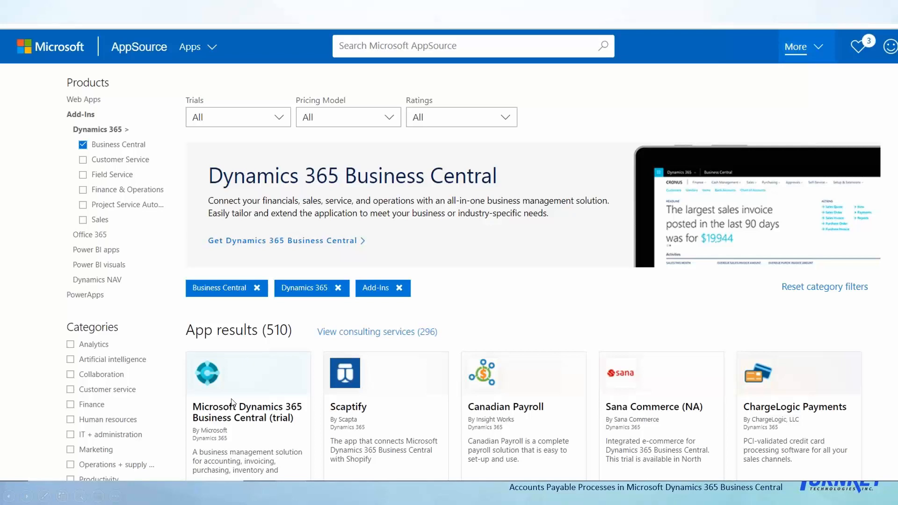
mouse_move(232, 402)
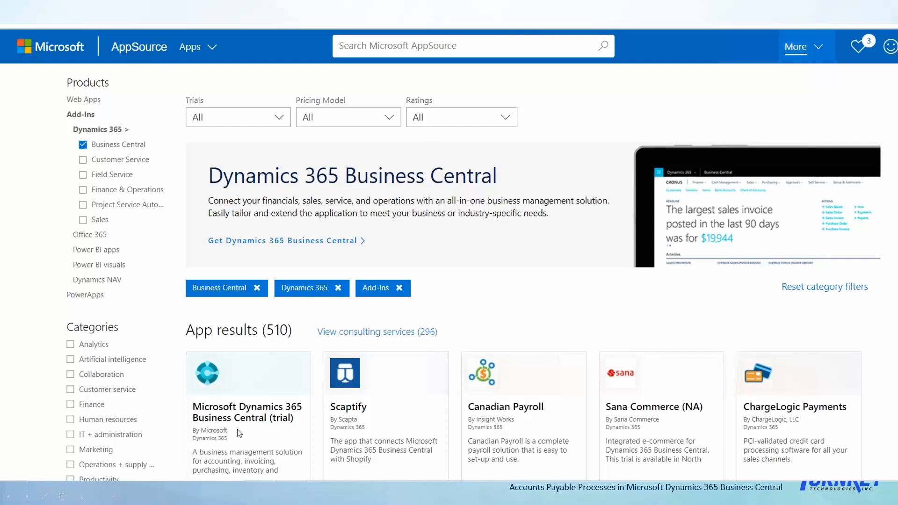
mouse_move(250, 433)
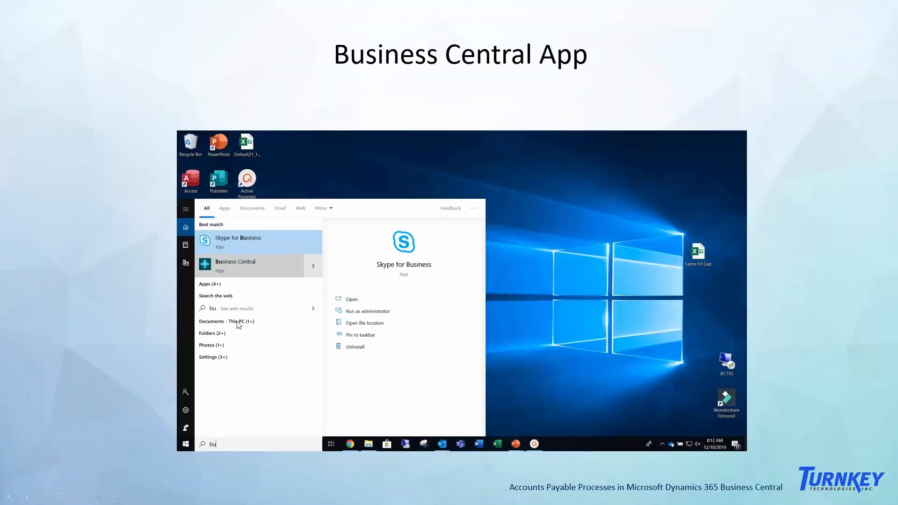
mouse_move(263, 260)
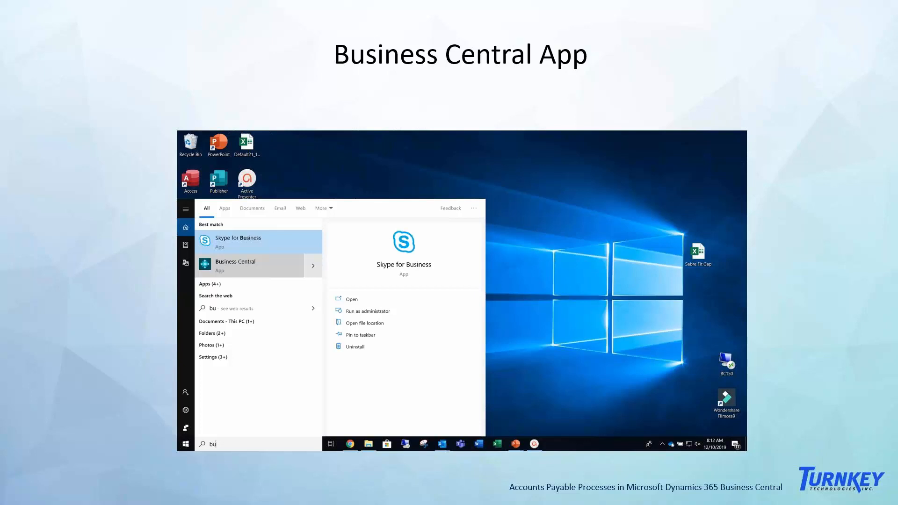
mouse_move(336, 276)
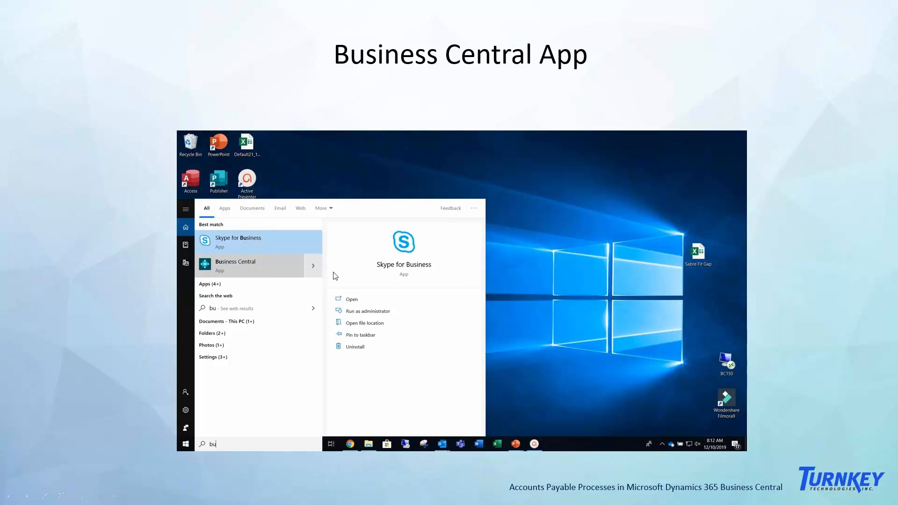
mouse_move(246, 411)
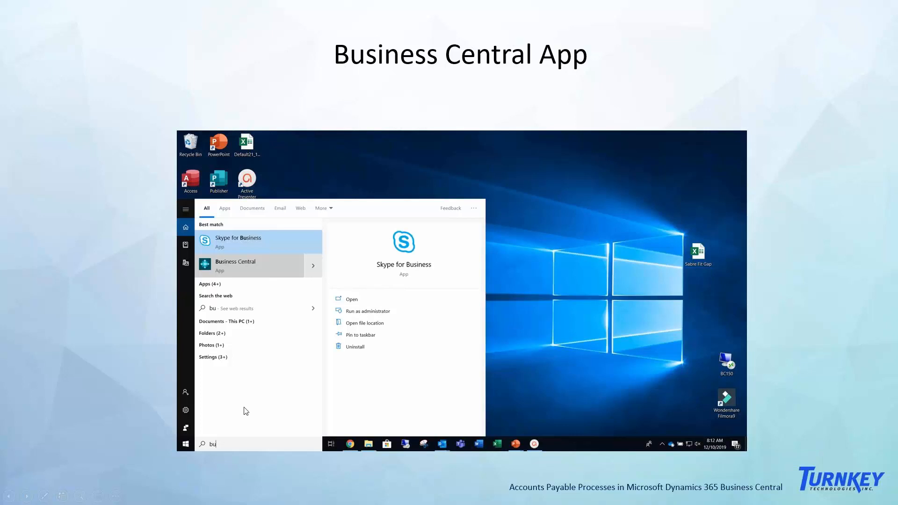
Advance the slideshow to the Business Central slide with the First Up Consultants invoice.
click(236, 266)
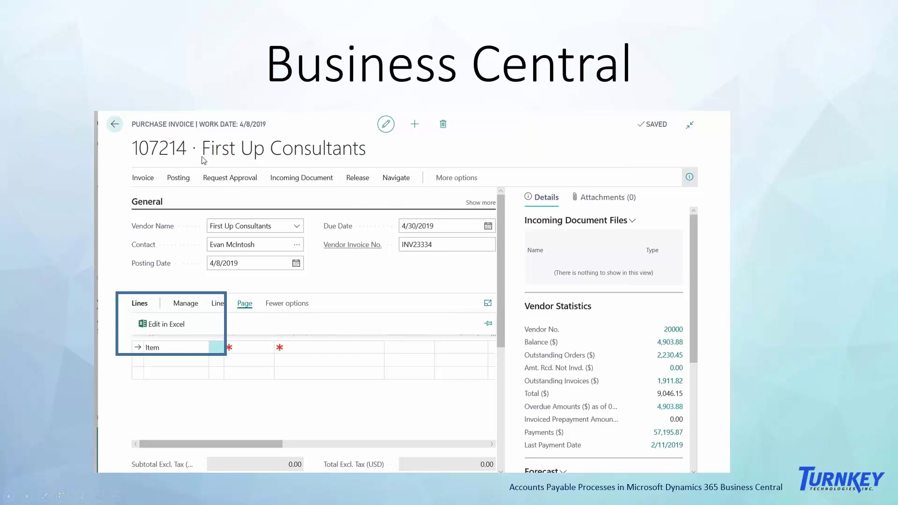
mouse_move(207, 152)
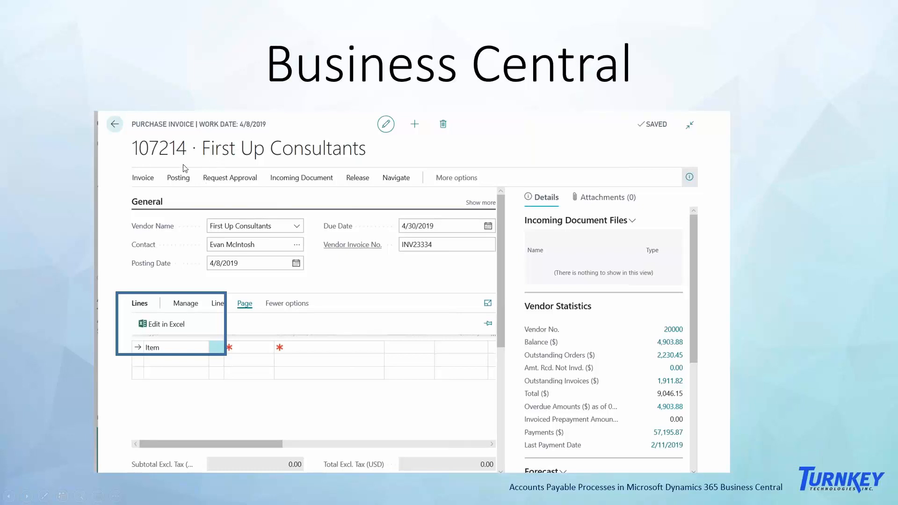
mouse_move(200, 152)
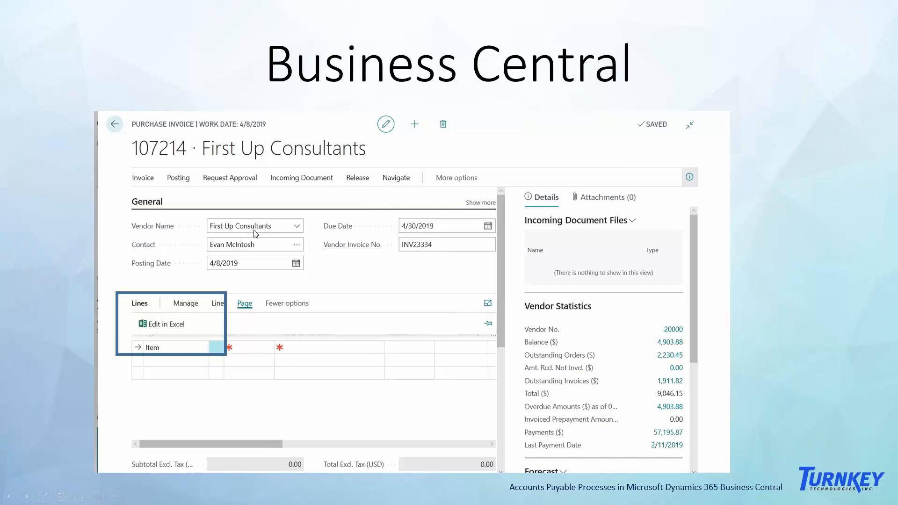
mouse_move(178, 356)
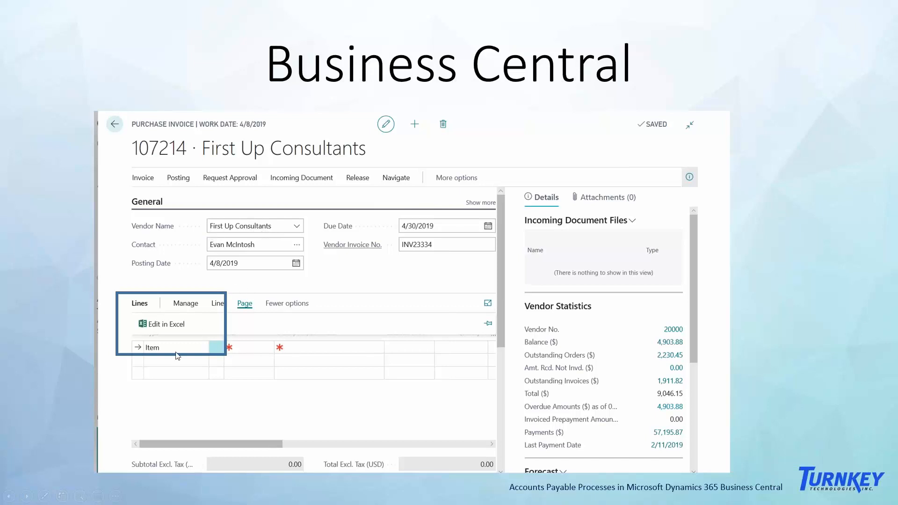
mouse_move(297, 351)
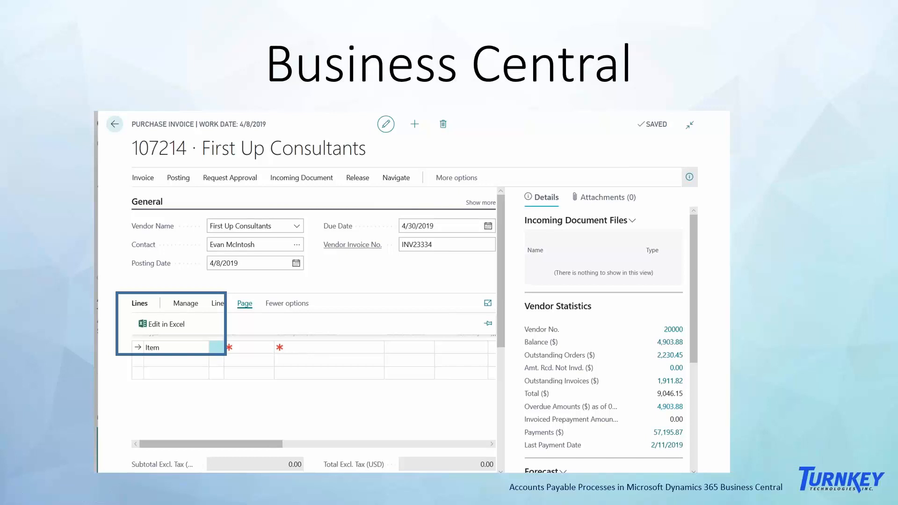
mouse_move(56, 312)
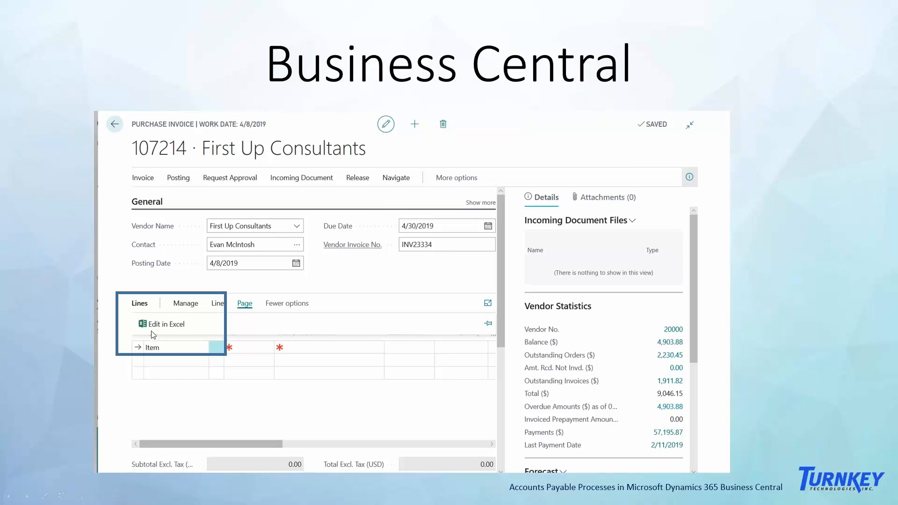
mouse_move(168, 337)
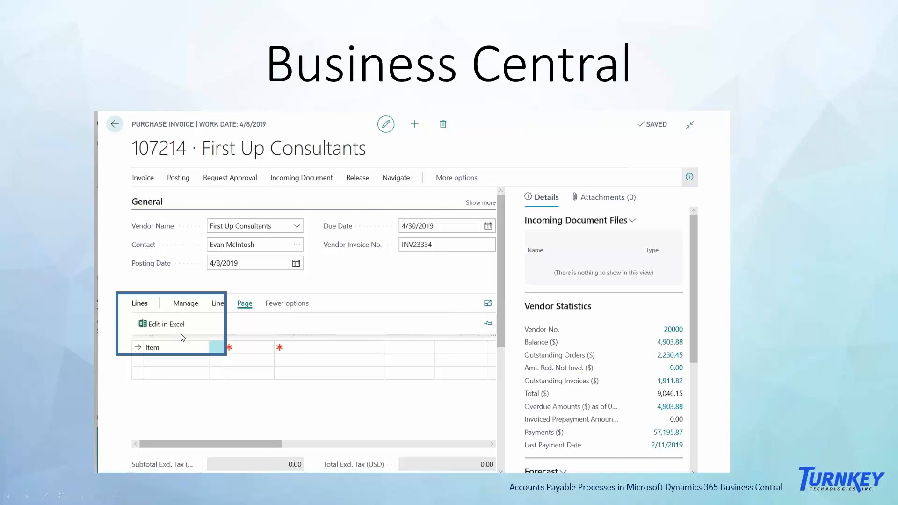
mouse_move(181, 338)
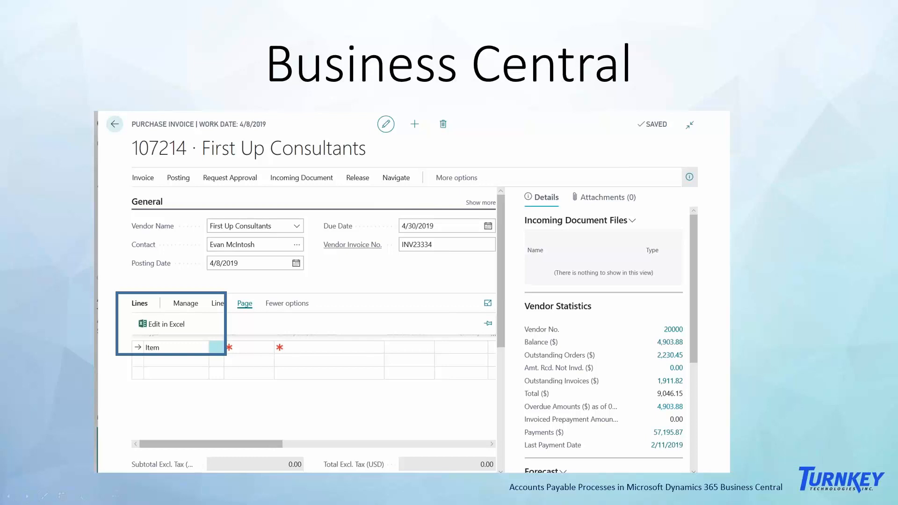
Advance the slideshow to the 'Accounts Receivable Lines in Excel' slide.
click(165, 324)
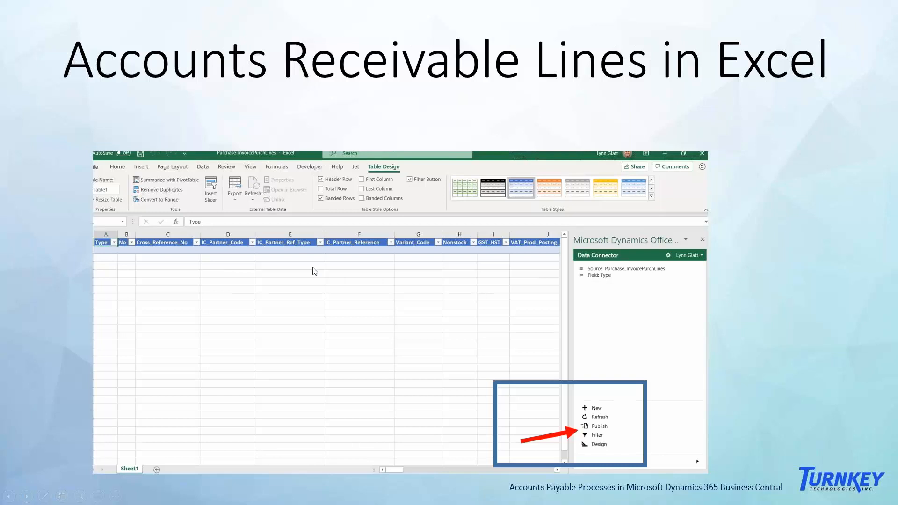
mouse_move(182, 259)
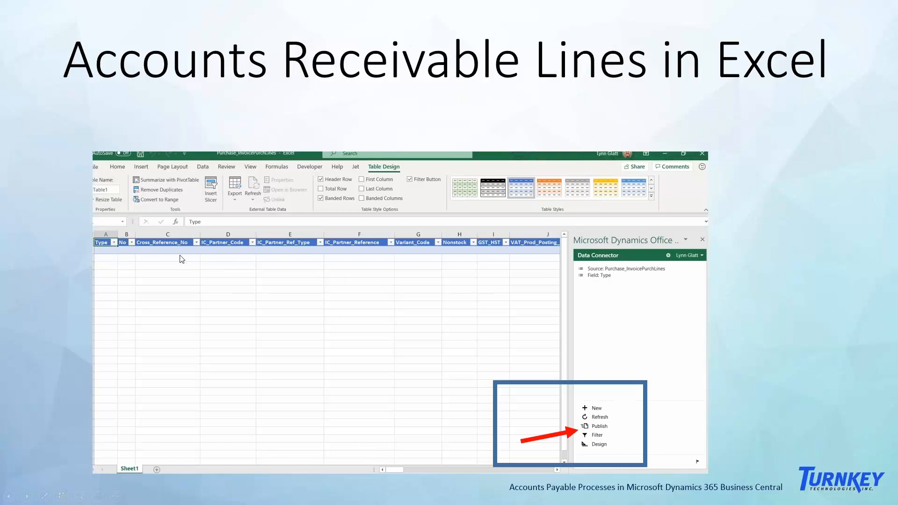
mouse_move(553, 254)
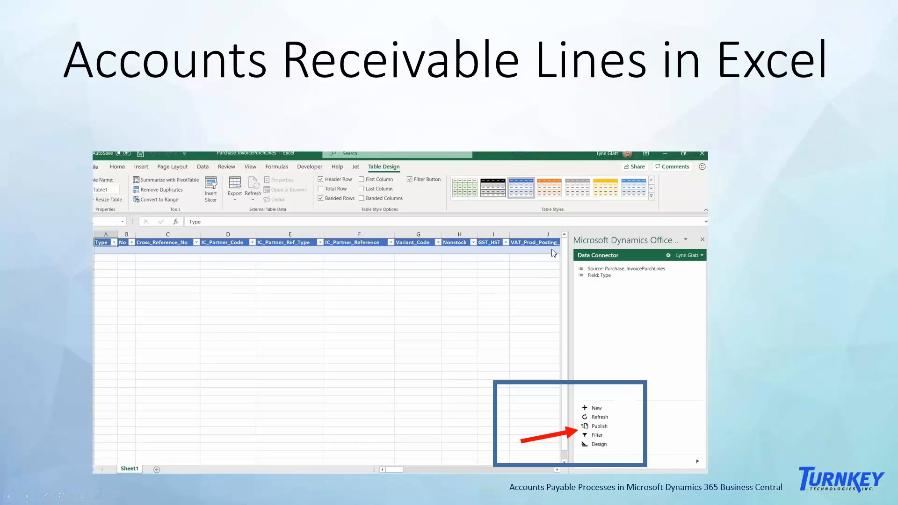
mouse_move(522, 258)
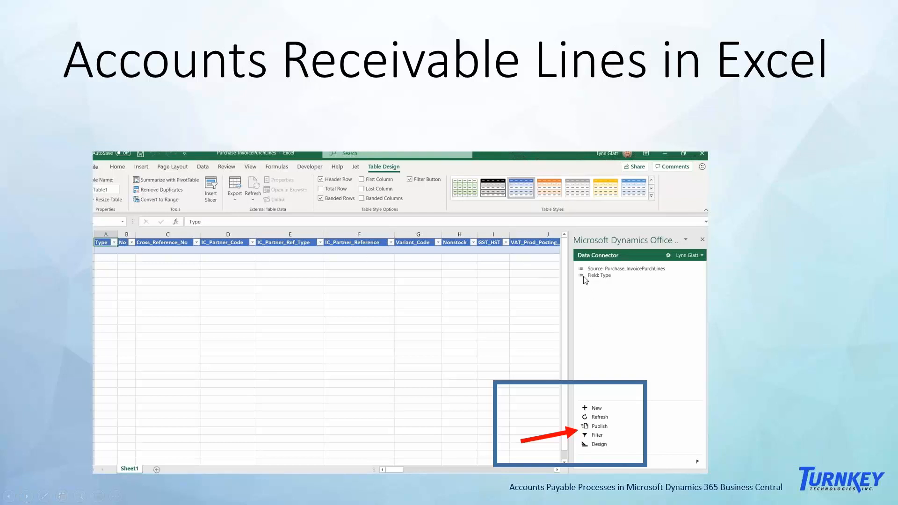
mouse_move(702, 311)
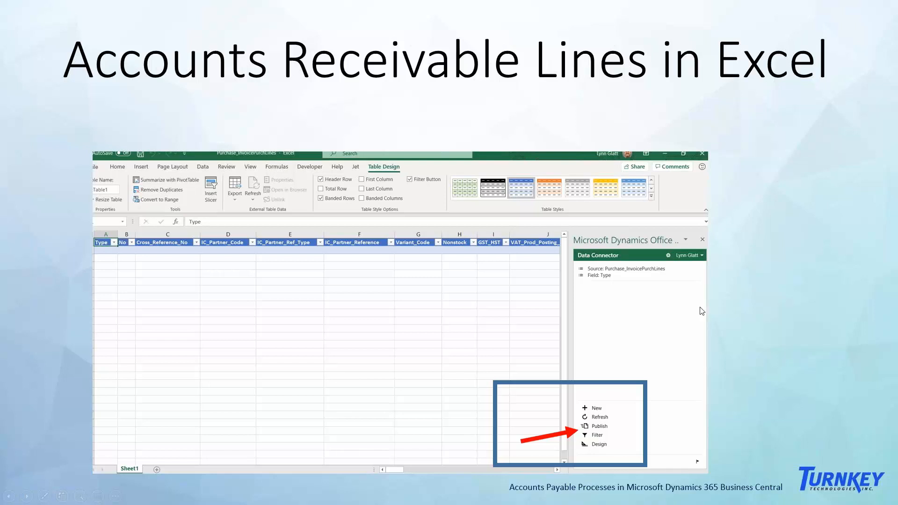
mouse_move(598, 390)
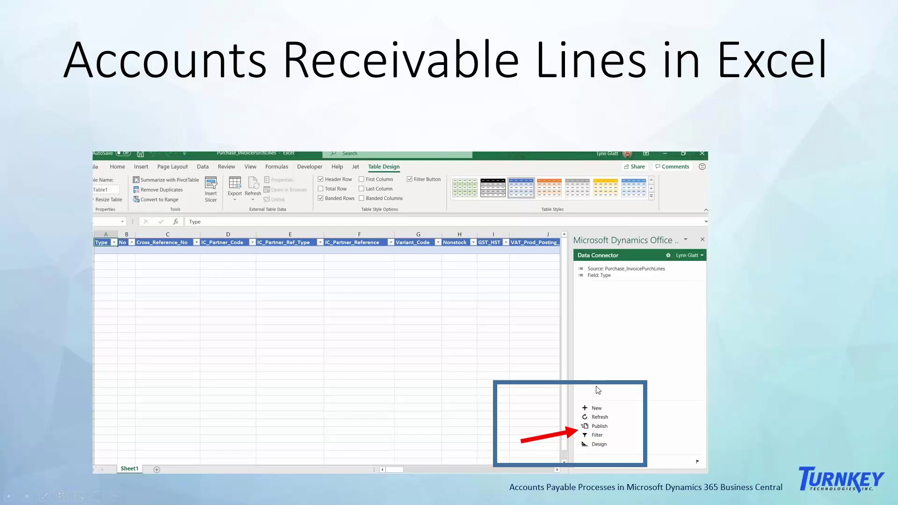
mouse_move(324, 257)
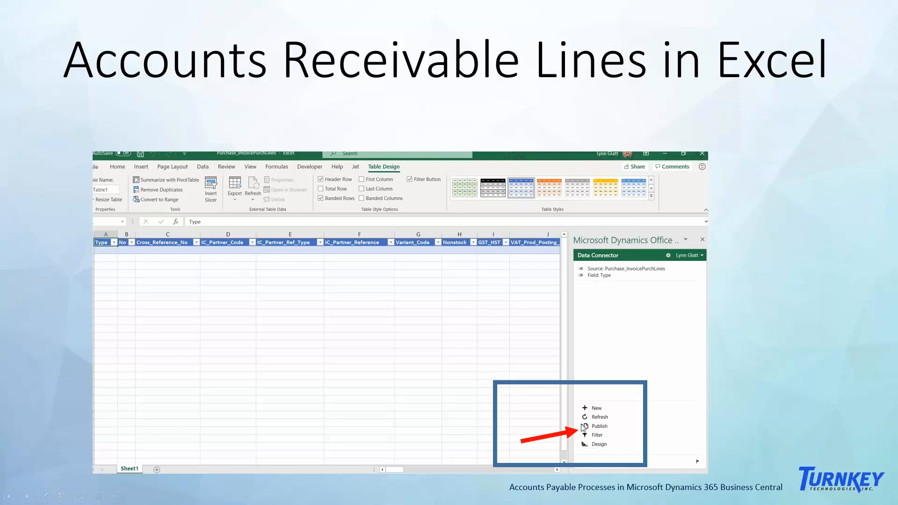
mouse_move(496, 305)
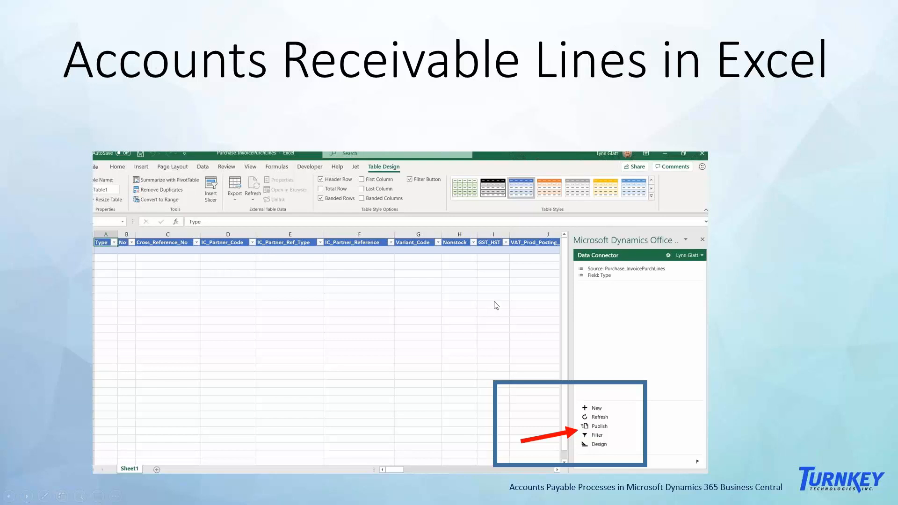
mouse_move(415, 296)
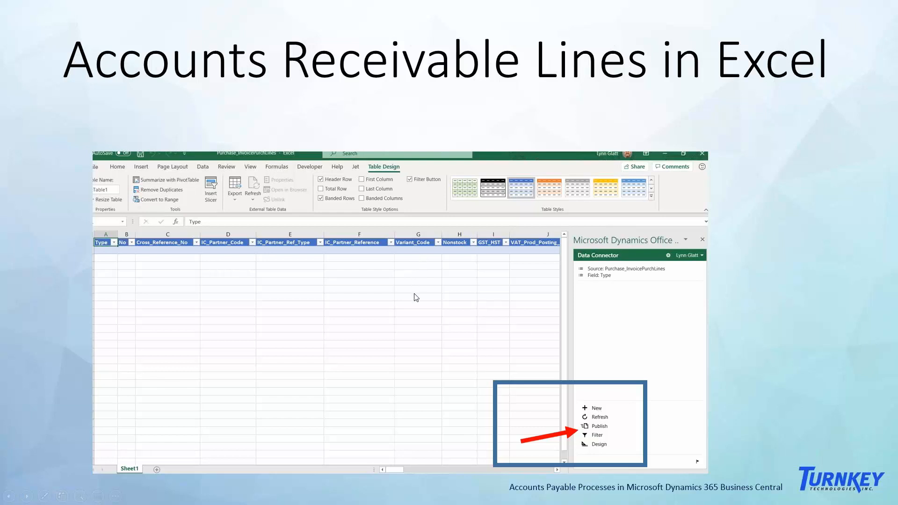
mouse_move(414, 256)
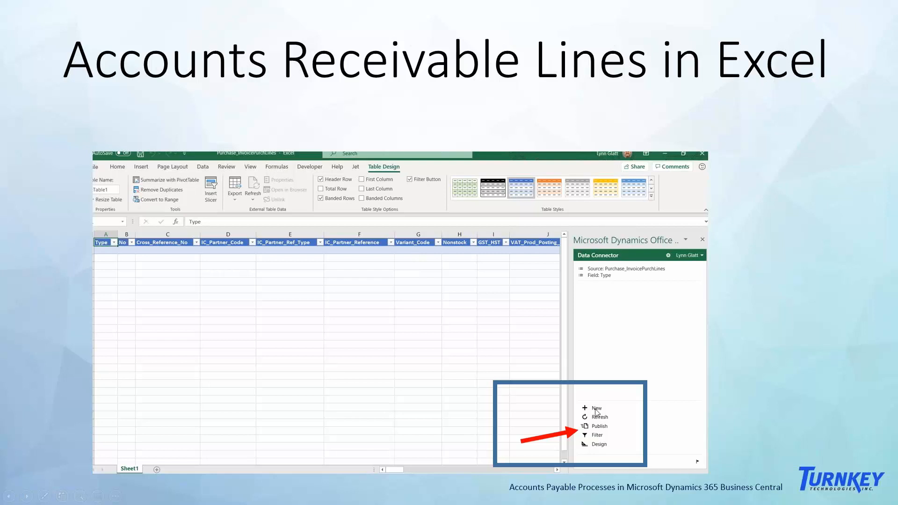
mouse_move(595, 425)
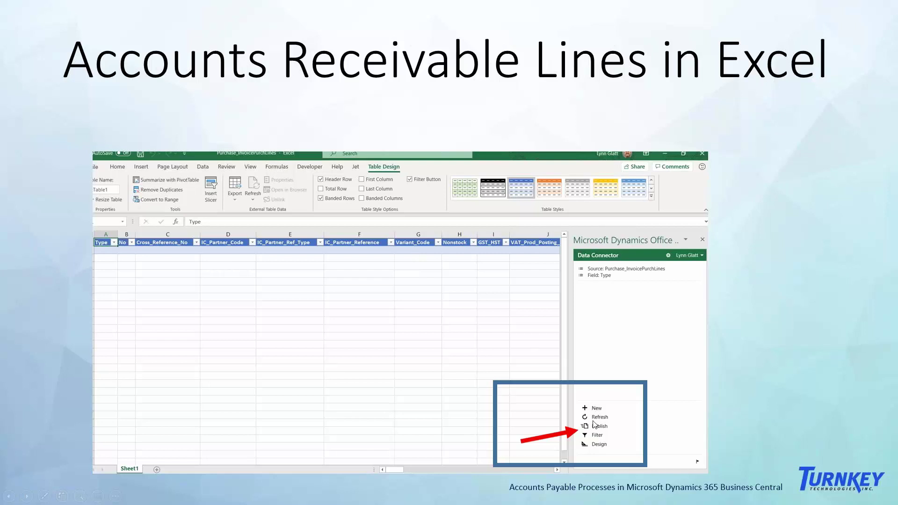
mouse_move(600, 434)
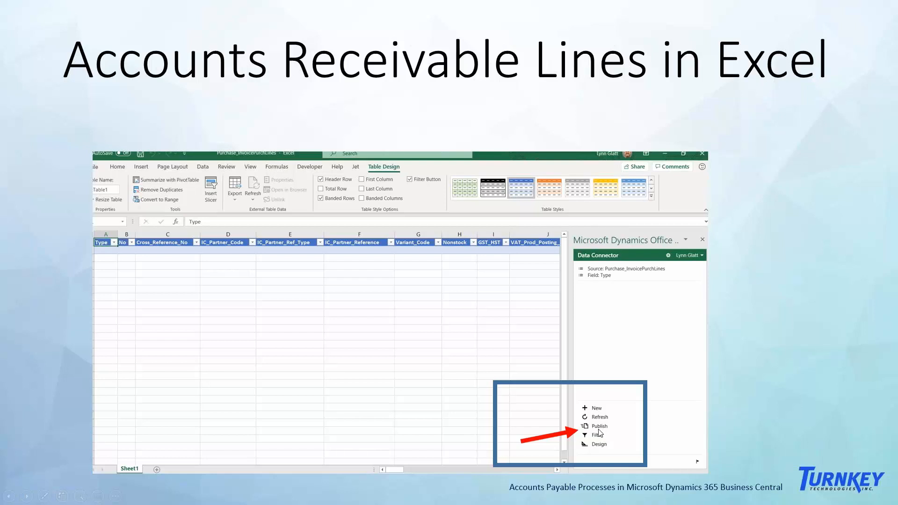
mouse_move(466, 375)
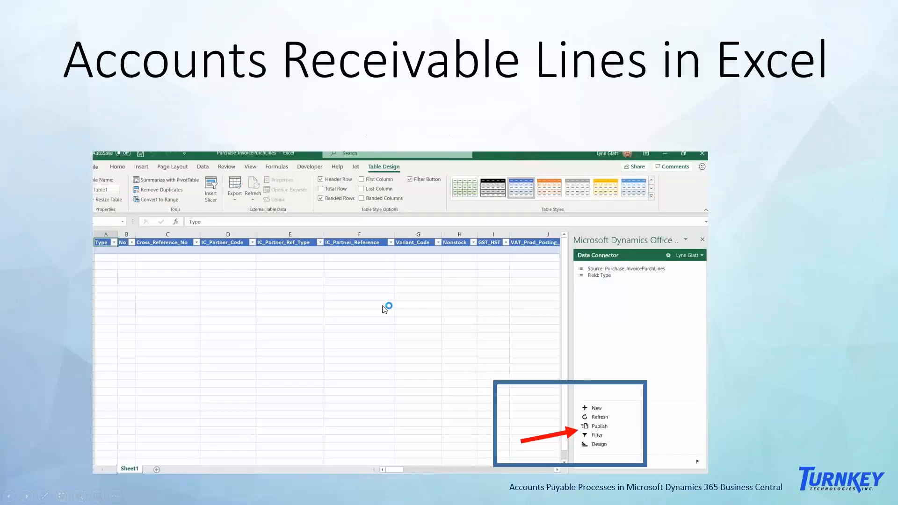
mouse_move(139, 311)
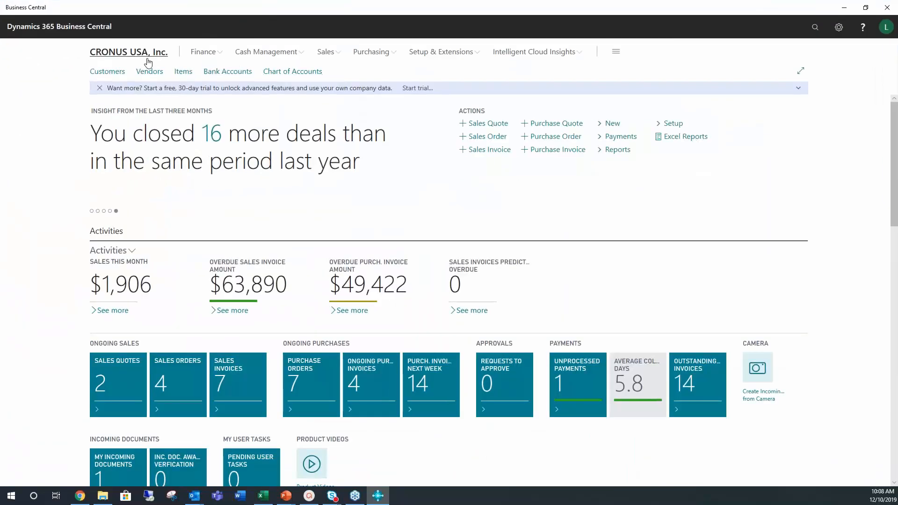
mouse_move(230, 70)
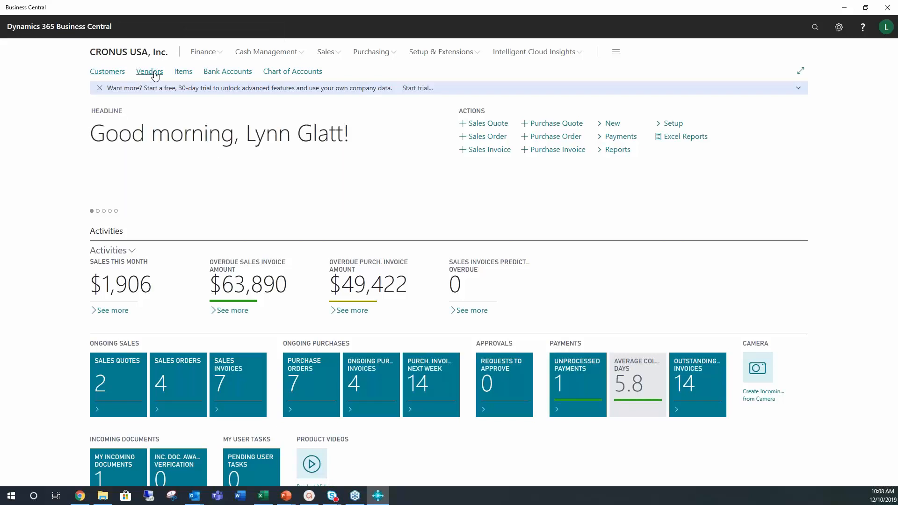
Open purchase invoice 107209 from Purchase Invoices and export its lines to Excel.
click(371, 52)
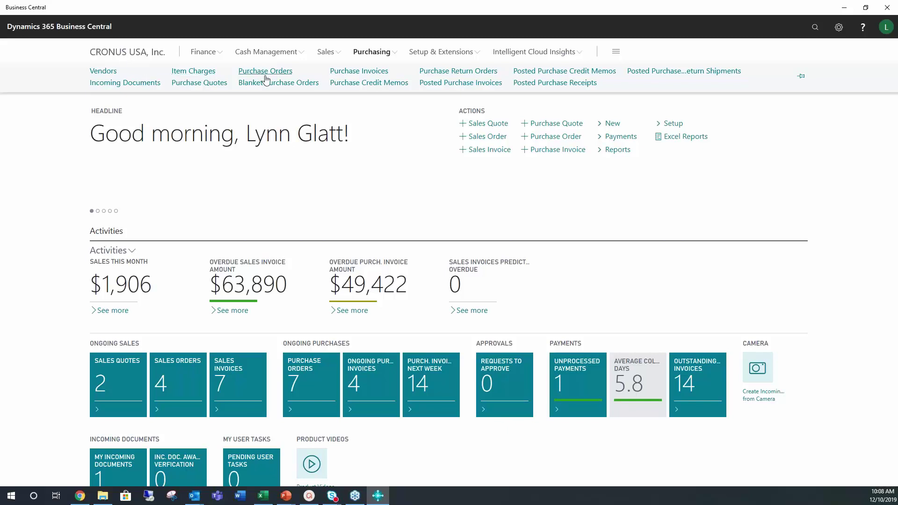
mouse_move(338, 75)
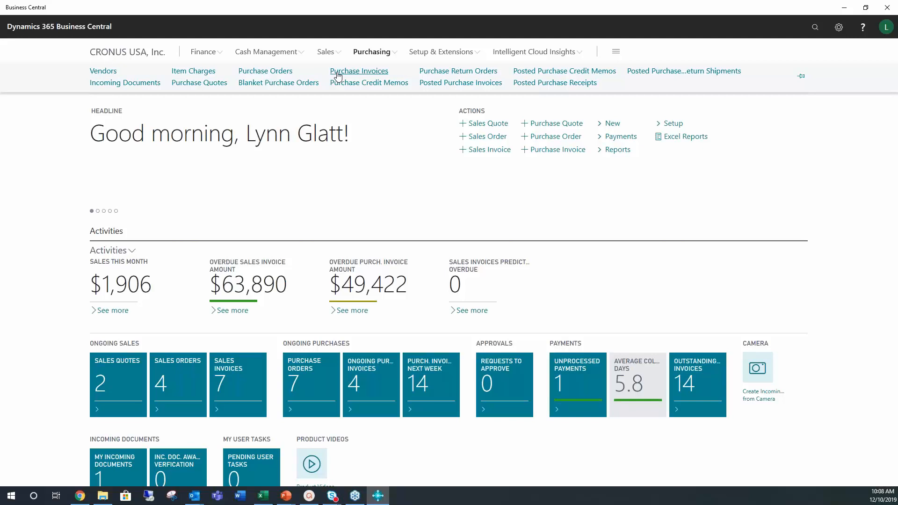
click(359, 71)
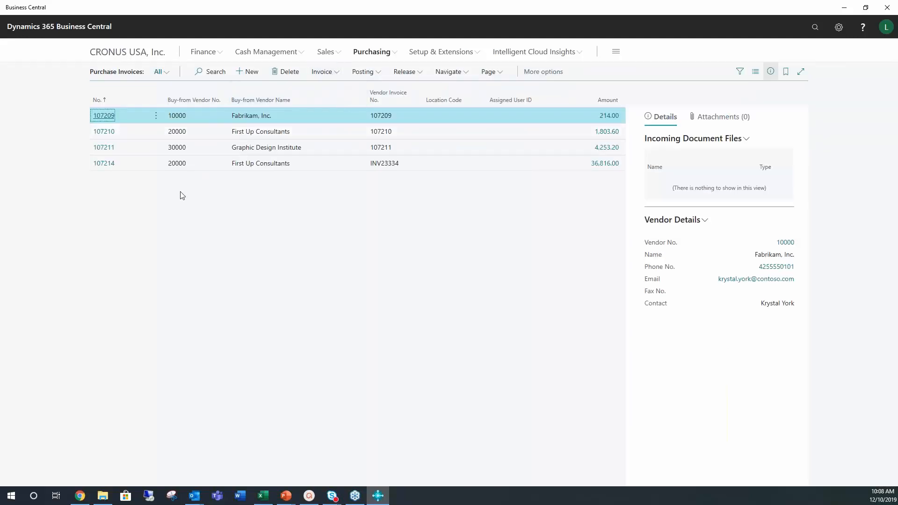
mouse_move(101, 119)
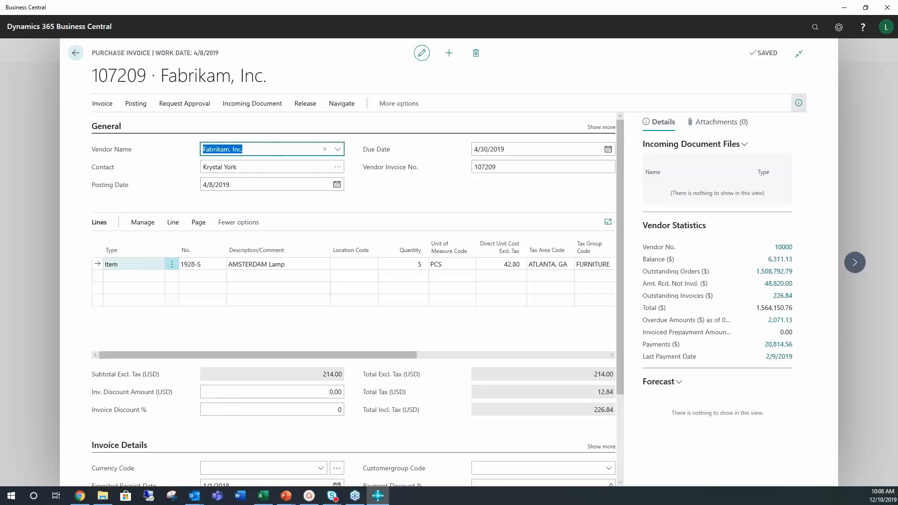
mouse_move(171, 222)
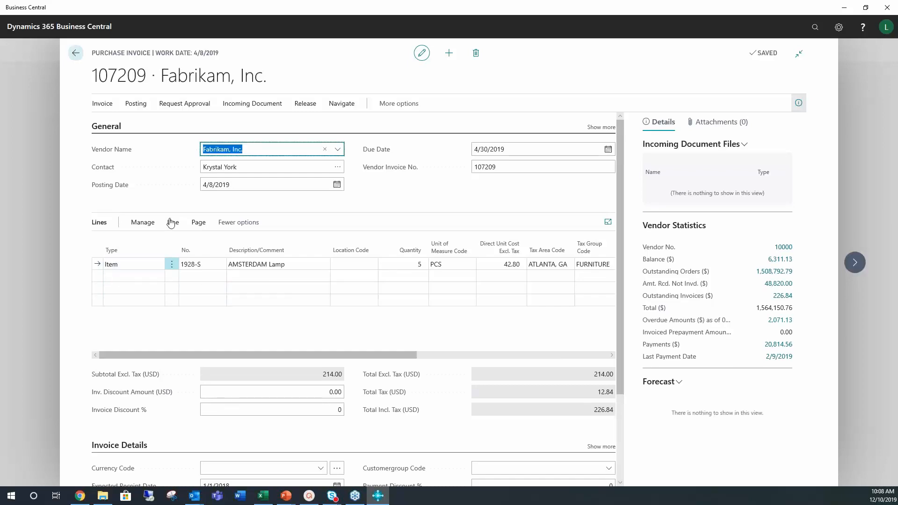
click(199, 223)
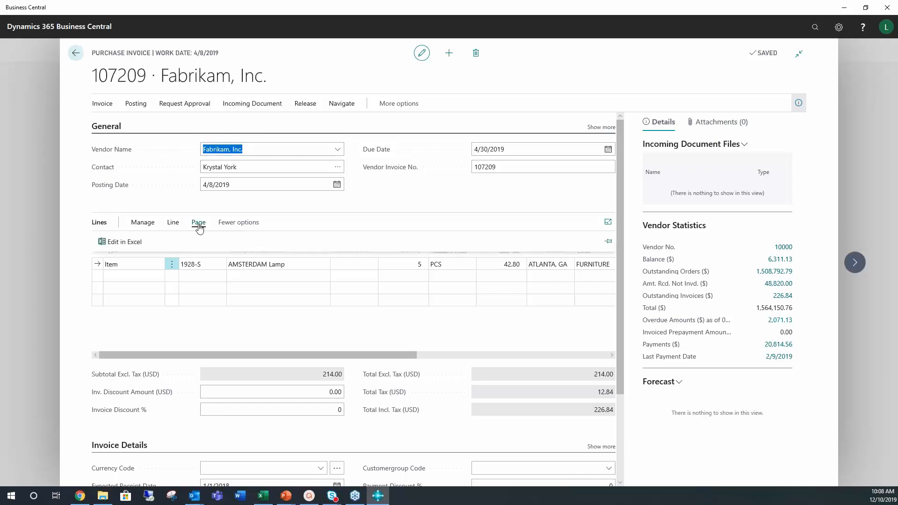
mouse_move(119, 245)
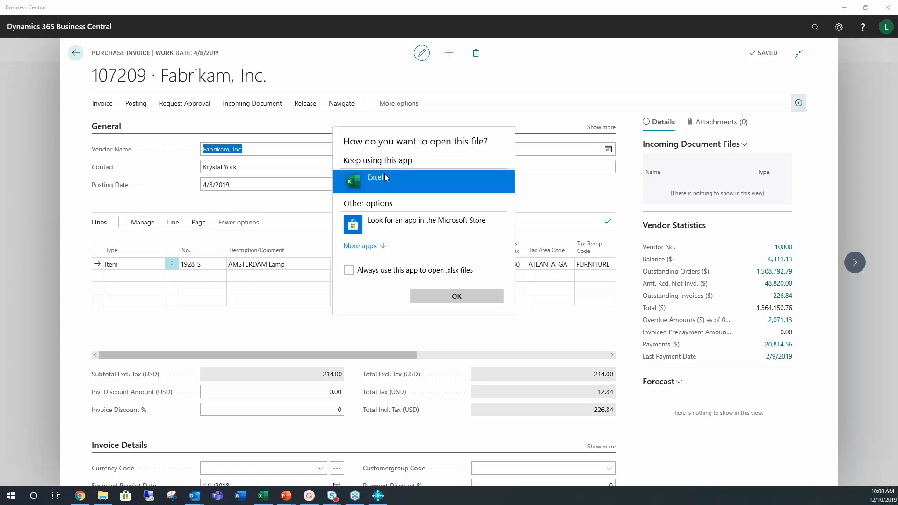
click(457, 296)
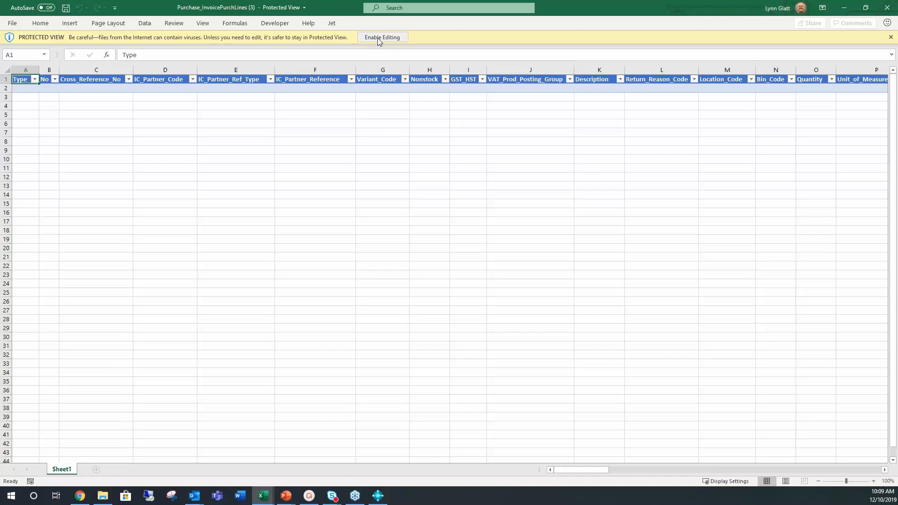
Enable editing and add row 3 as an Item line, starting the item number.
click(383, 37)
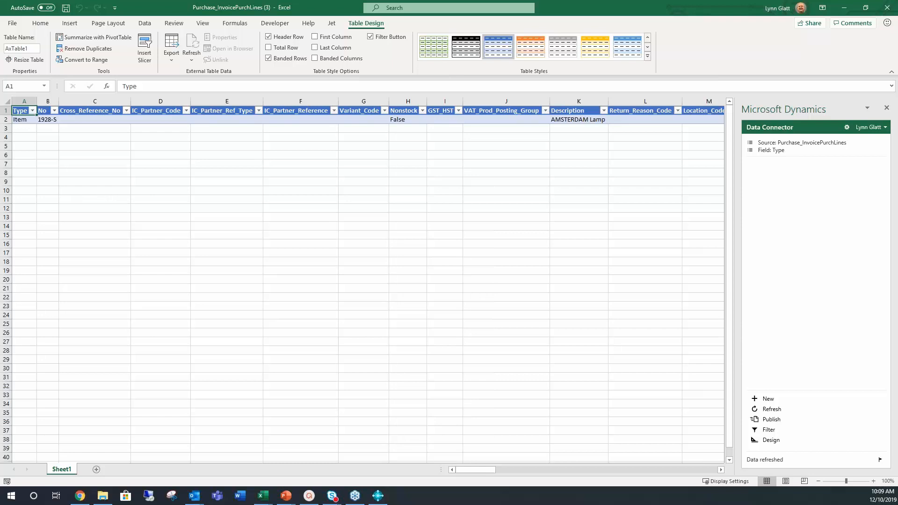
mouse_move(23, 119)
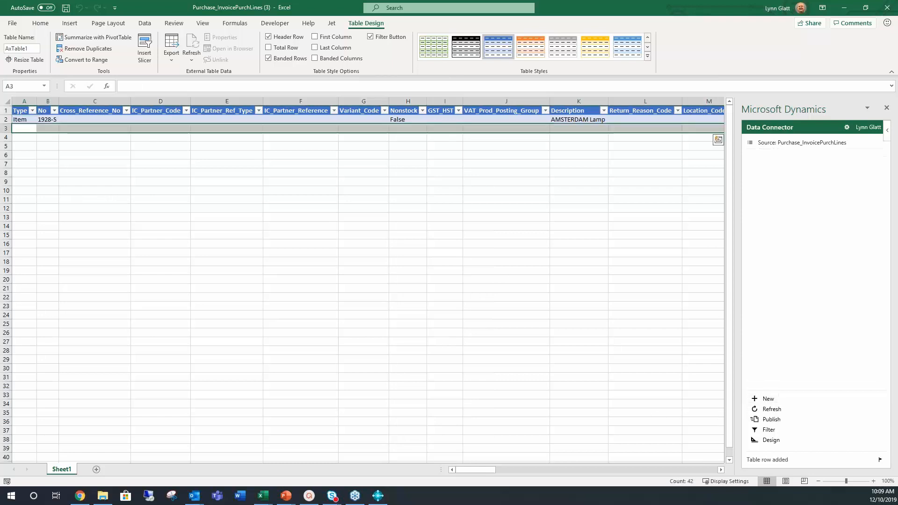
click(22, 129)
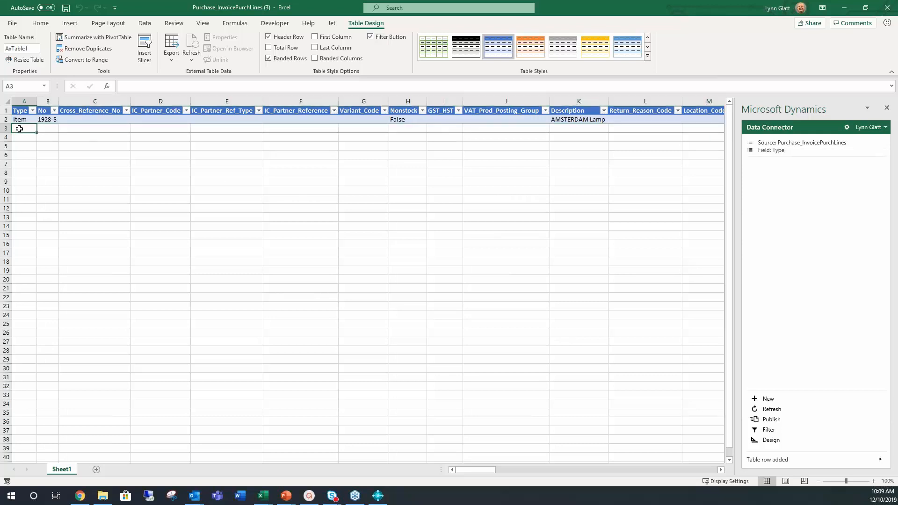
text(item)
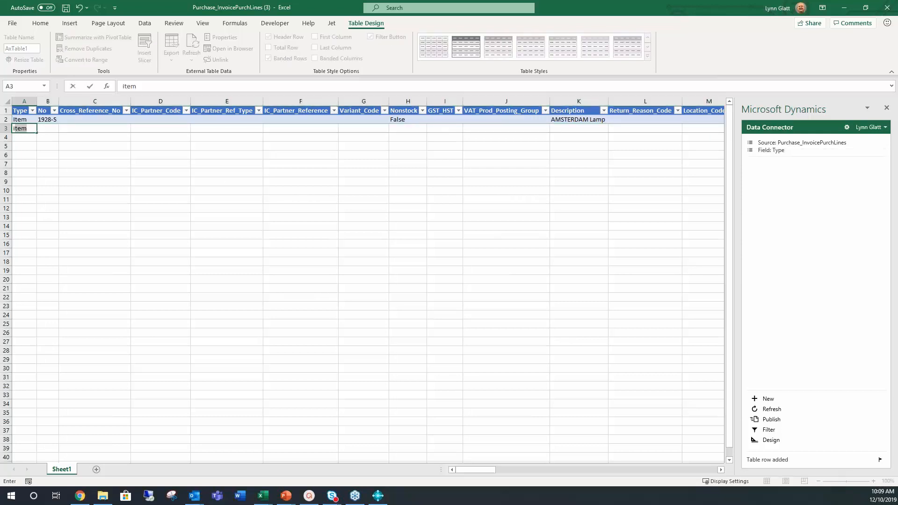
key(Tab)
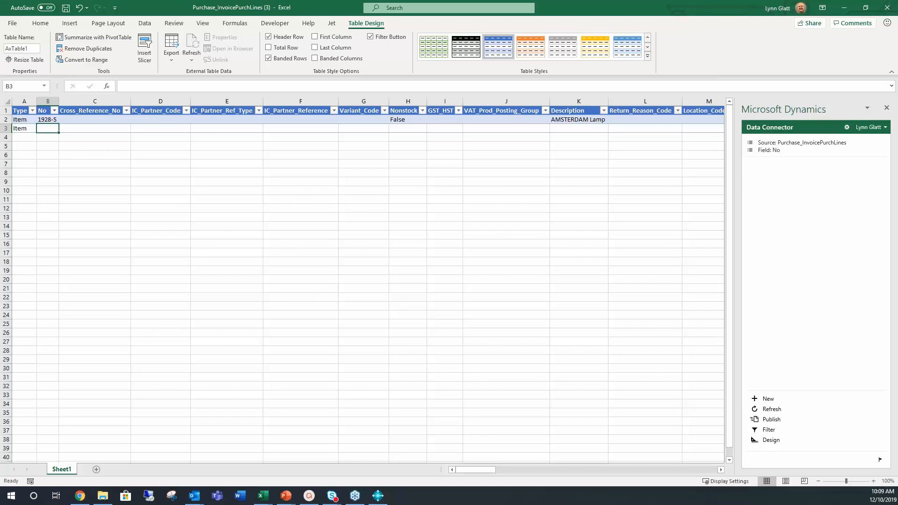
text(1928-S)
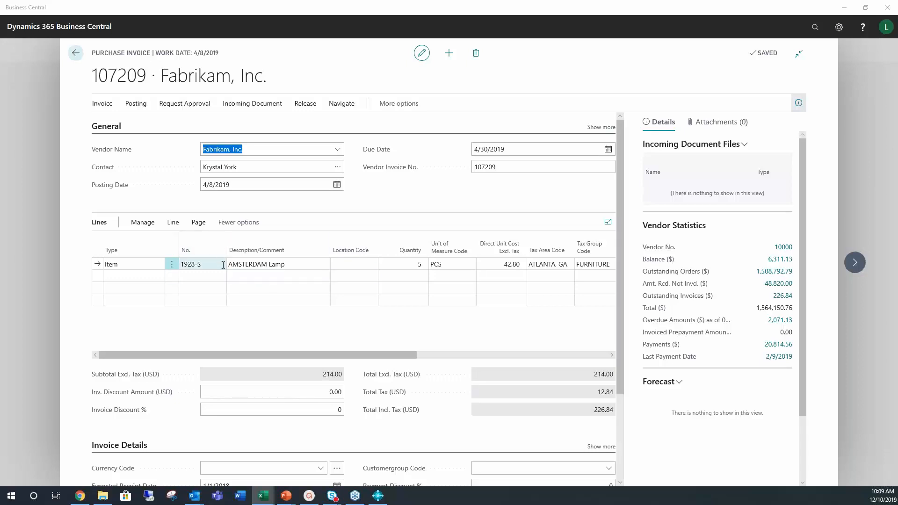
Open the No. lookup on invoice 107209's lamp line to see available item numbers.
click(200, 265)
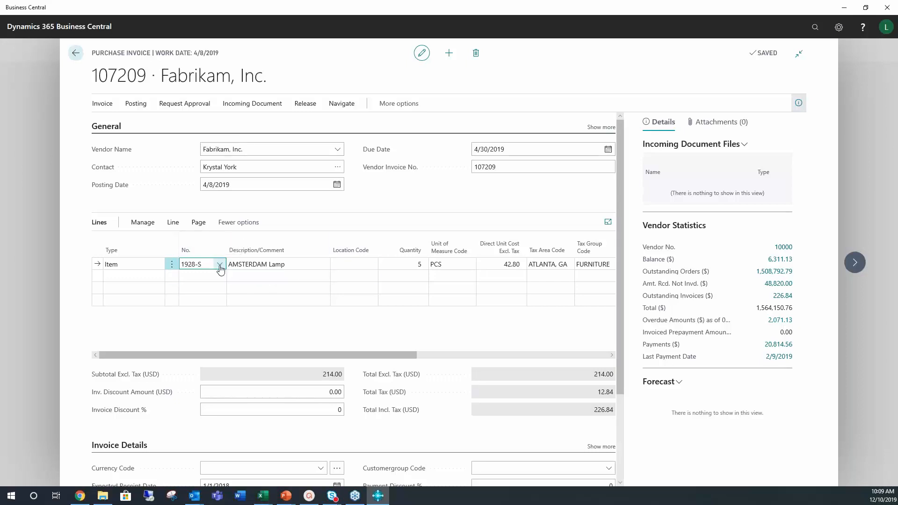
click(220, 264)
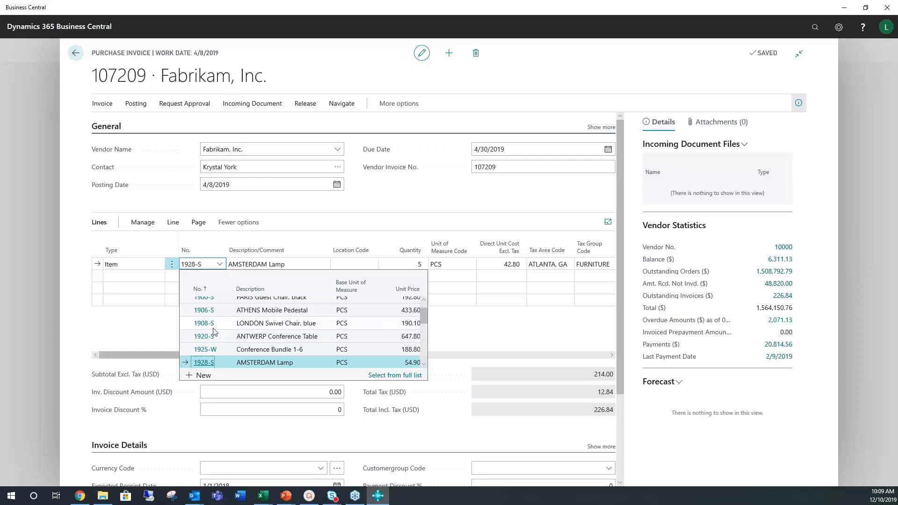
mouse_move(216, 330)
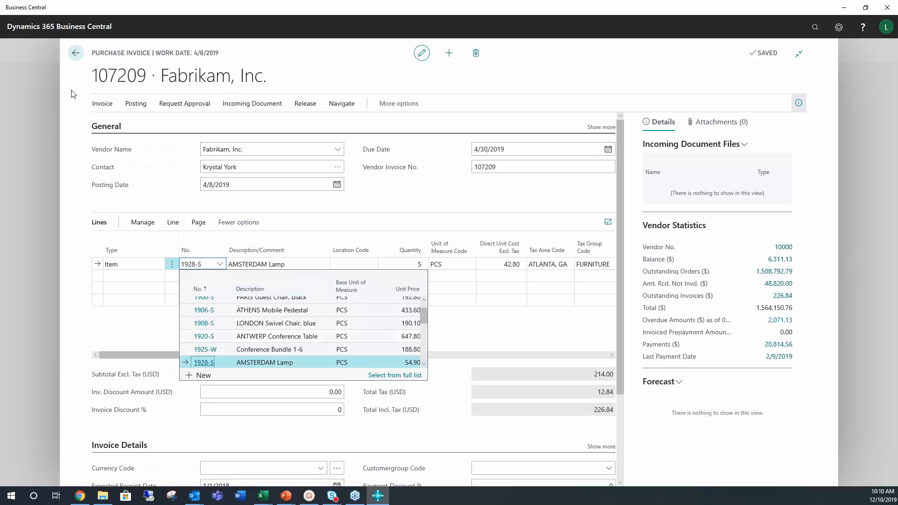
mouse_move(75, 55)
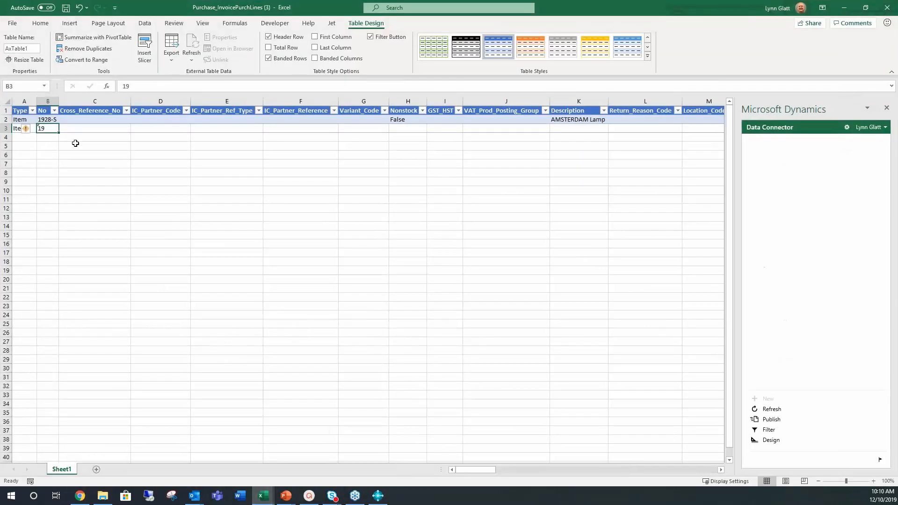
mouse_move(60, 140)
text(0)
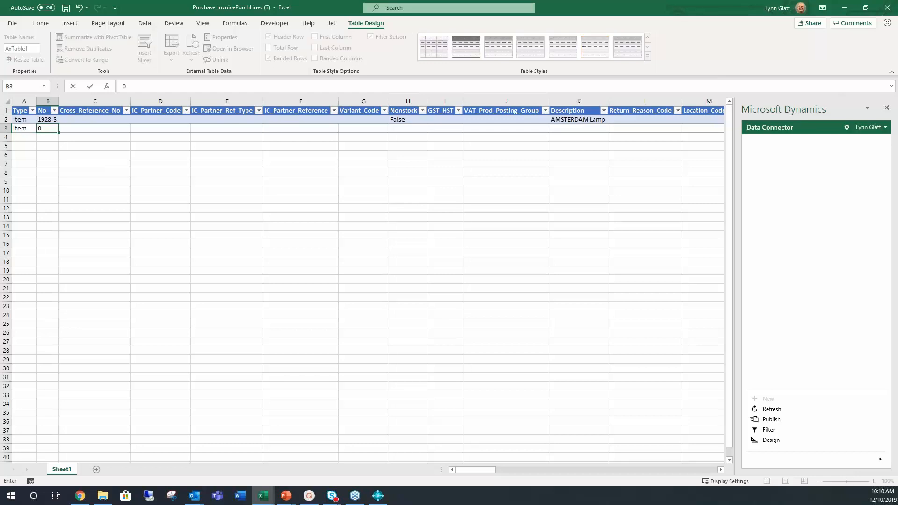
Enter item 1906-S (Lynn Lamp) at location East with unit Piece on row 3.
text(1906-s)
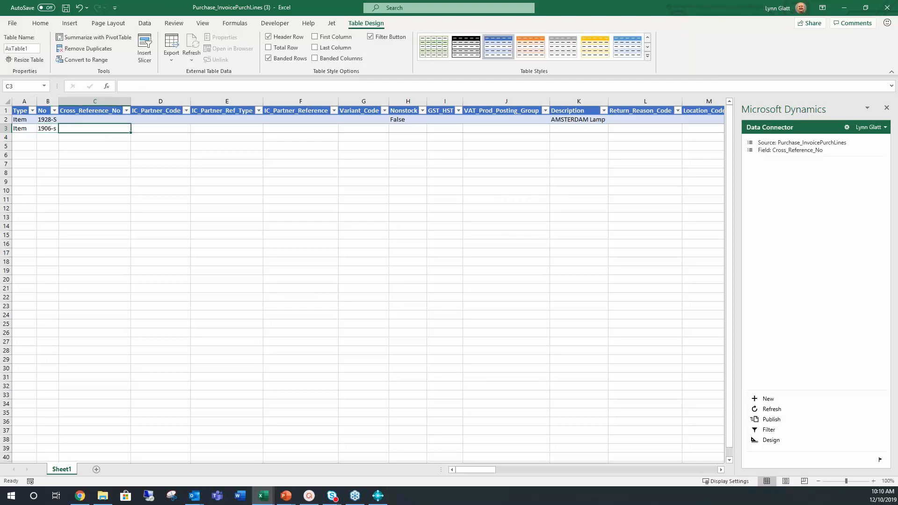
click(407, 128)
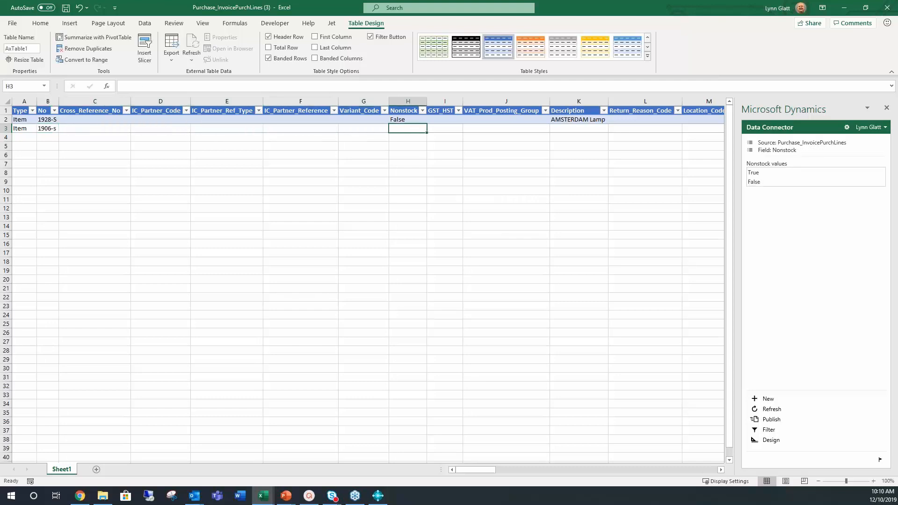
click(579, 130)
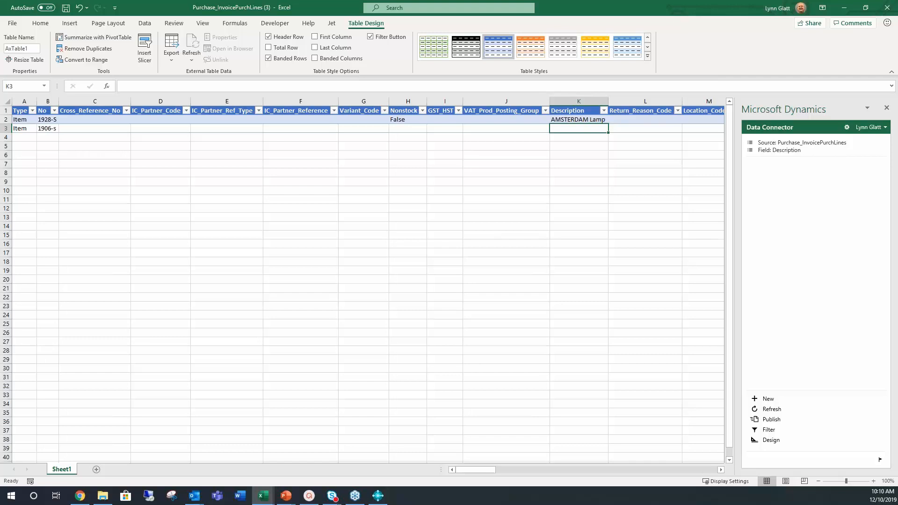
text(Lynn Lamp)
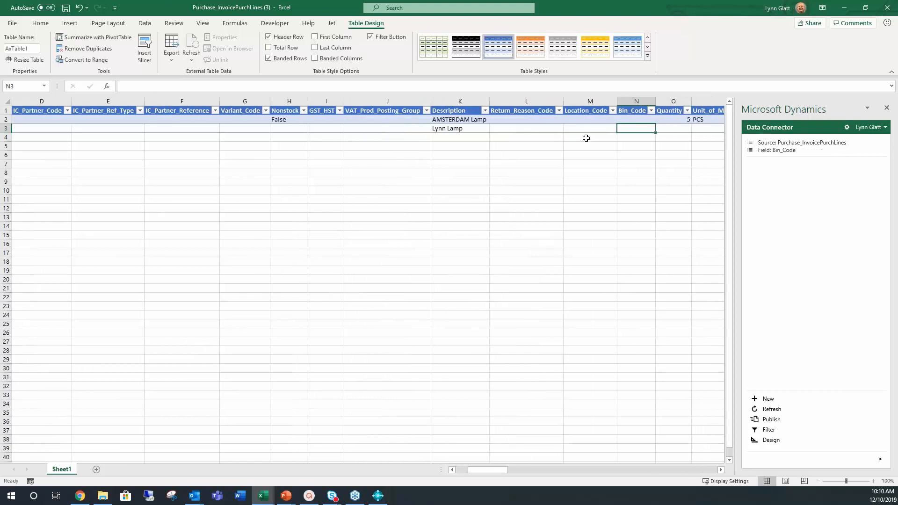
text(E)
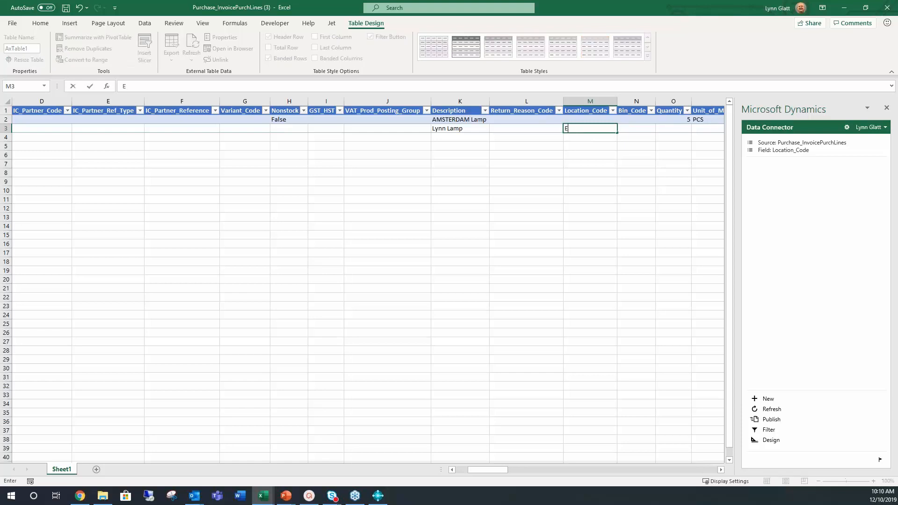
text(East)
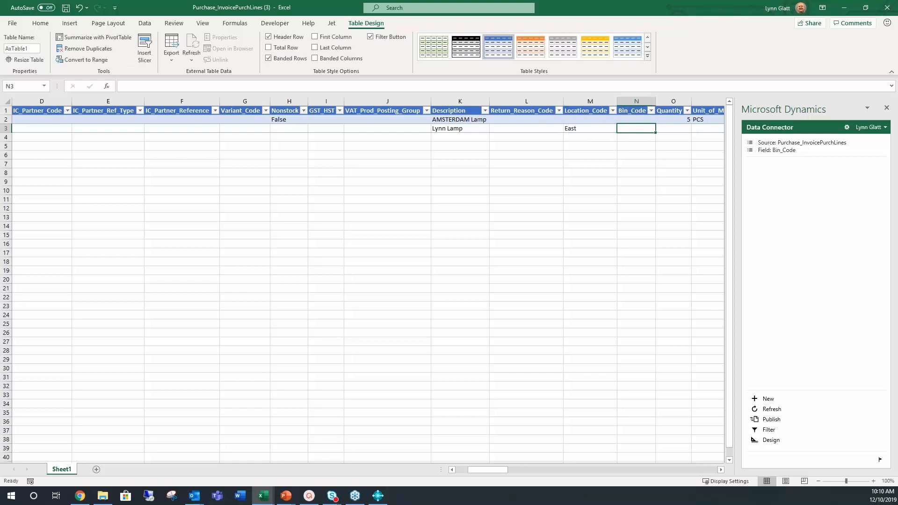
click(673, 127)
text(100)
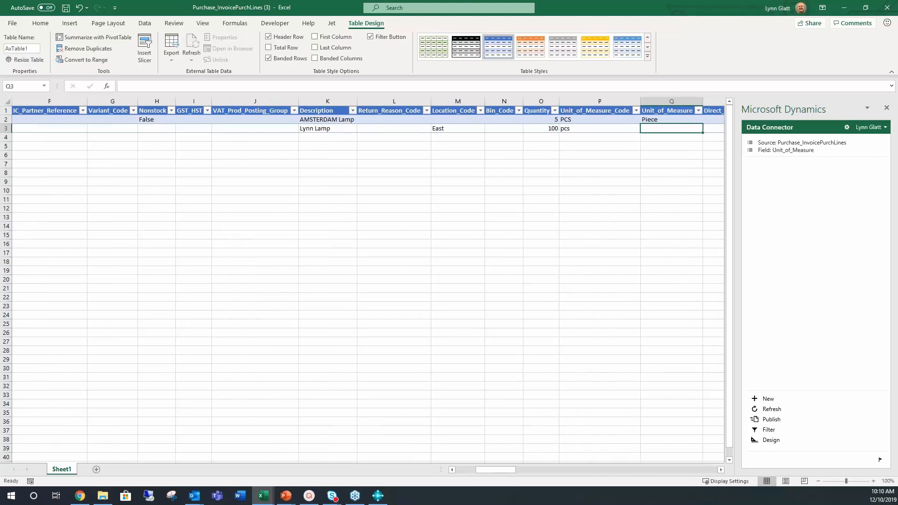
text(Piece)
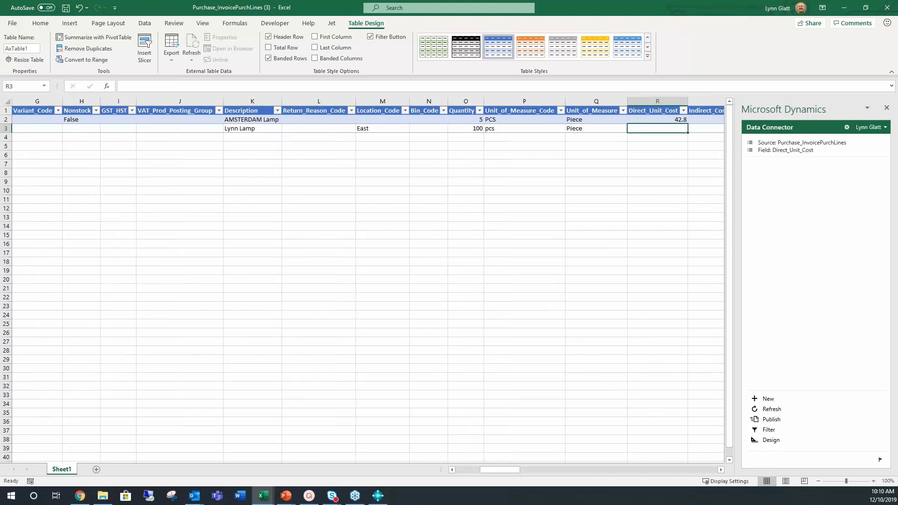
Fill quantity 100, direct unit cost 250, document number 107209 and a line number.
text(250)
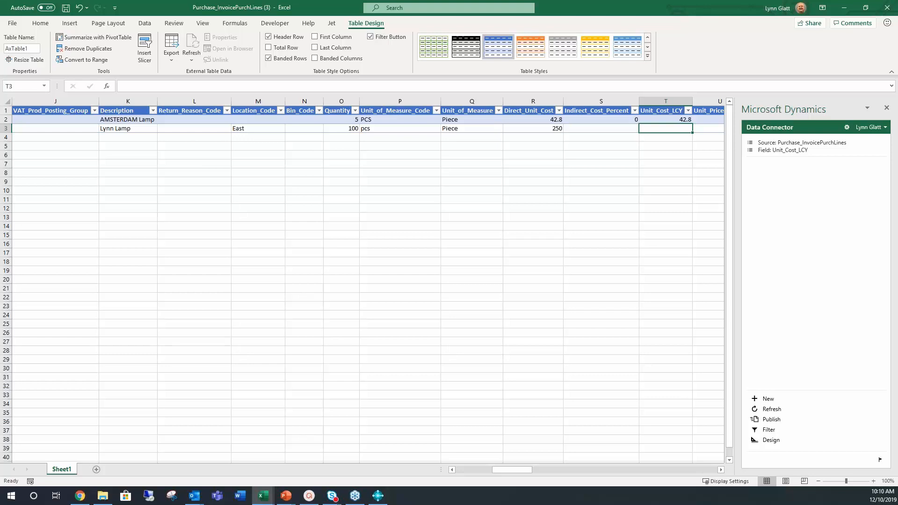
text(265)
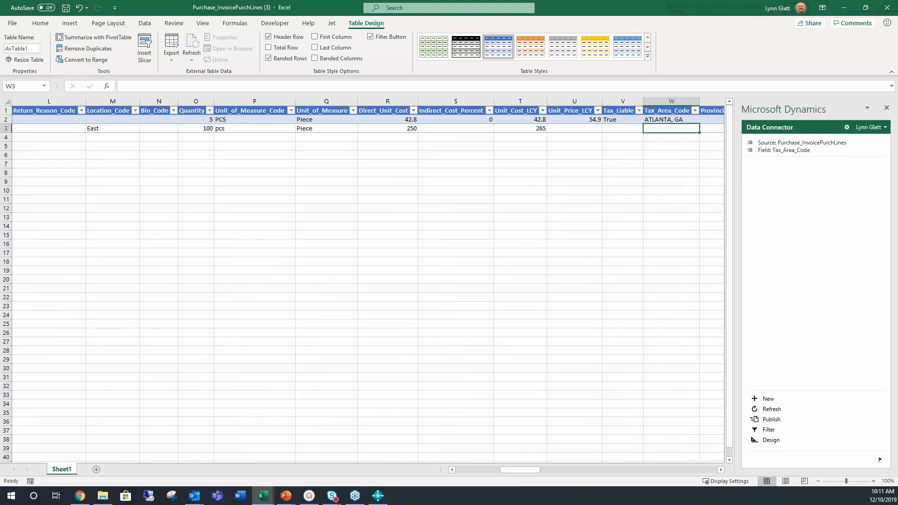
mouse_move(571, 126)
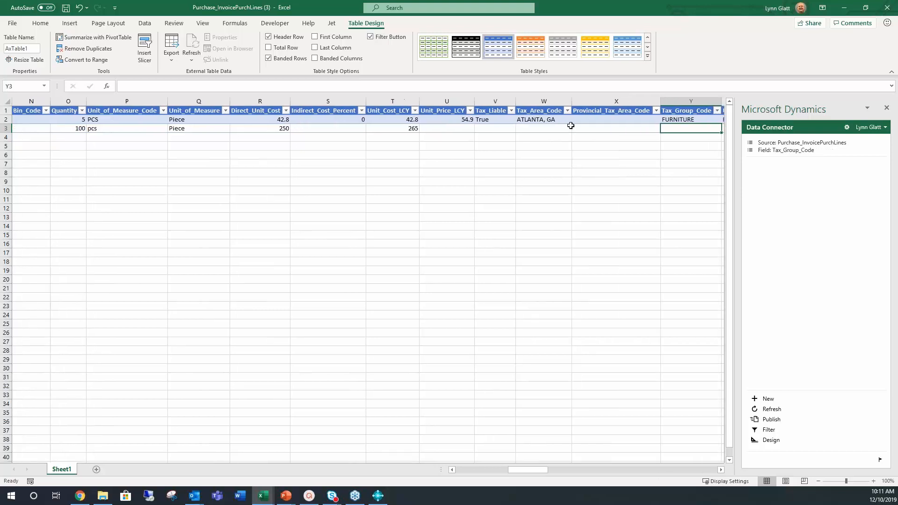
mouse_move(519, 130)
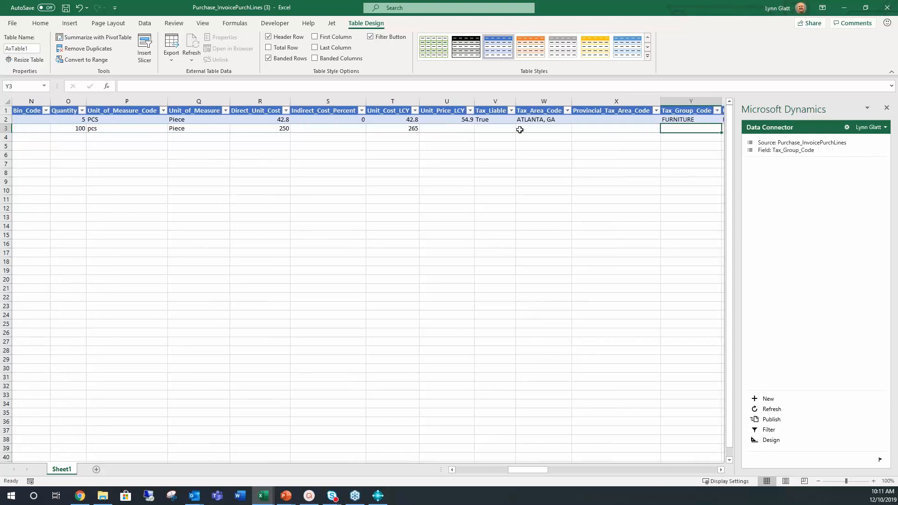
mouse_move(507, 137)
text(FURNITURE)
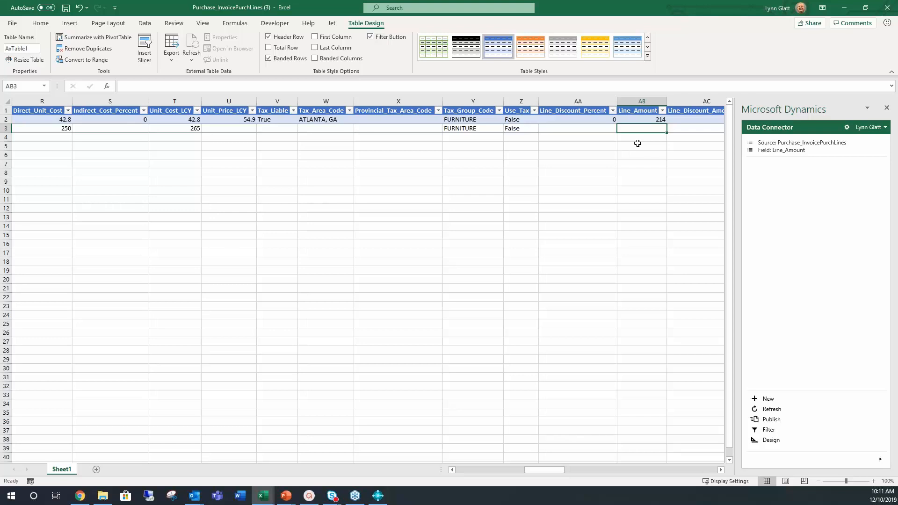
text(250)
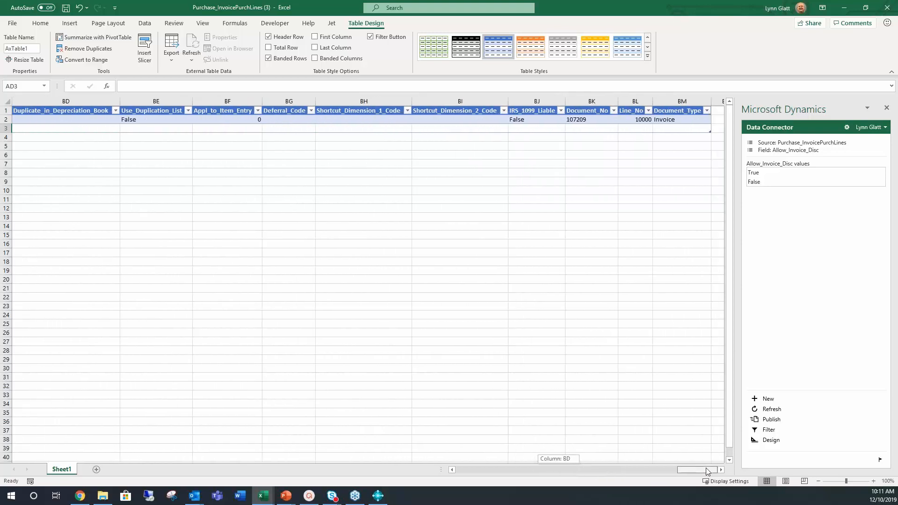
click(536, 128)
text(False)
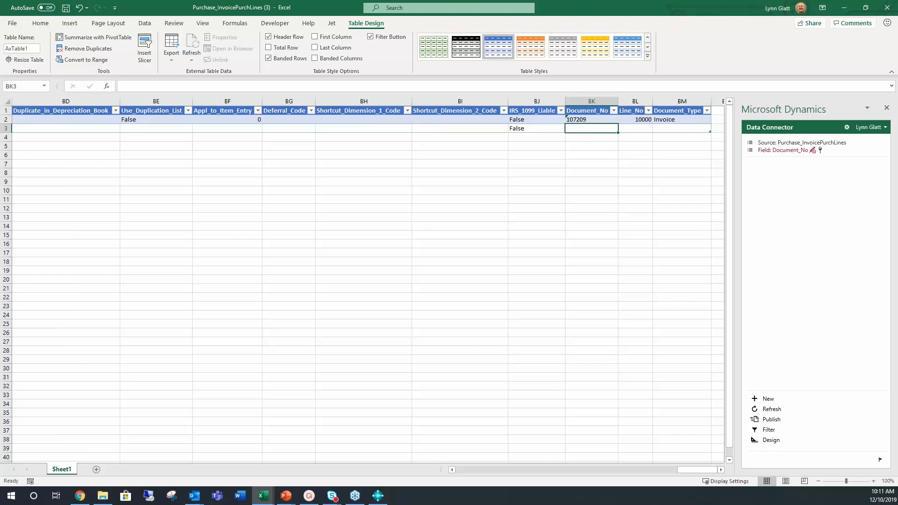
text(107209)
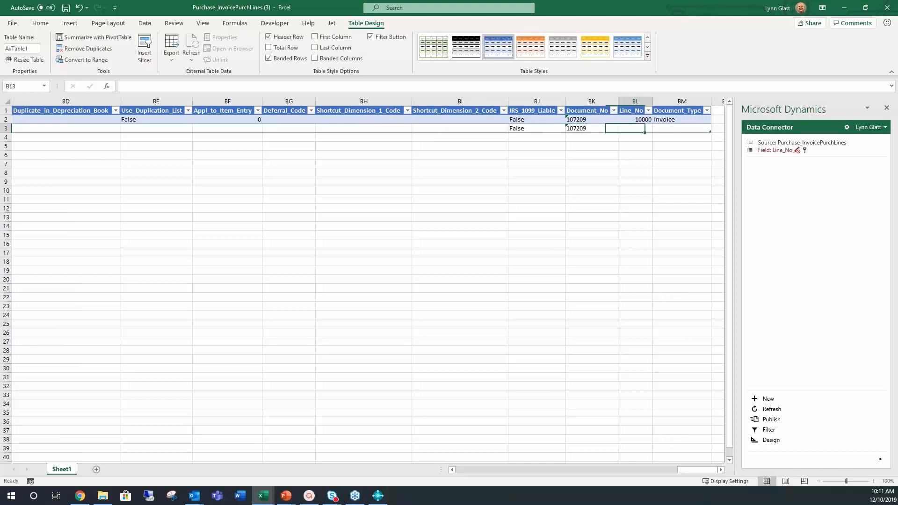
text(2000)
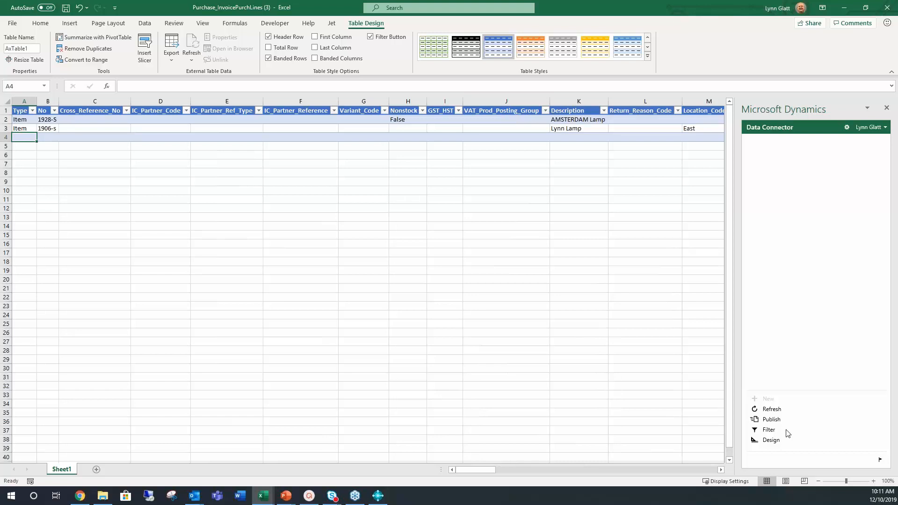
Publish the new 1906-S line through the Data Connector and close Excel.
click(771, 419)
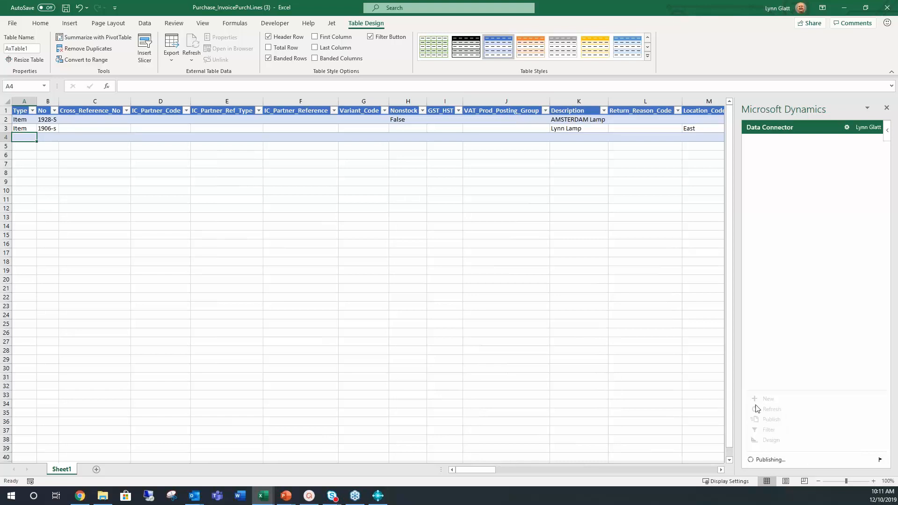
mouse_move(763, 262)
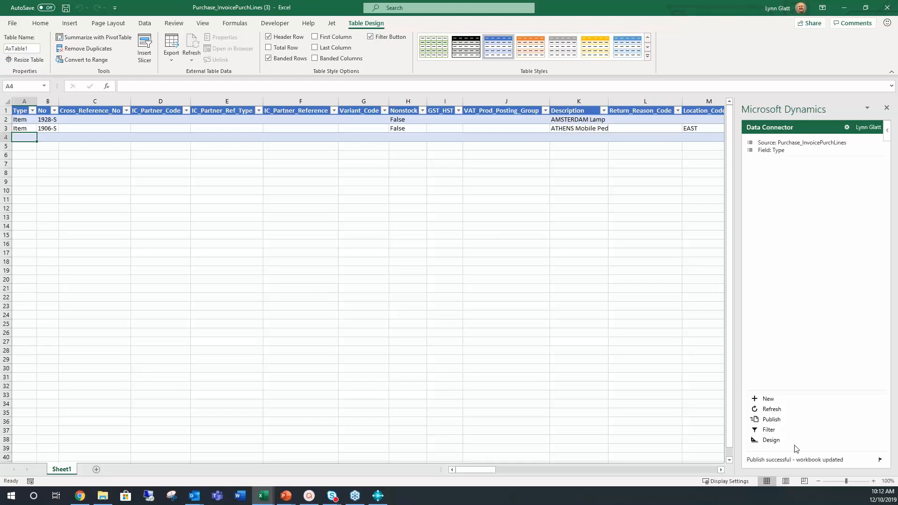
mouse_move(753, 469)
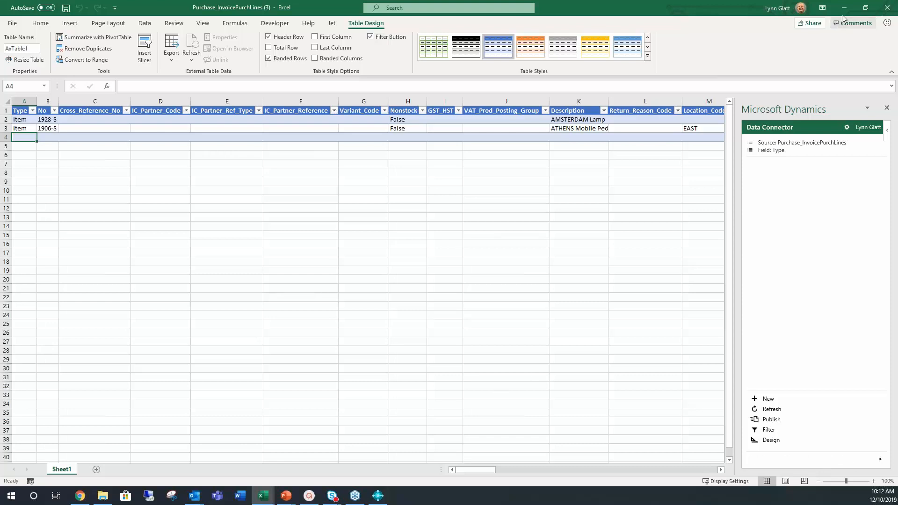
click(378, 496)
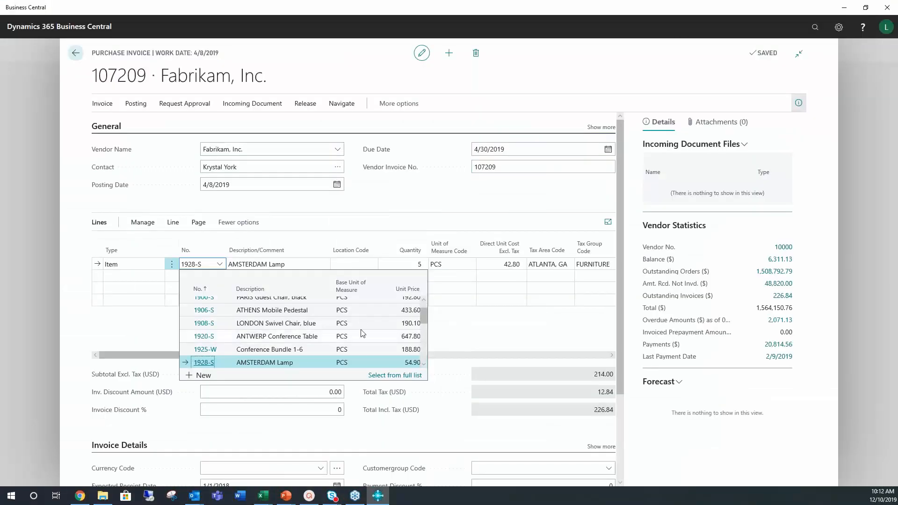
Close the item lookup and set the AMSTERDAM Lamp line's location code to EAST.
click(305, 199)
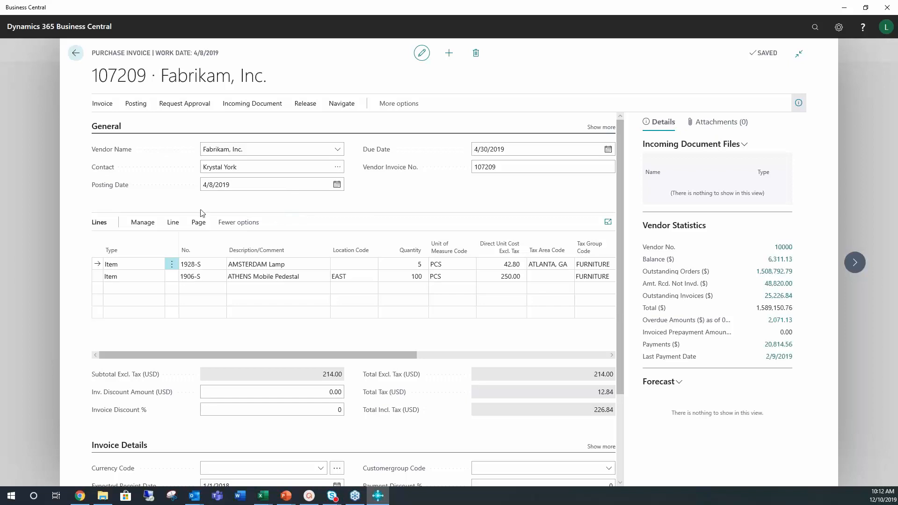
click(403, 310)
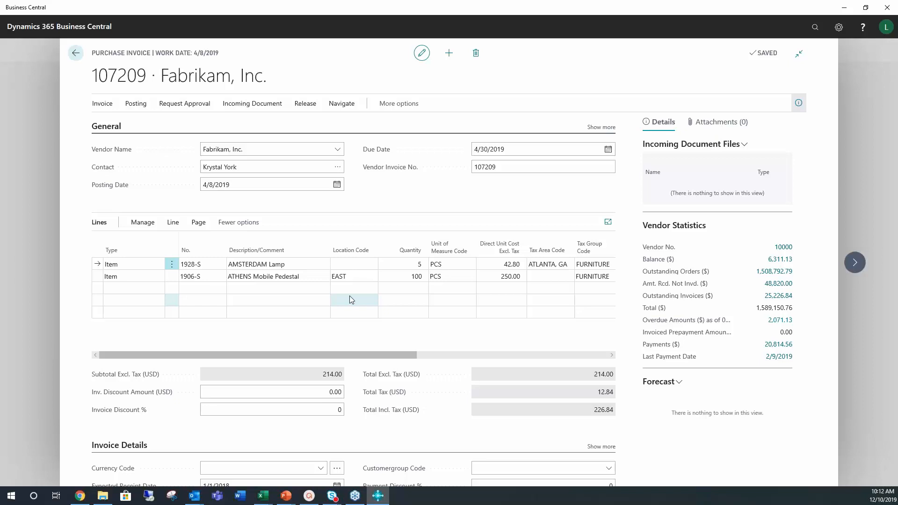
click(351, 263)
text(EAST)
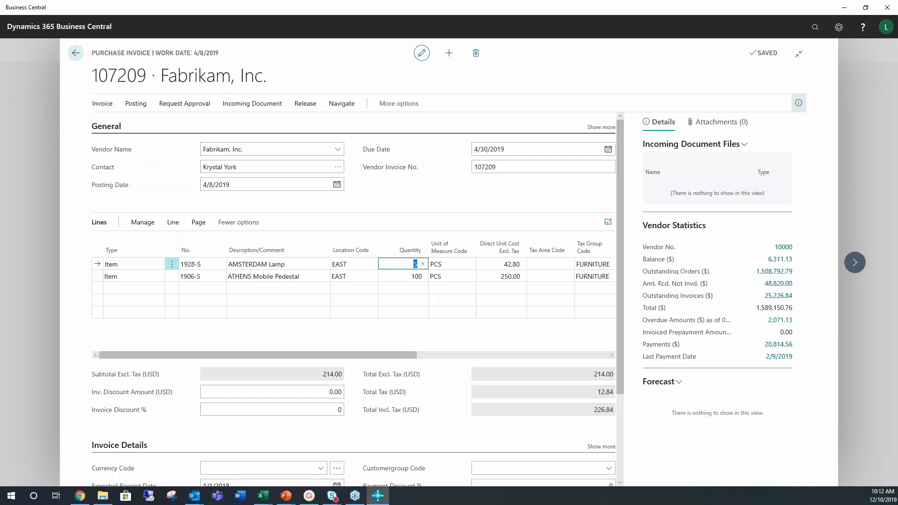
Release and post invoice 107209, then open posted invoice 108210.
click(305, 103)
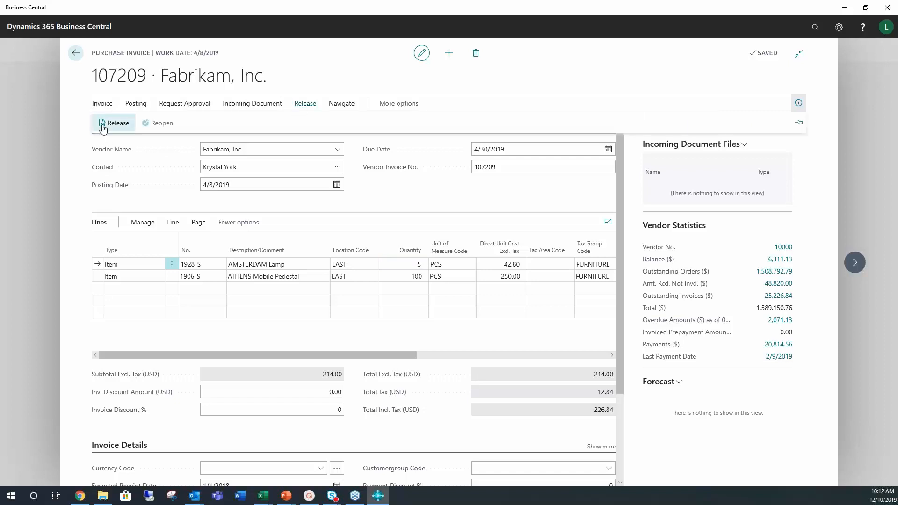
click(136, 103)
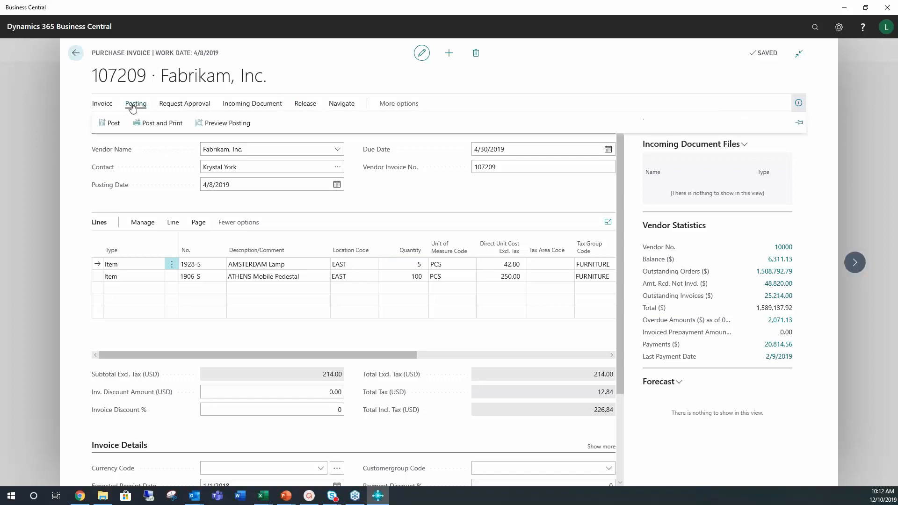
mouse_move(108, 131)
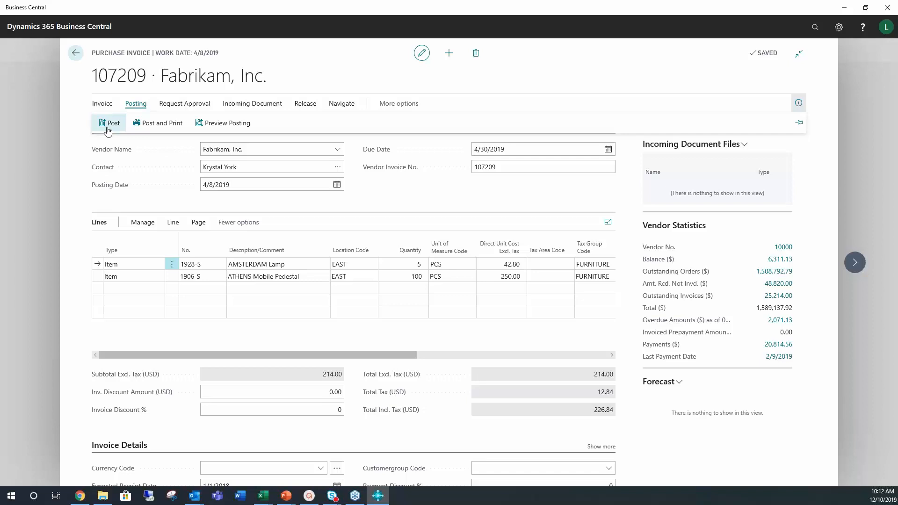
mouse_move(107, 125)
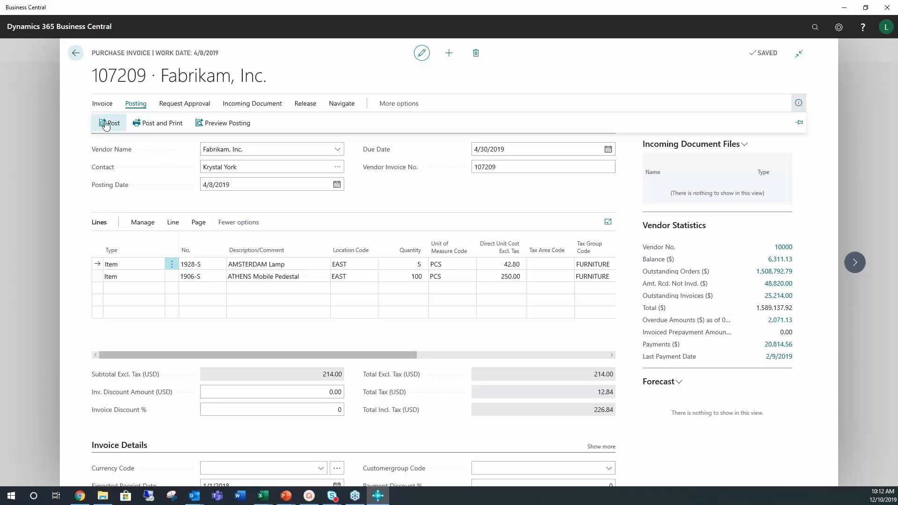
click(112, 123)
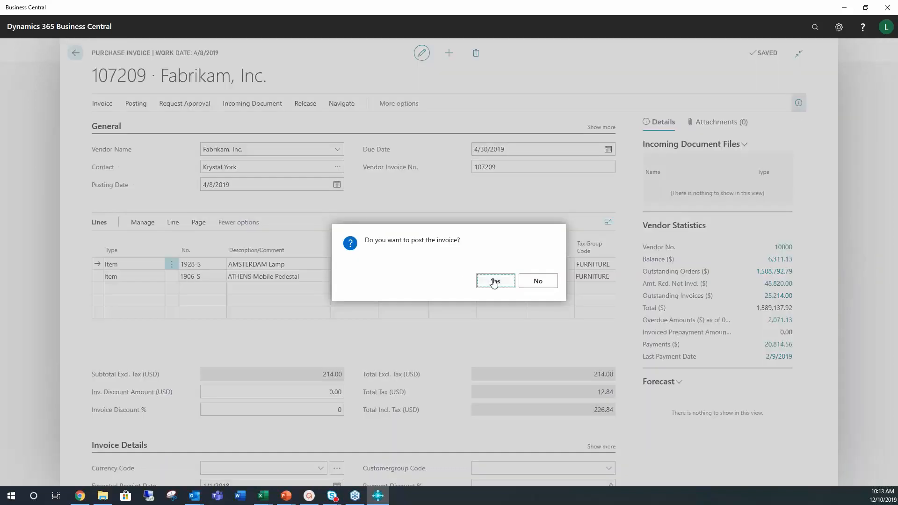
click(496, 281)
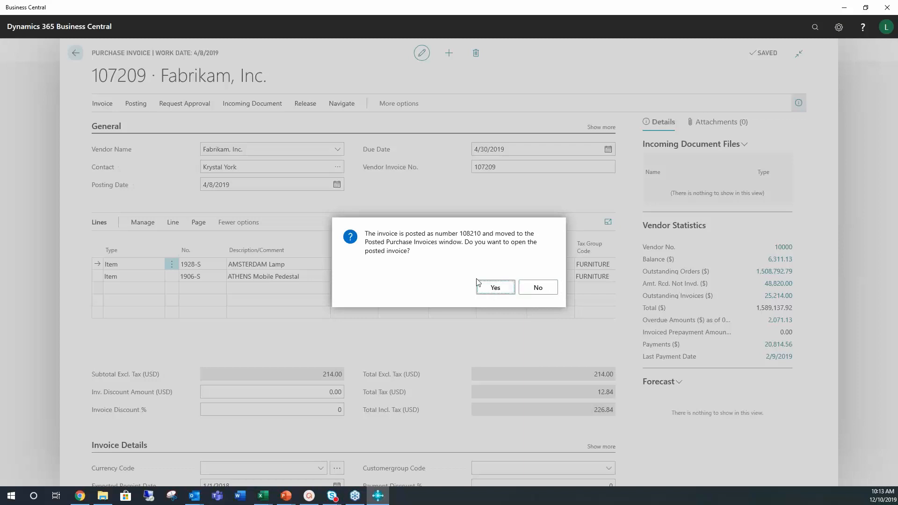
click(496, 287)
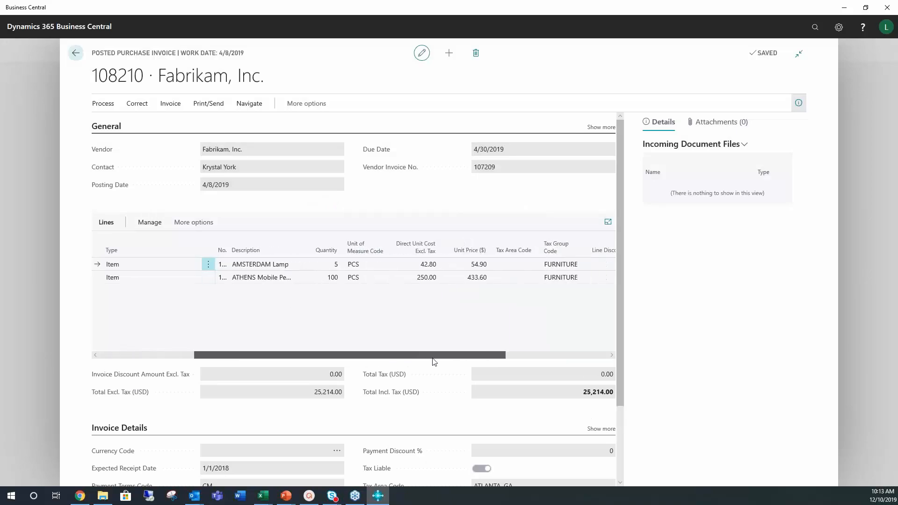
Check posted invoice 108210's line amounts totalling 25,214.00, then close it.
scroll(right, 3)
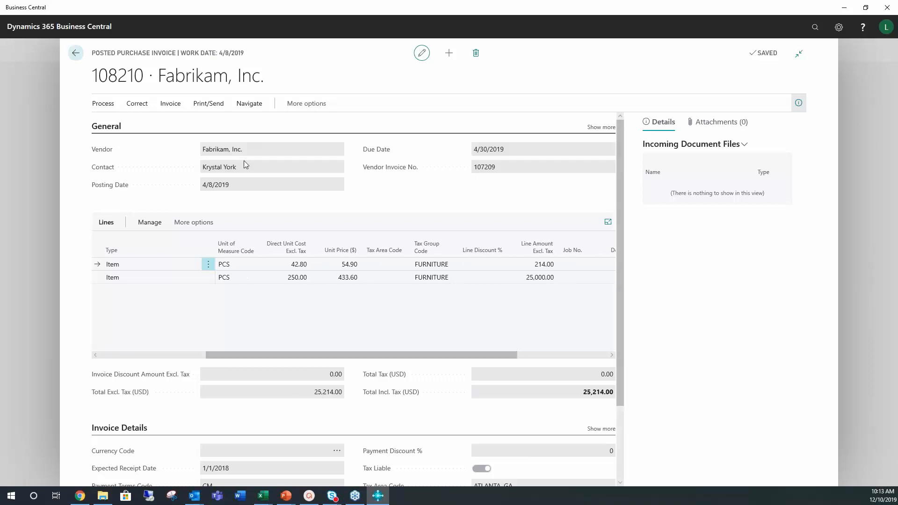
mouse_move(279, 84)
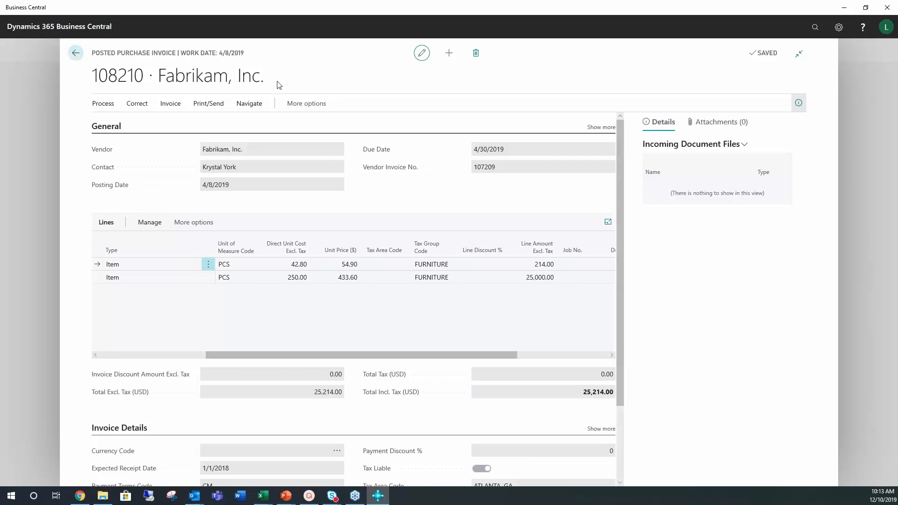
mouse_move(74, 55)
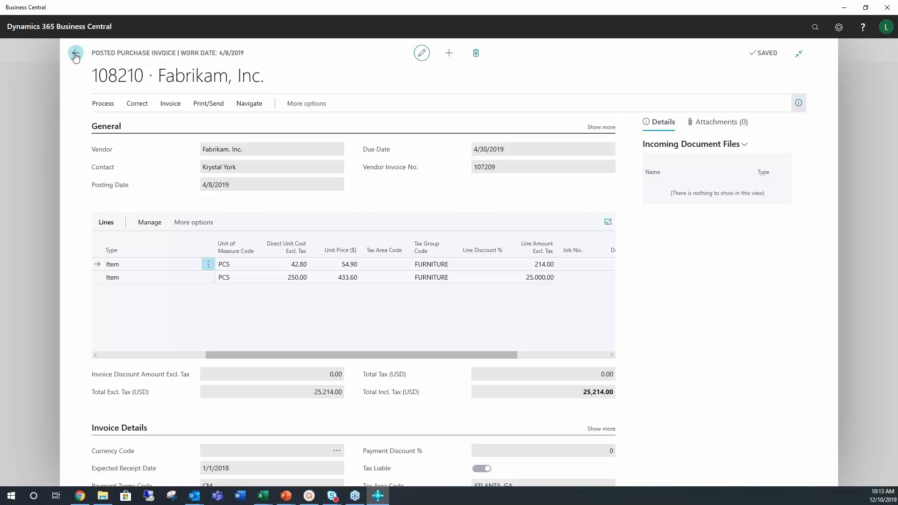
click(75, 53)
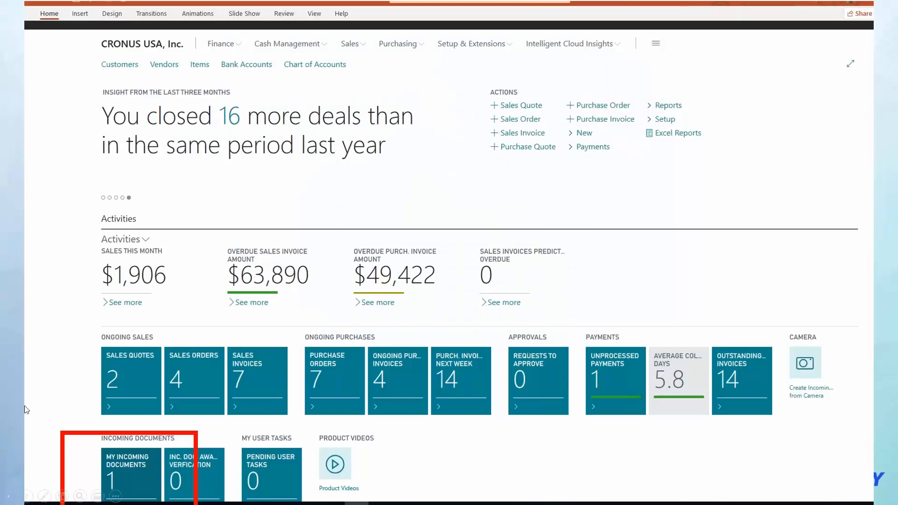
mouse_move(602, 157)
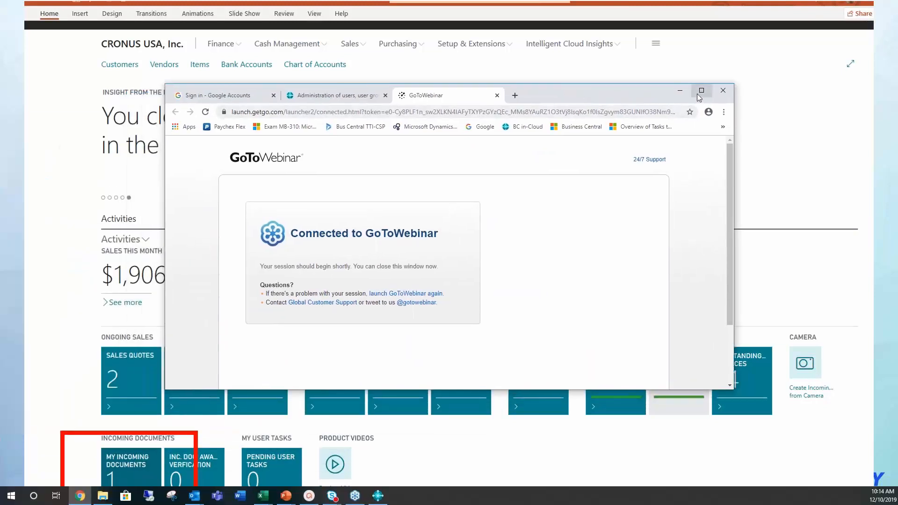
Maximize the Chrome browser window to full screen after the PowerPoint slide.
click(702, 91)
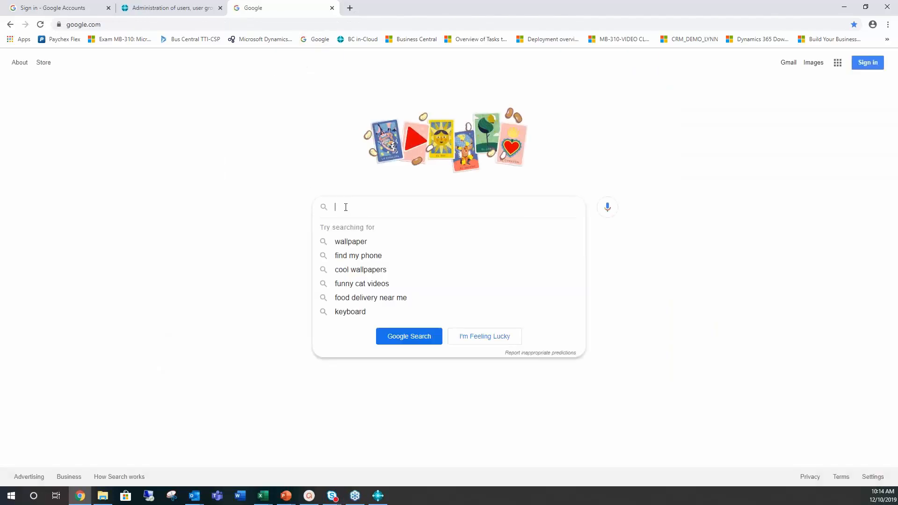
Search Google for Kofax ReadSoft and open the ReadSoft Online Features page.
text(kofax readsoft)
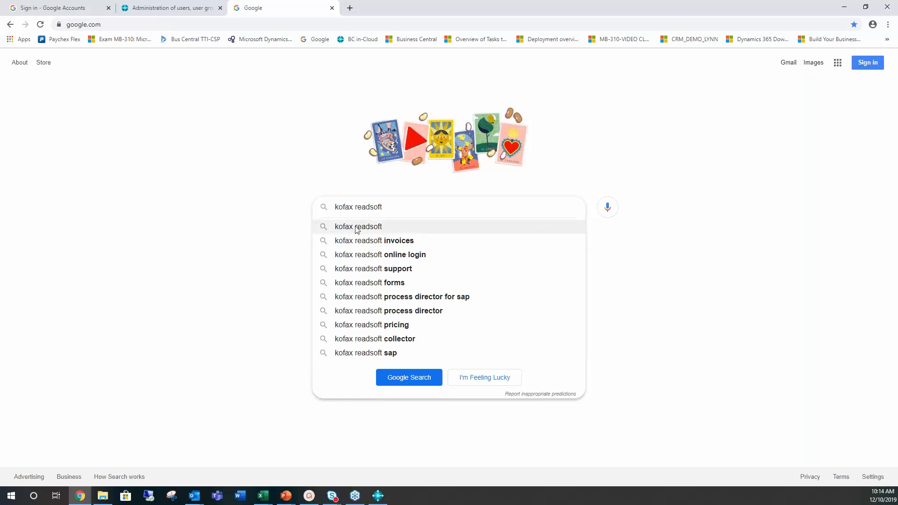
click(358, 227)
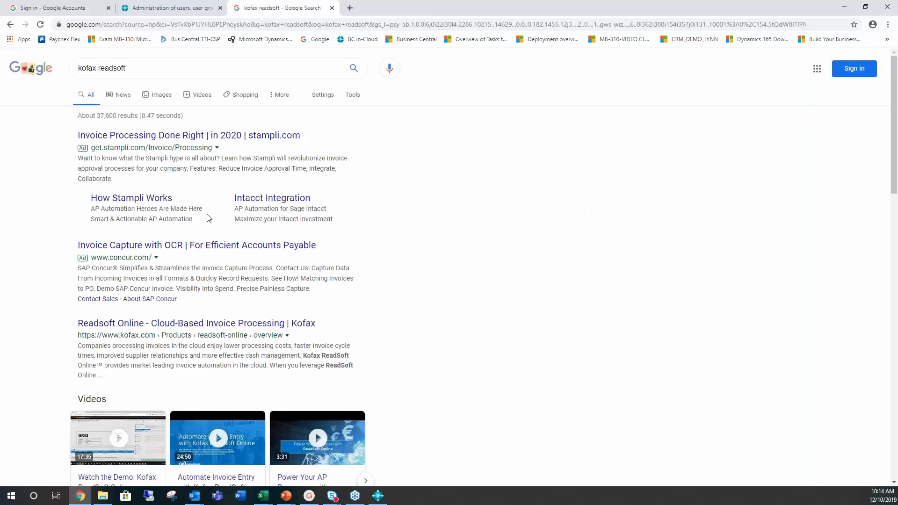
mouse_move(153, 251)
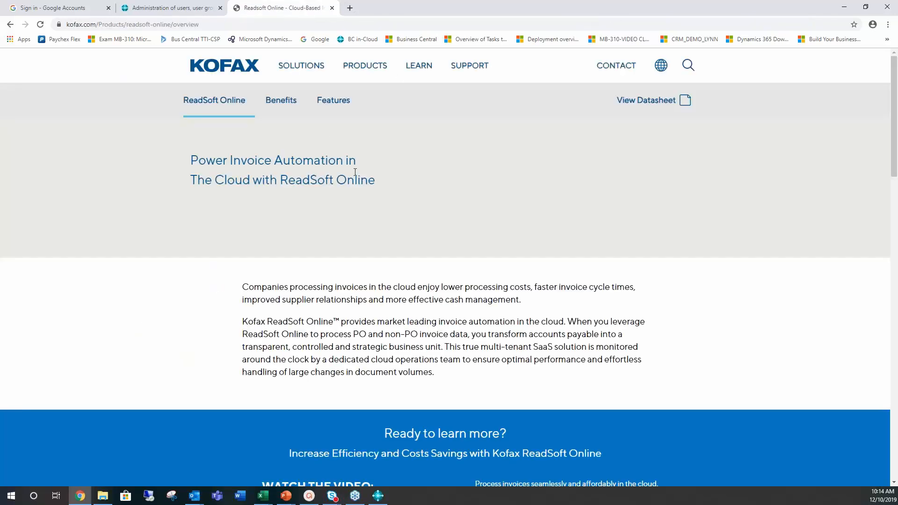
click(333, 100)
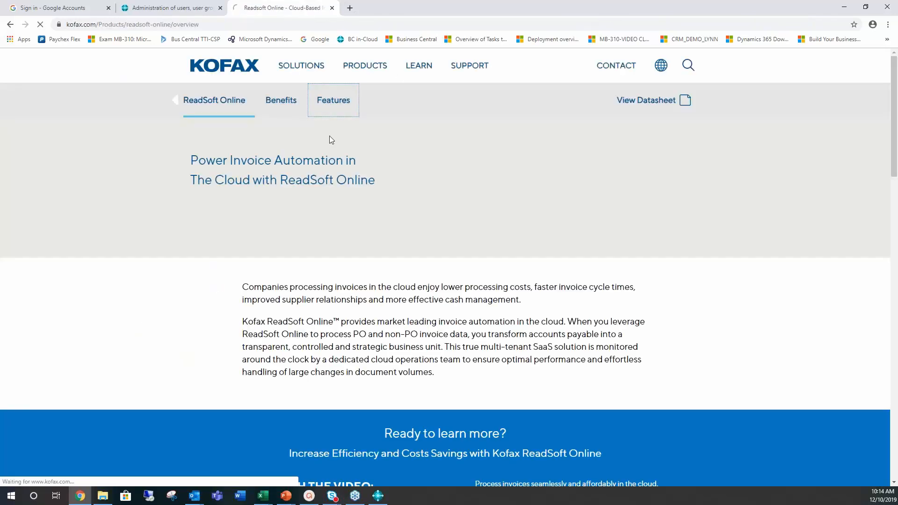
click(333, 100)
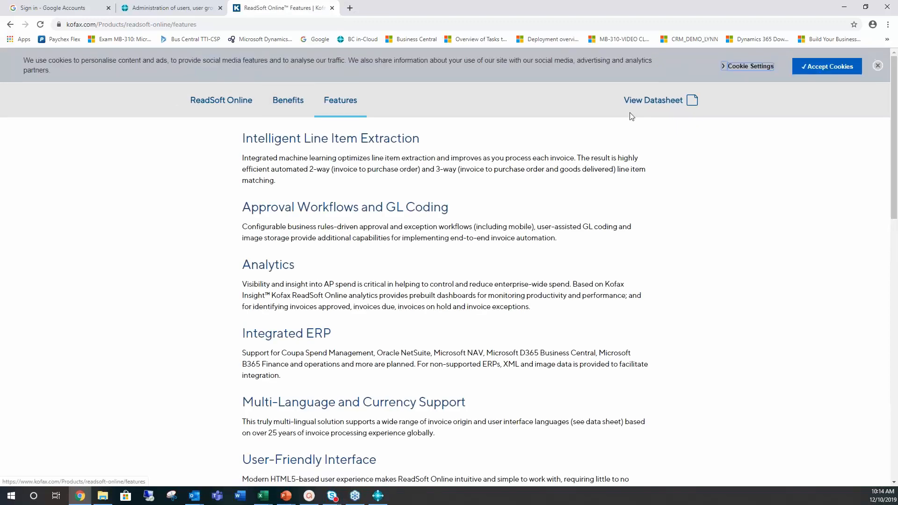
Return to the ReadSoft Online overview, then open and scroll through the Benefits page.
click(364, 66)
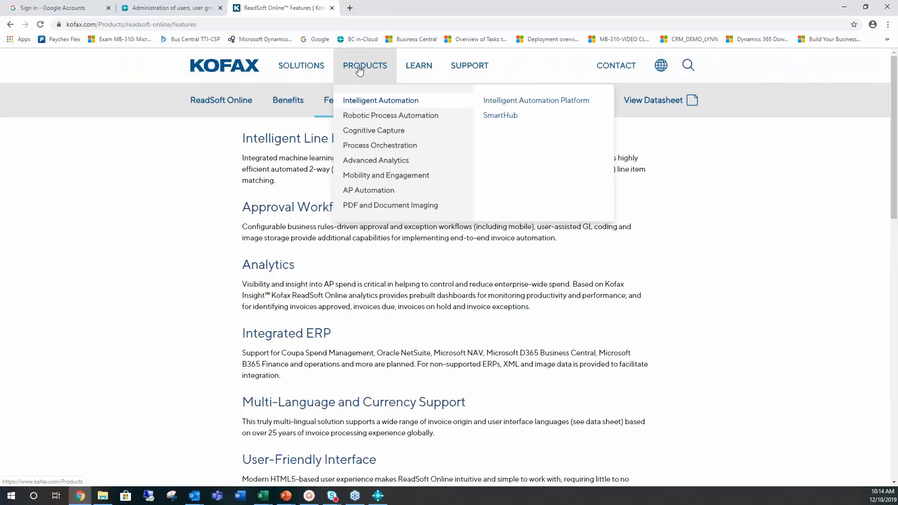
mouse_move(205, 140)
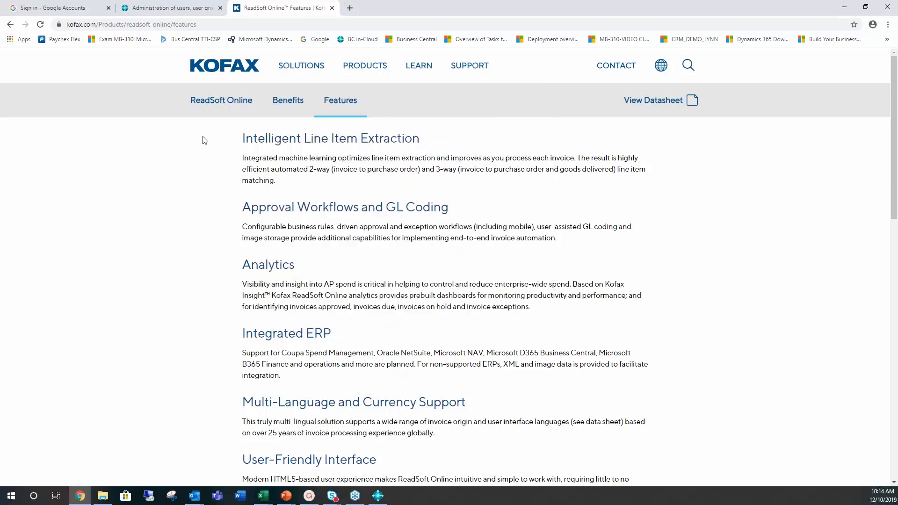
click(221, 100)
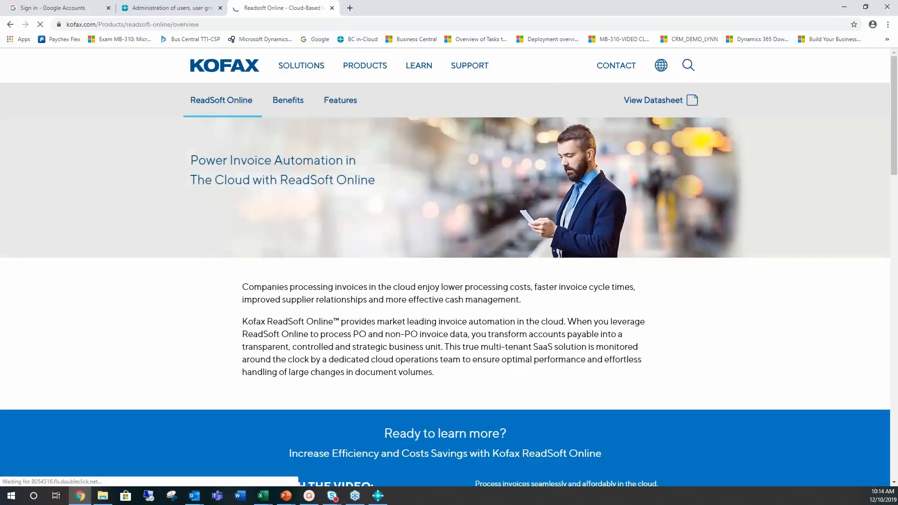
click(288, 100)
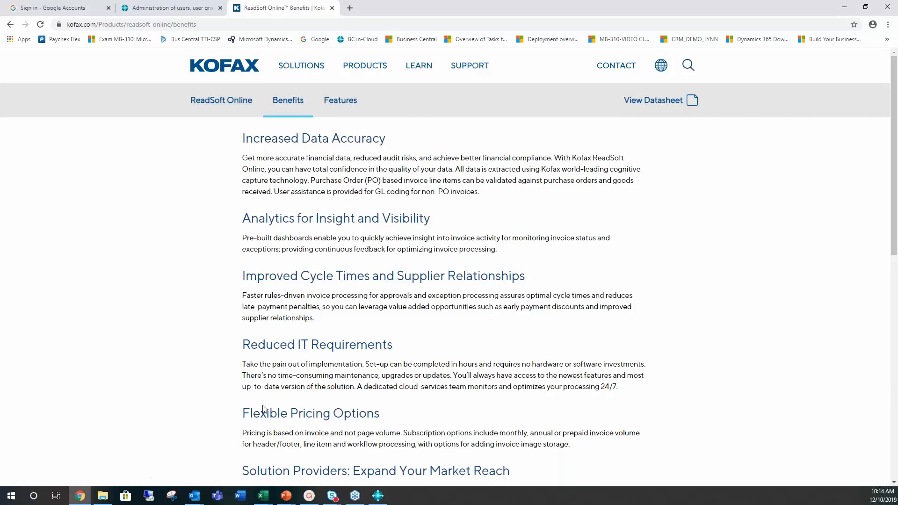
scroll(down, 3)
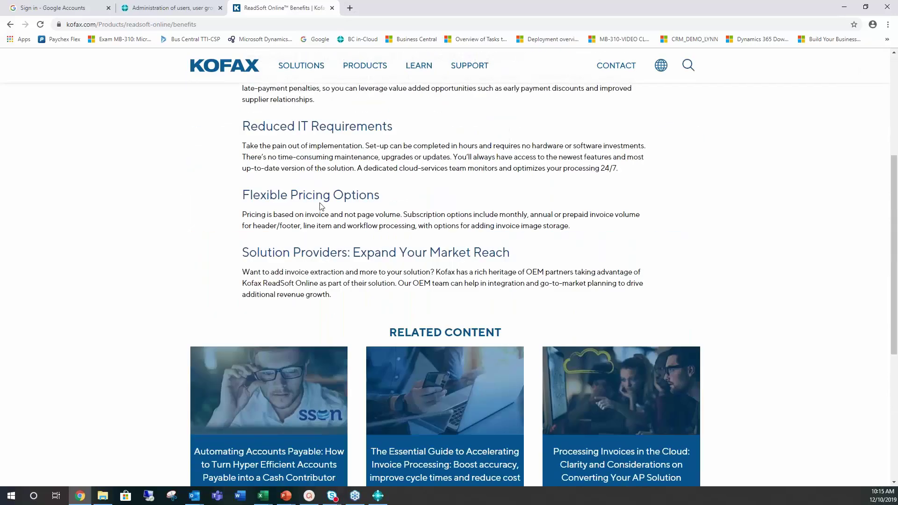
click(365, 66)
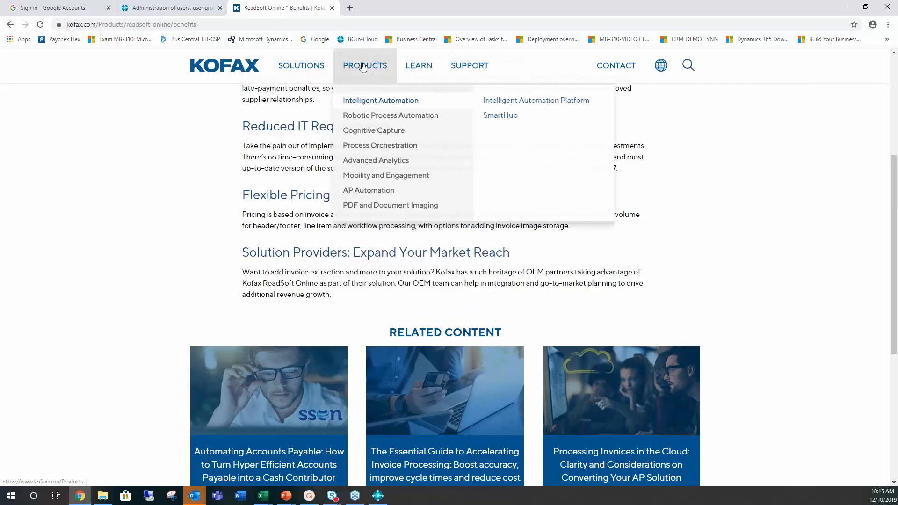
mouse_move(182, 90)
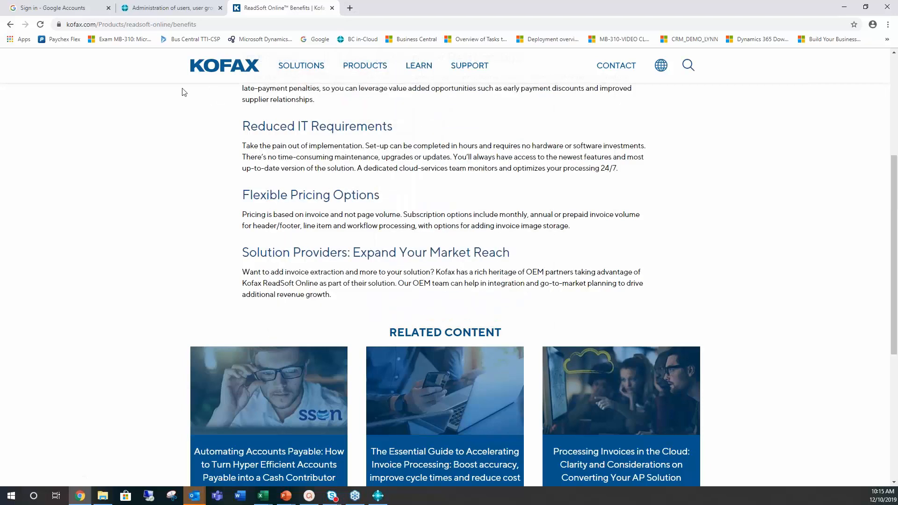
mouse_move(155, 162)
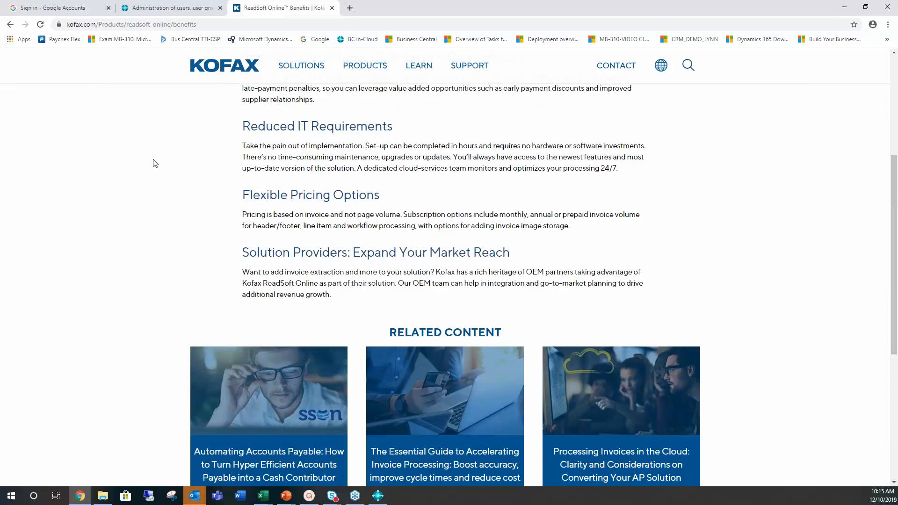
scroll(up, 3)
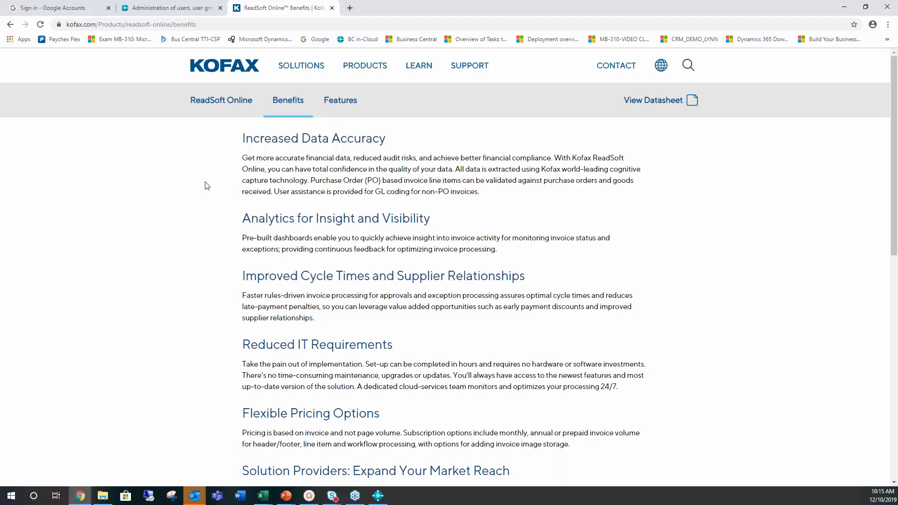
mouse_move(200, 182)
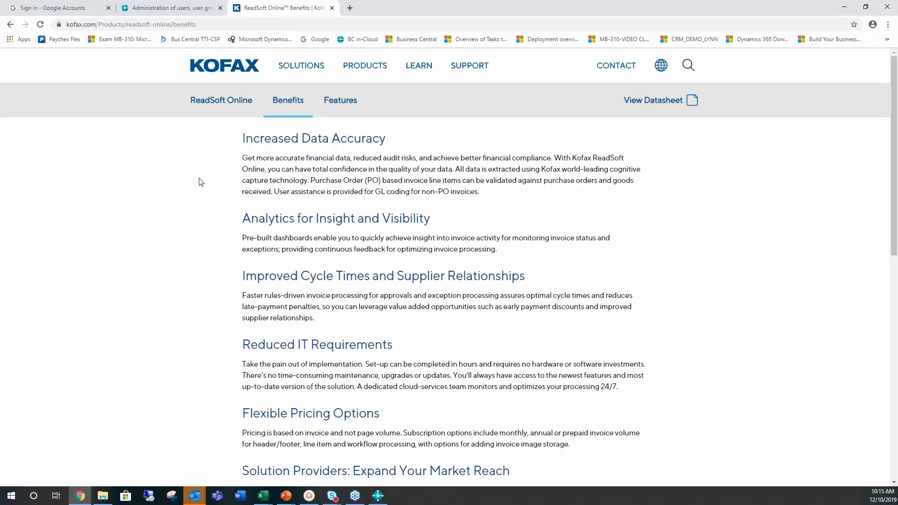
mouse_move(244, 138)
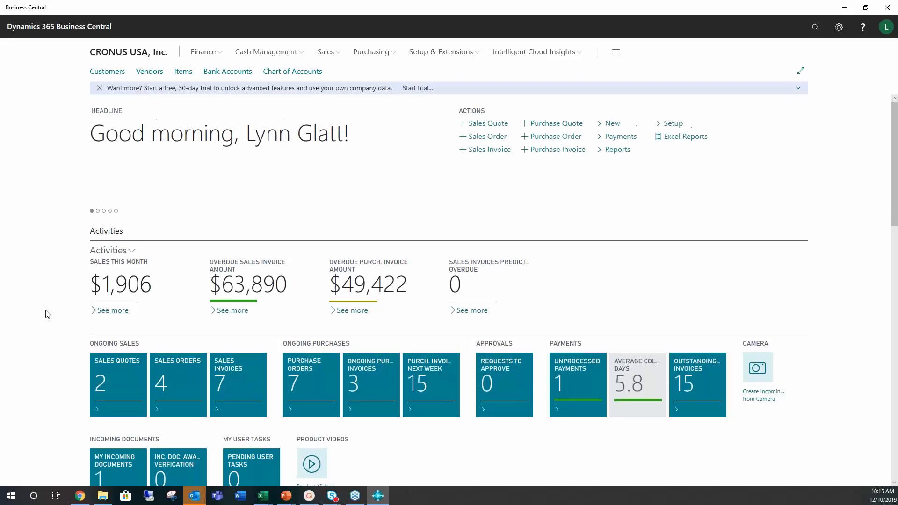
Confirm work date 4/8/2019 in My Settings and scroll to the Incoming Documents tiles.
scroll(down, 3)
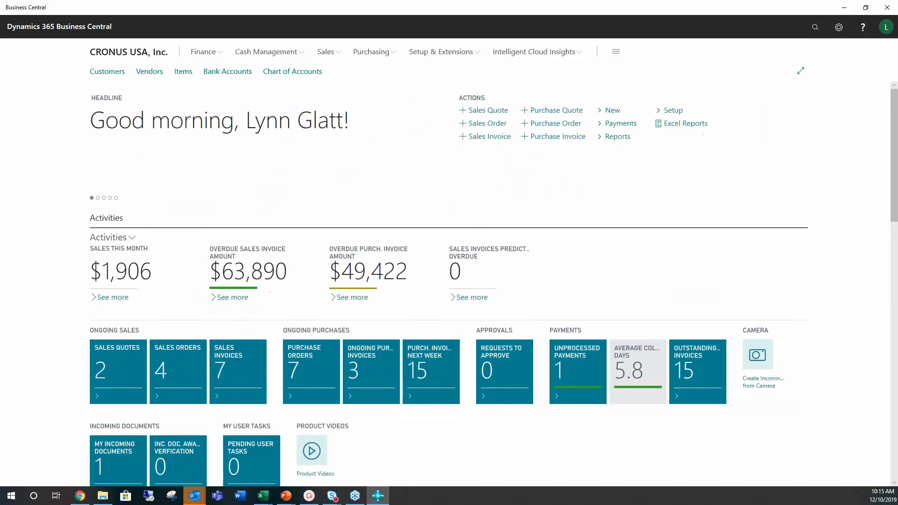
mouse_move(62, 93)
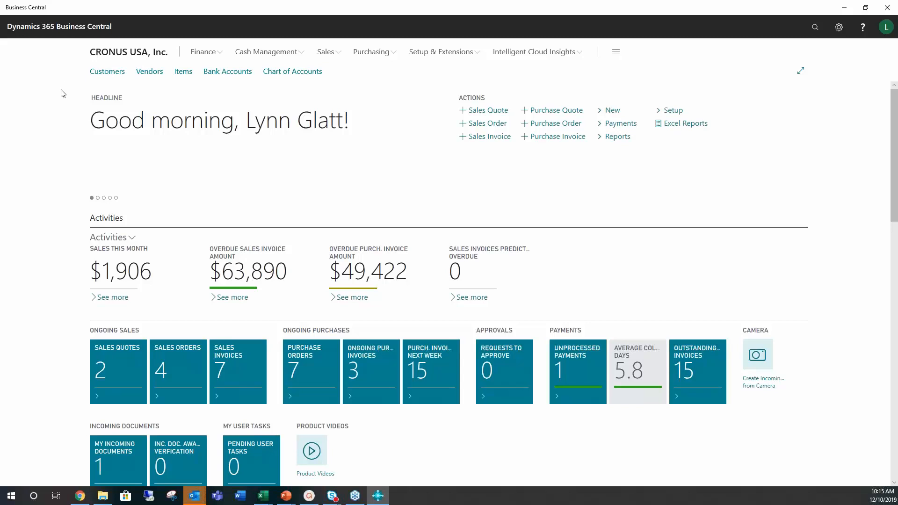
mouse_move(314, 146)
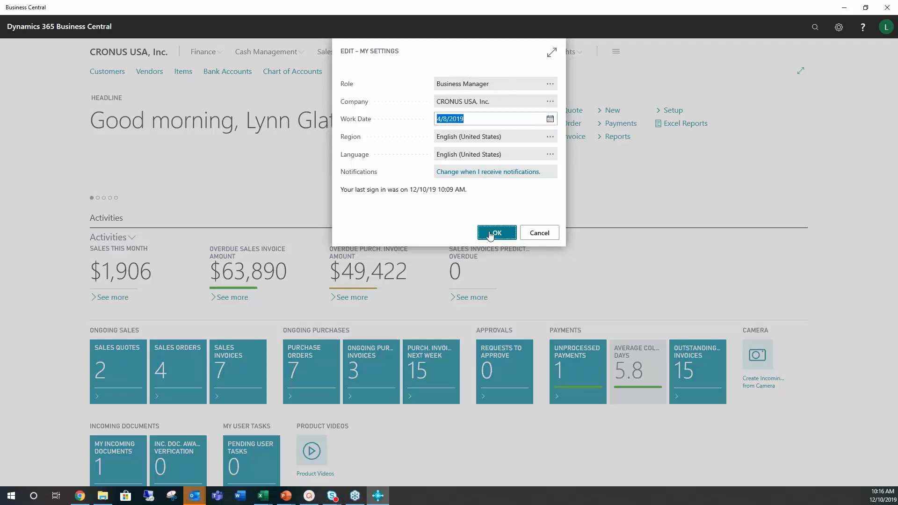
click(497, 233)
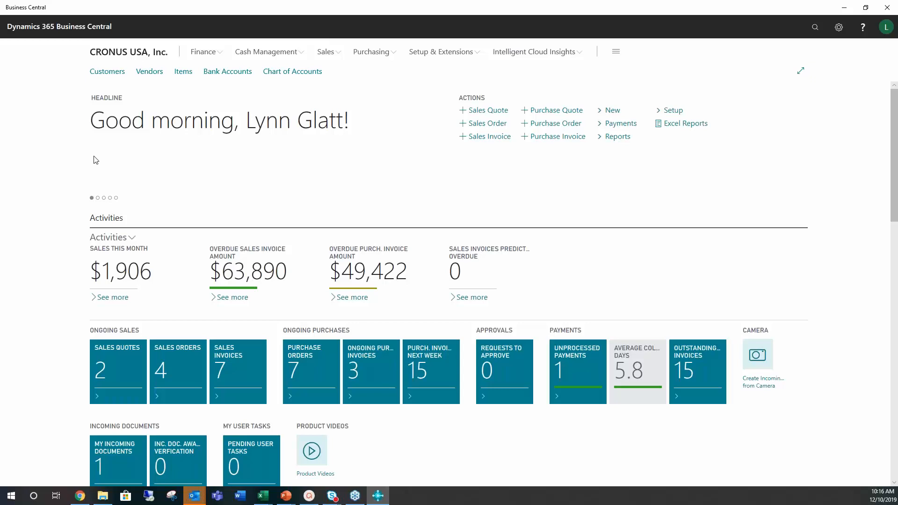
mouse_move(80, 161)
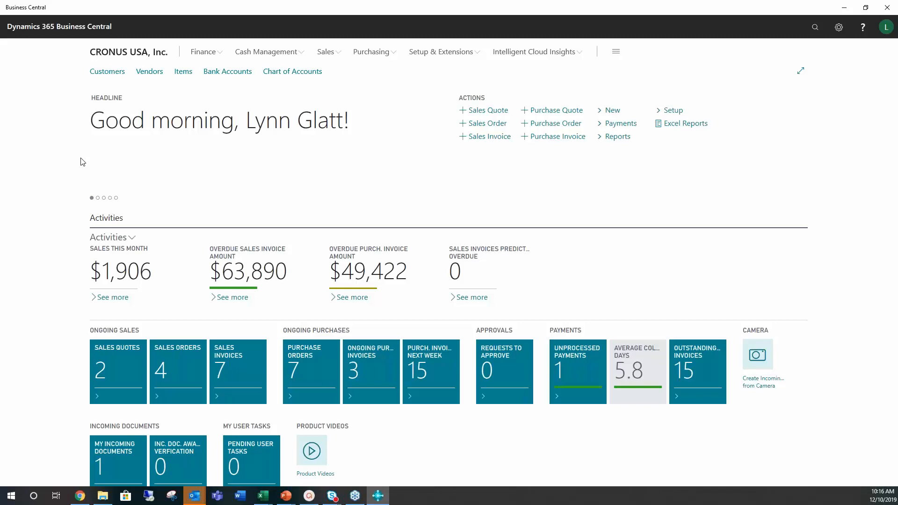
scroll(down, 3)
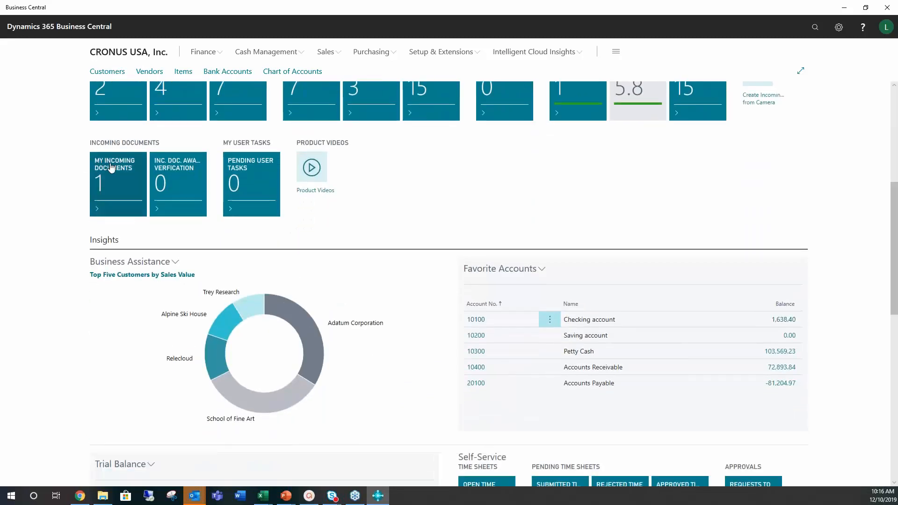
mouse_move(110, 173)
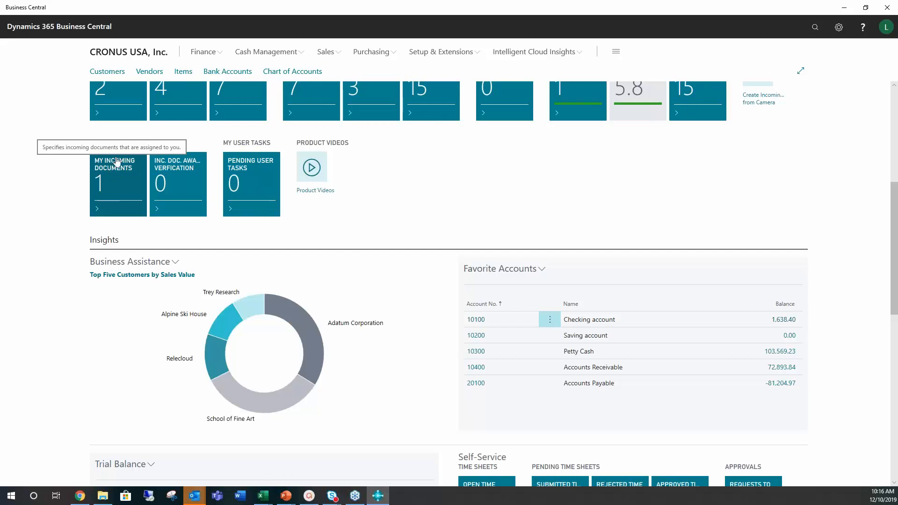
Open the Fabrikam Invoice from My Incoming Documents.
click(115, 183)
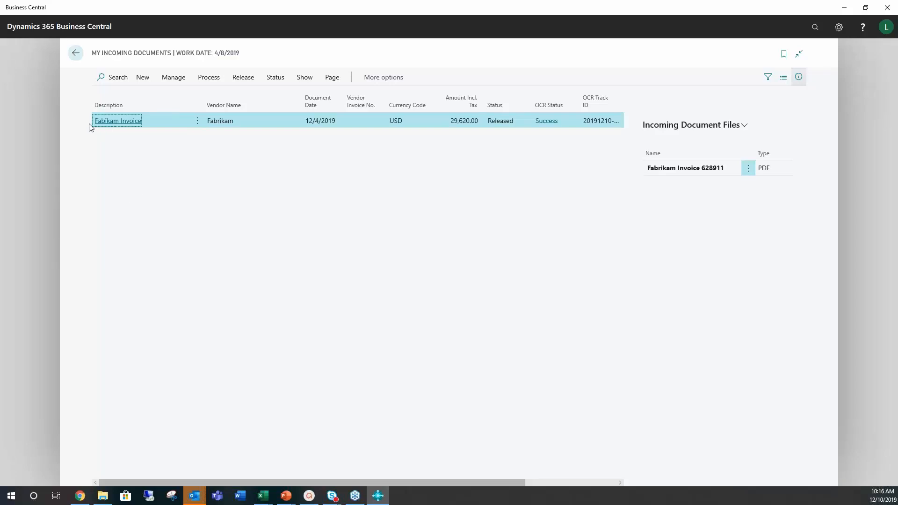
mouse_move(118, 123)
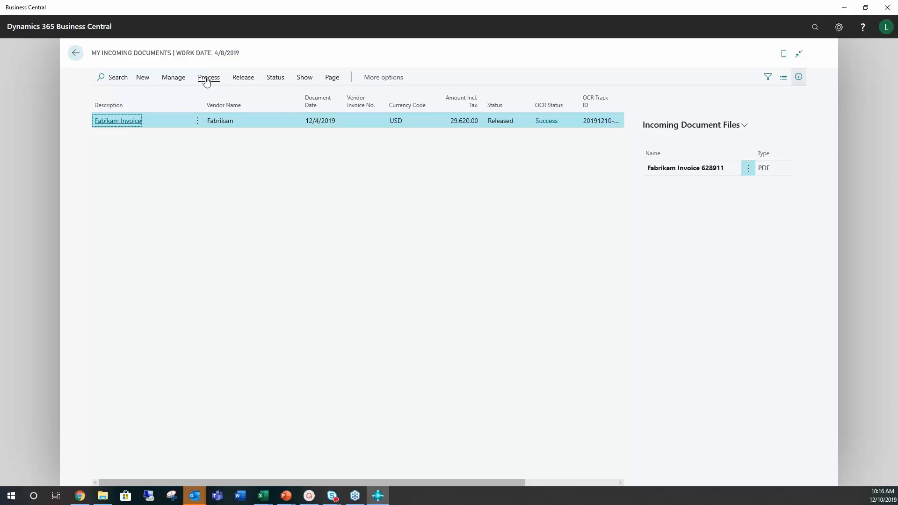
mouse_move(121, 142)
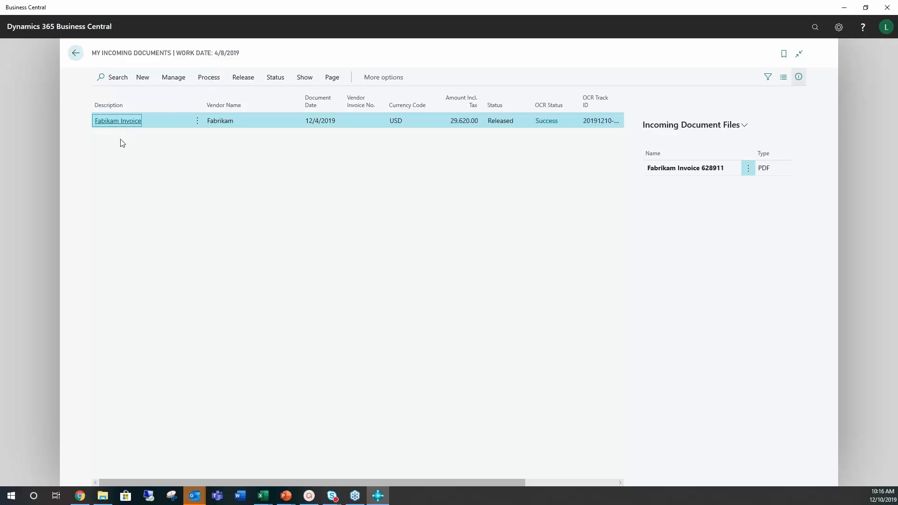
click(117, 120)
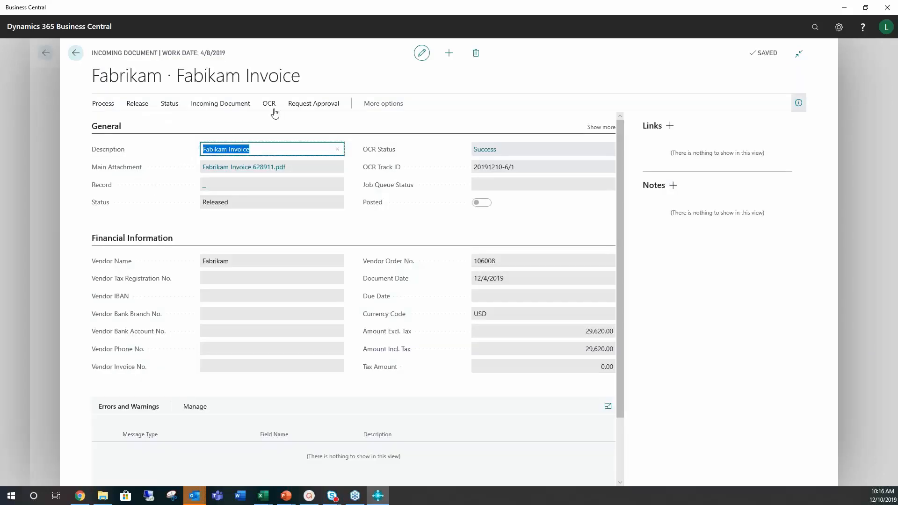
click(269, 103)
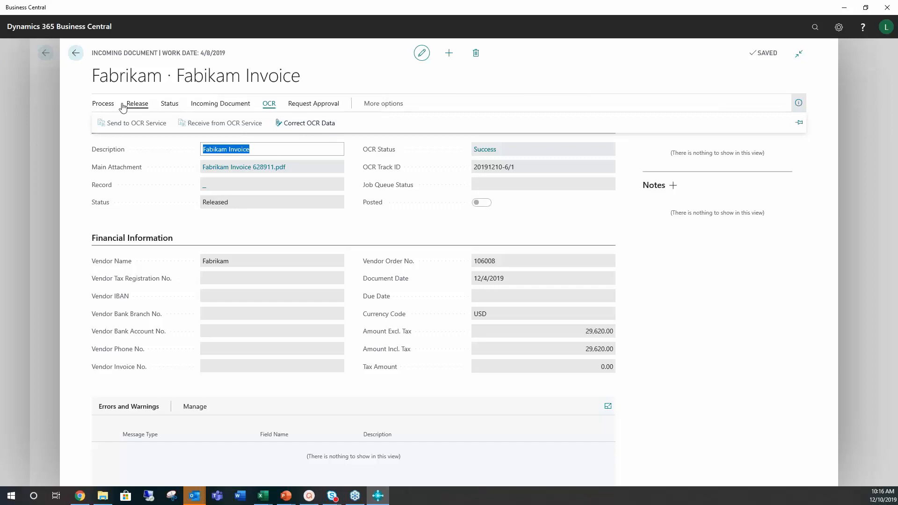
mouse_move(105, 108)
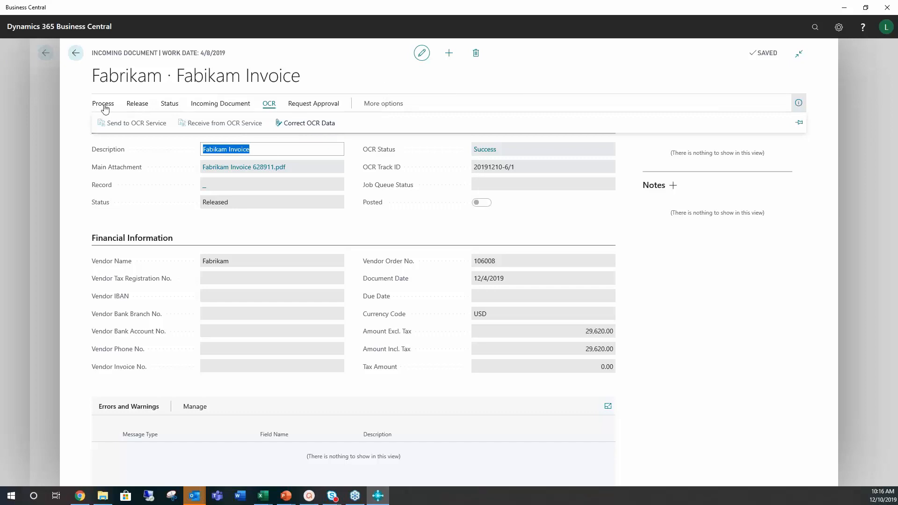
Try creating a purchase document, dismiss the failure, and select the G/L mapping error.
click(102, 103)
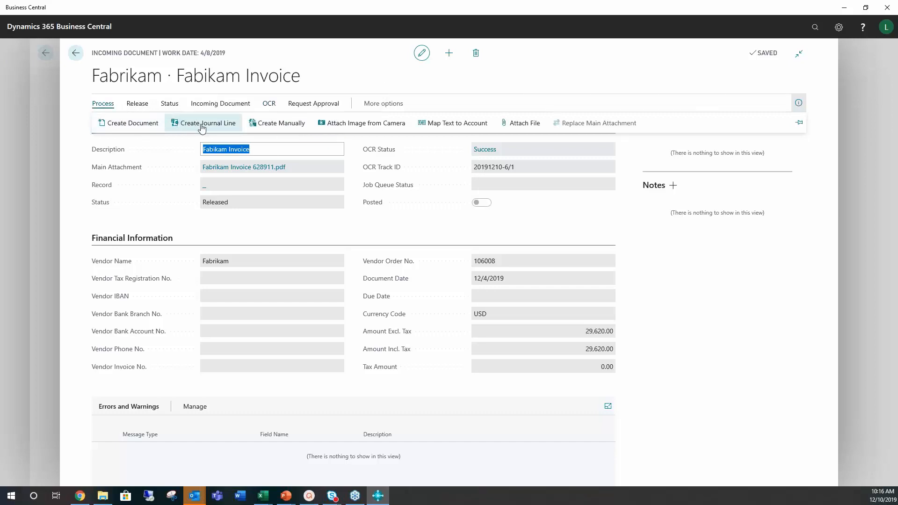
mouse_move(133, 126)
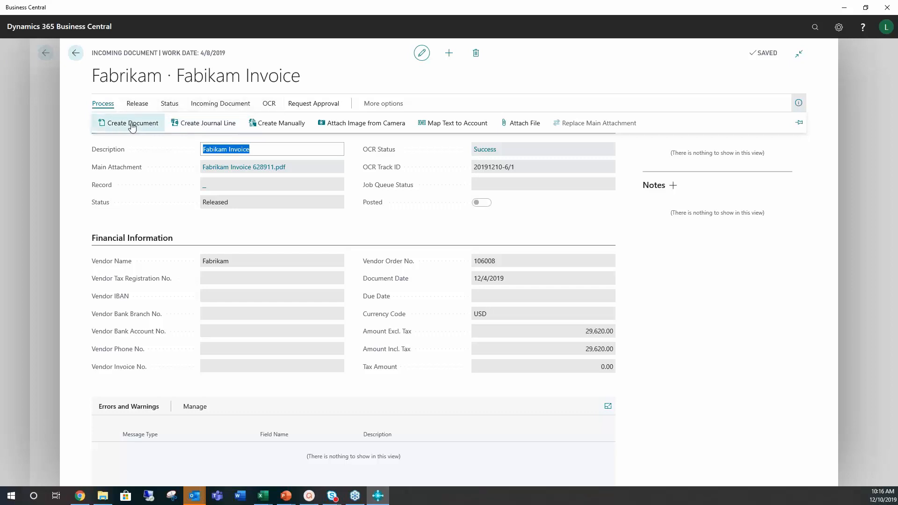
click(132, 123)
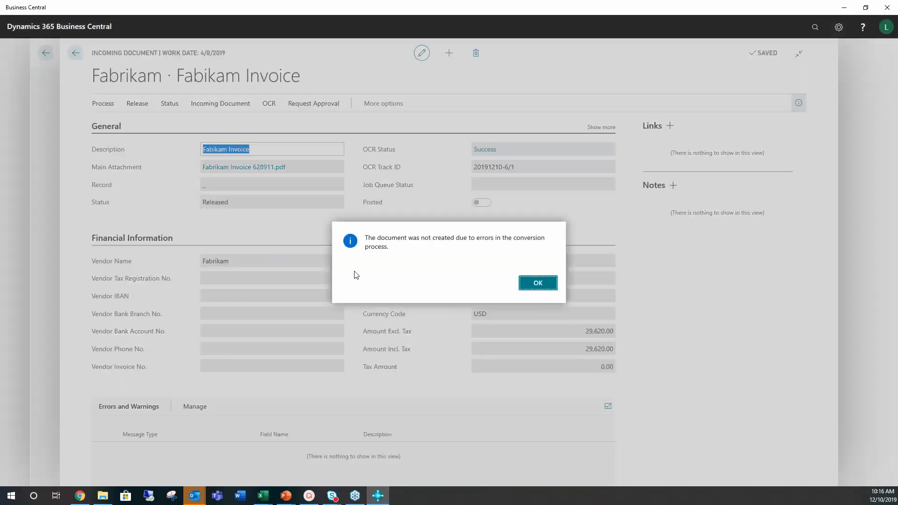
mouse_move(535, 284)
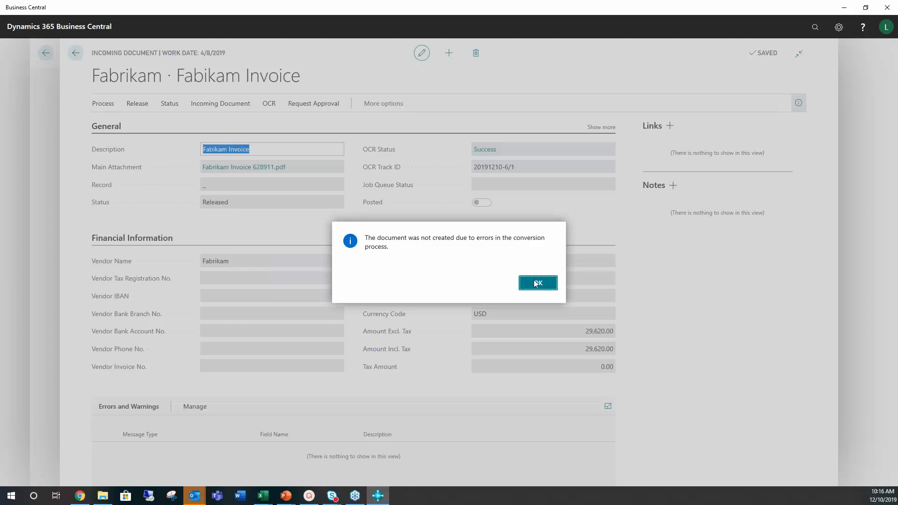
click(538, 283)
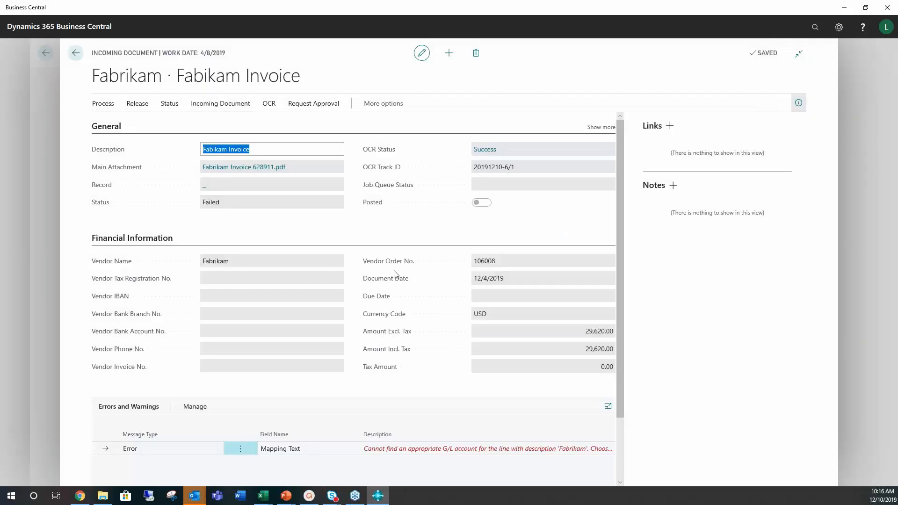
scroll(down, 3)
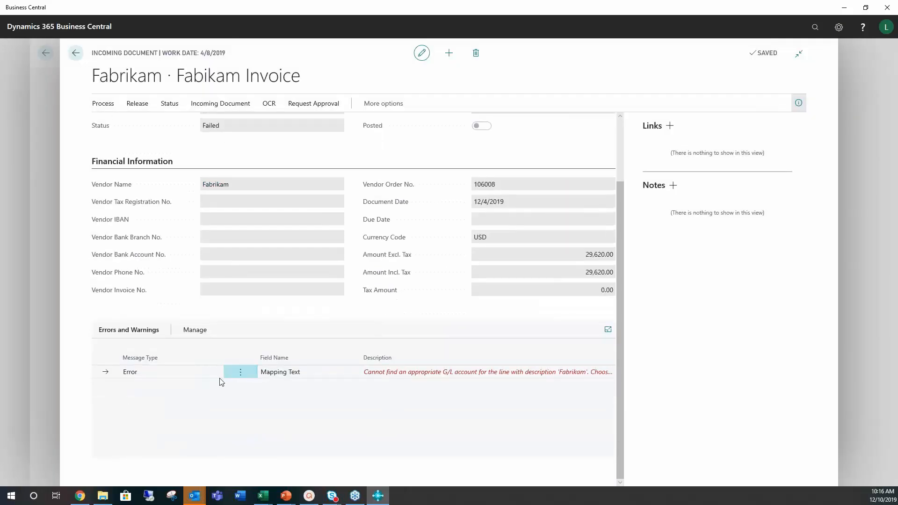
click(240, 372)
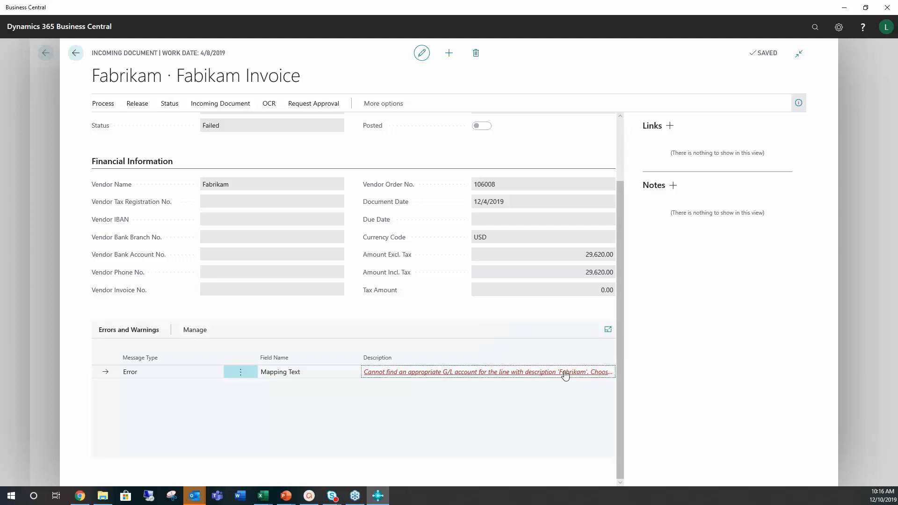
From the mapping error, enable Archive Orders in Purchases & Payables Setup, then go back.
click(487, 372)
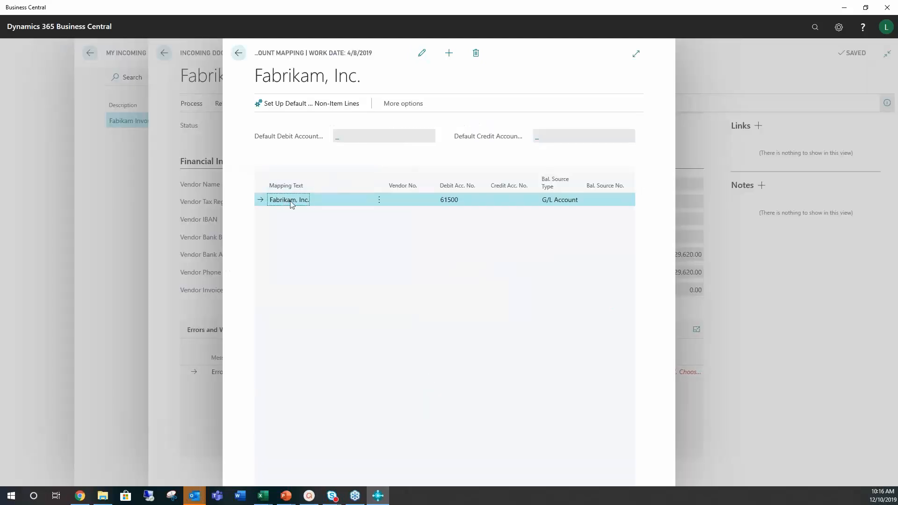
mouse_move(276, 107)
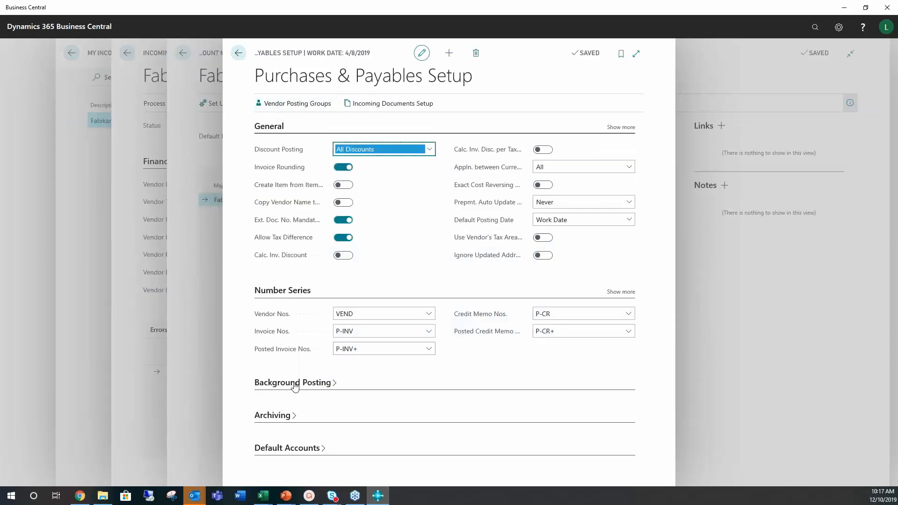
click(293, 382)
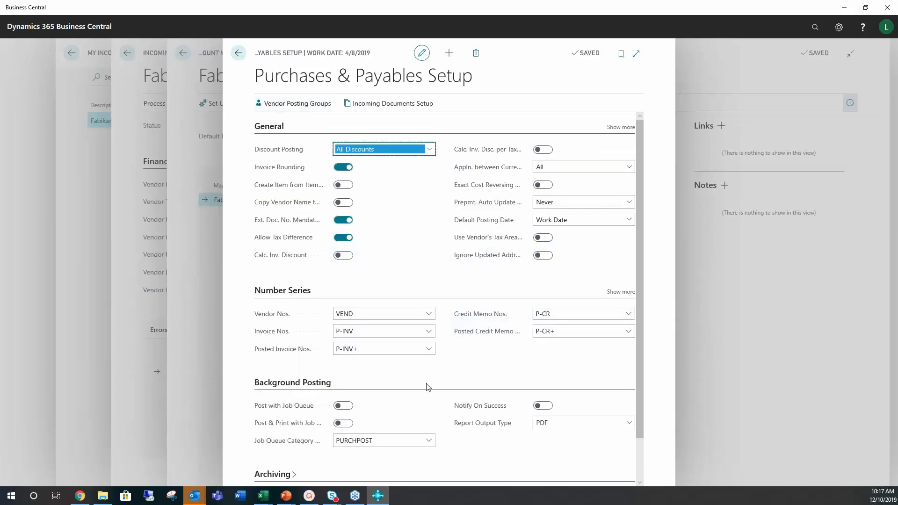
scroll(down, 3)
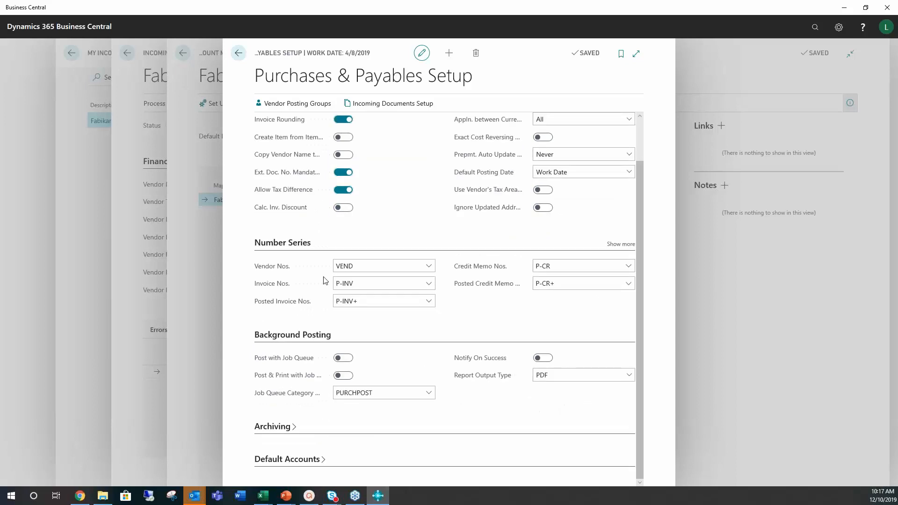
mouse_move(272, 431)
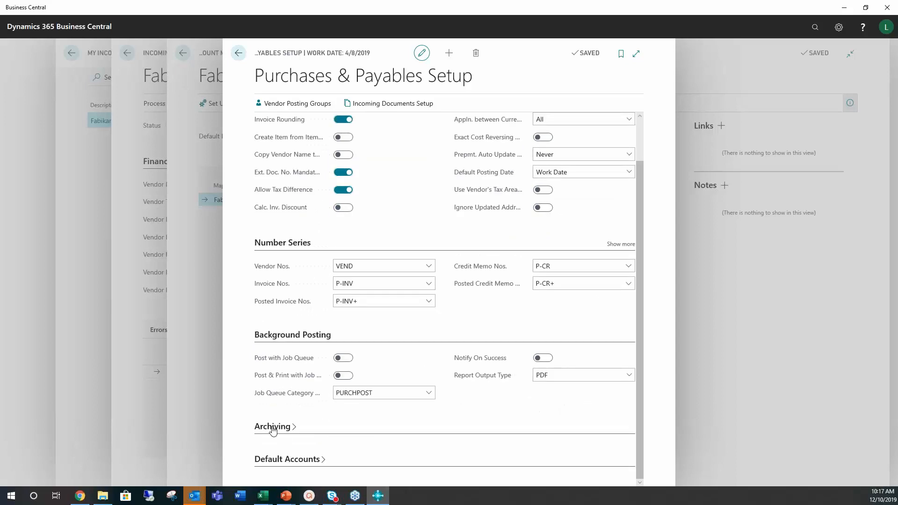
click(273, 426)
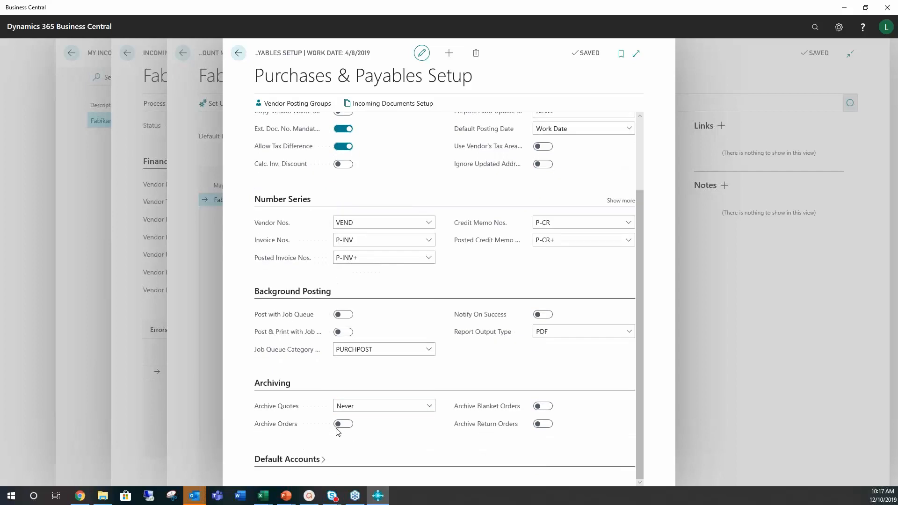
click(343, 424)
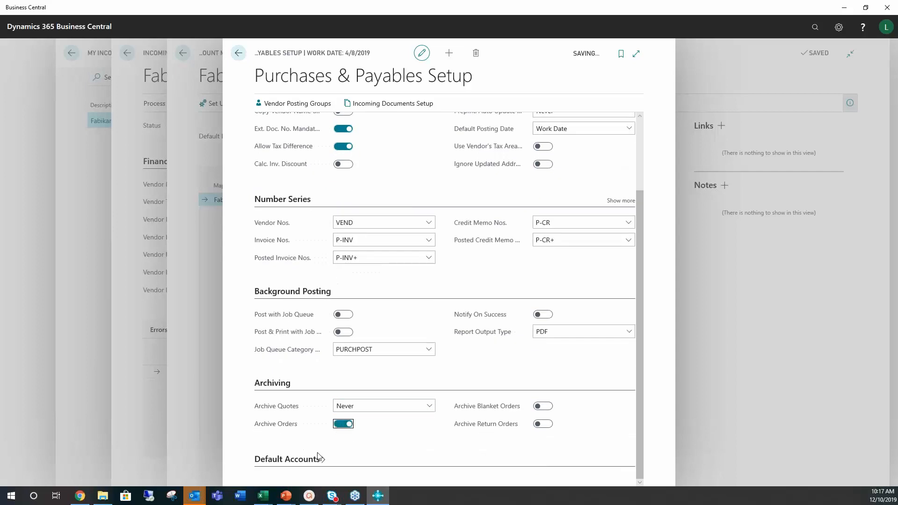
scroll(down, 3)
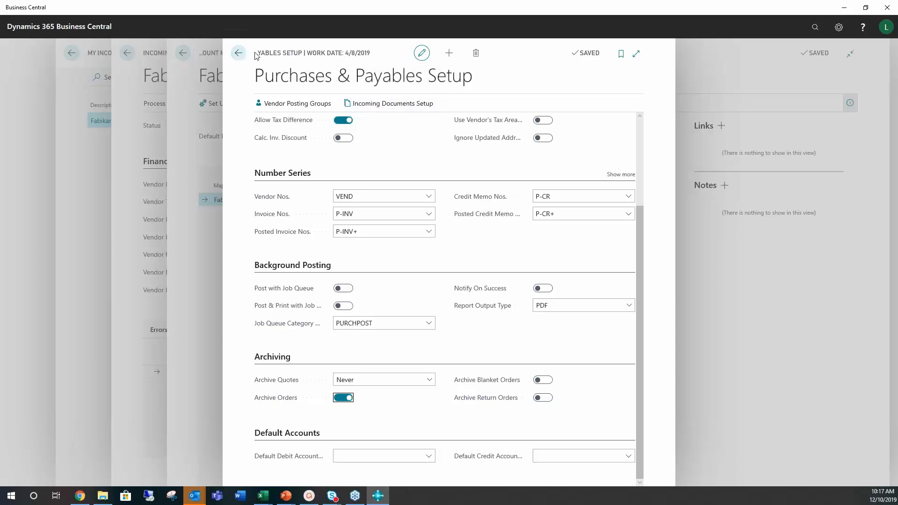
click(239, 52)
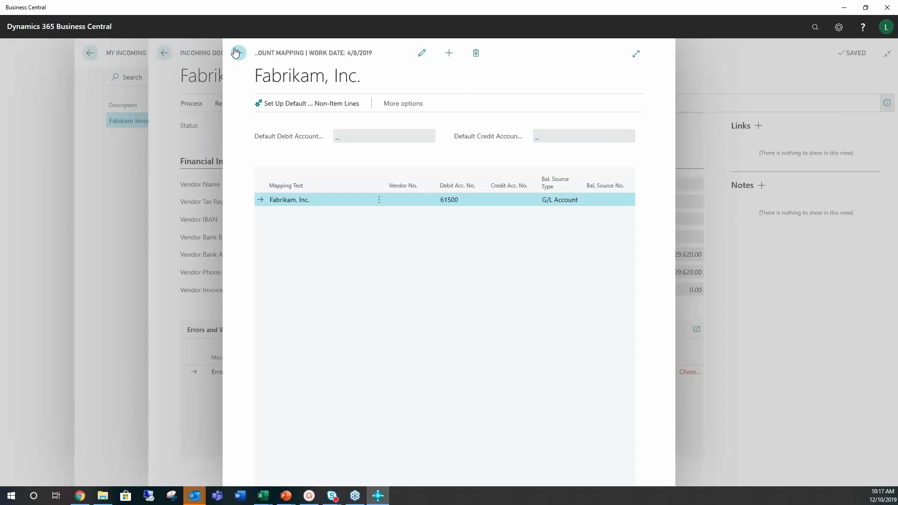
click(237, 52)
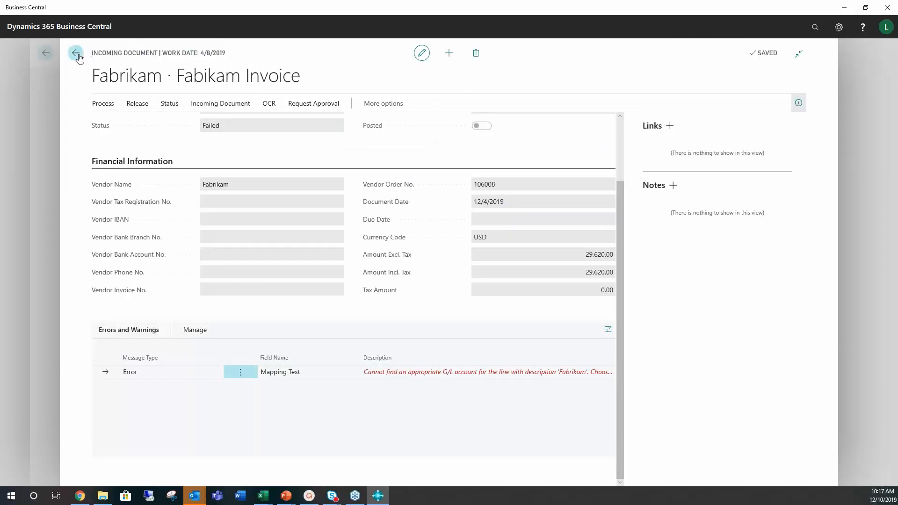
Send the Fabrikam Invoice US D365F document to the OCR service and acknowledge the notice.
click(76, 53)
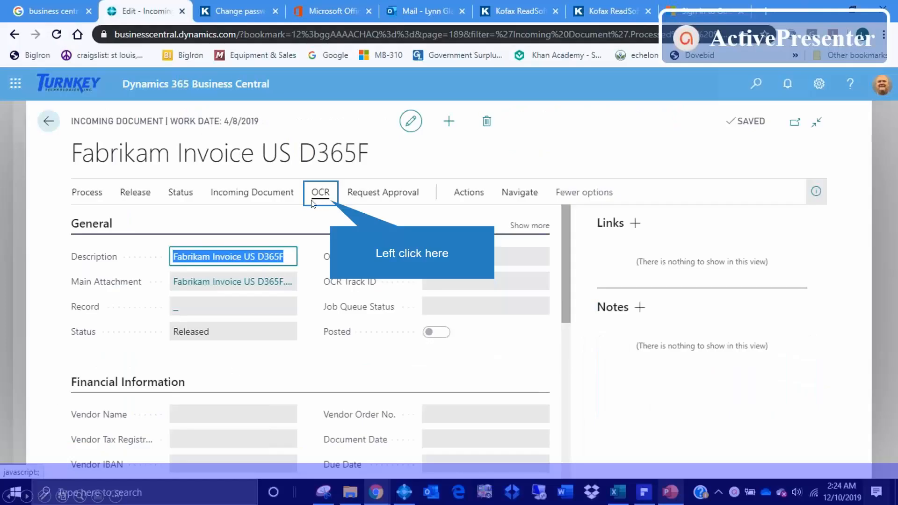
click(320, 192)
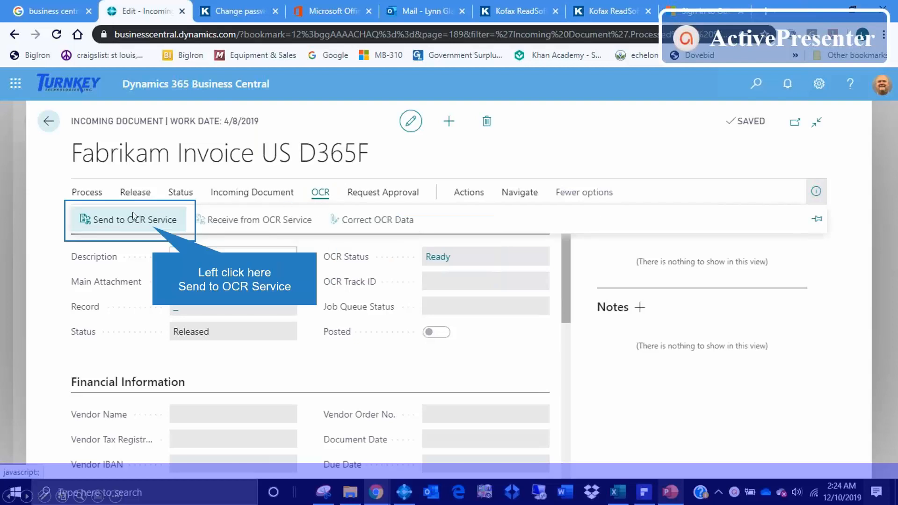
click(135, 220)
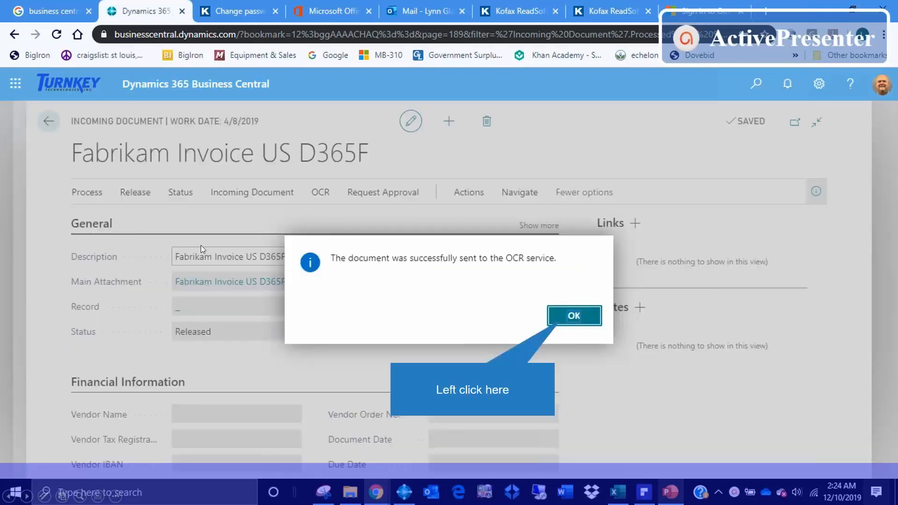
click(574, 315)
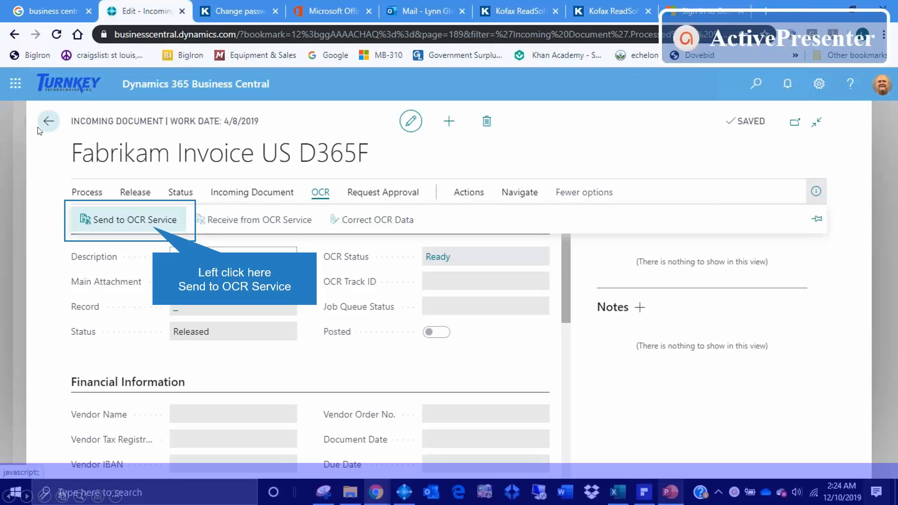
mouse_move(172, 228)
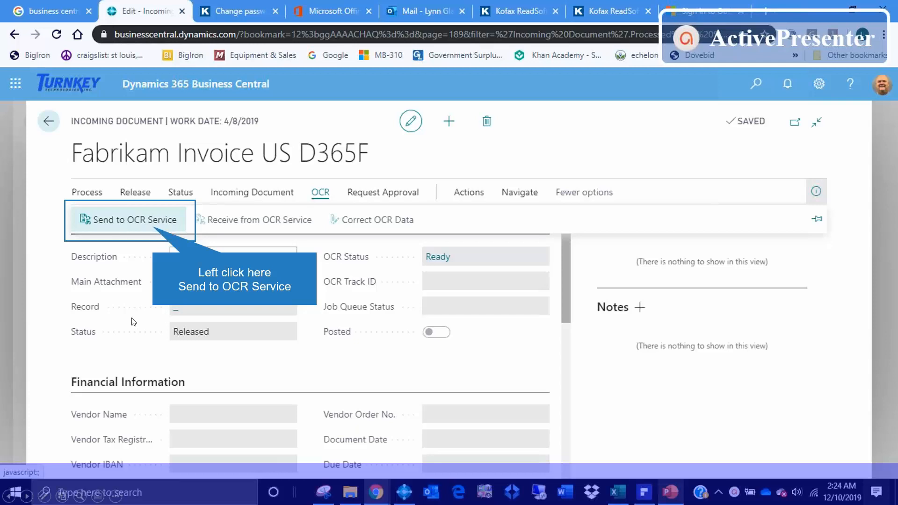
Resend to OCR, check the Kofax ReadSoft Online account tab, then return to Business Central.
click(133, 220)
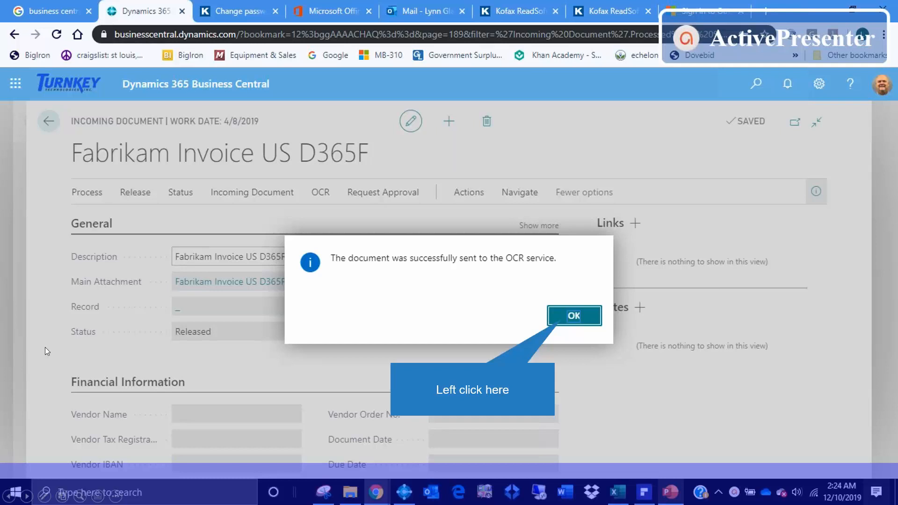
click(574, 316)
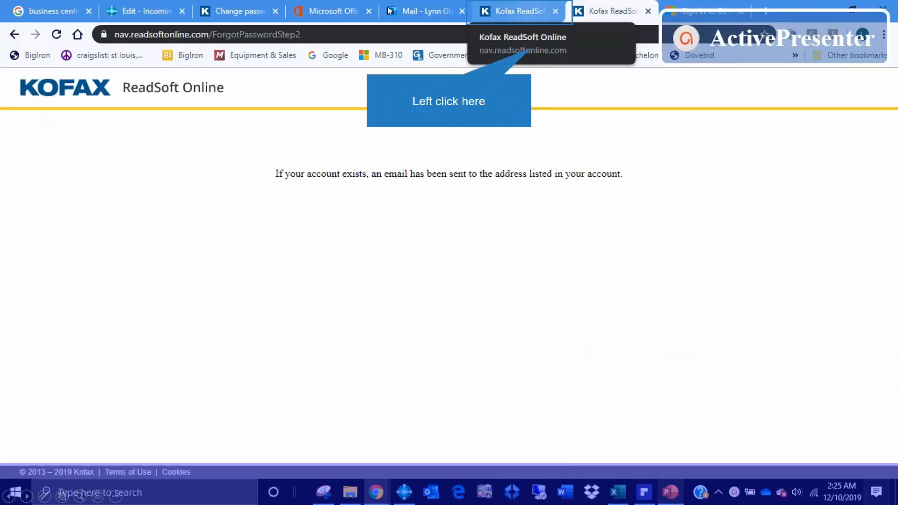
mouse_move(37, 106)
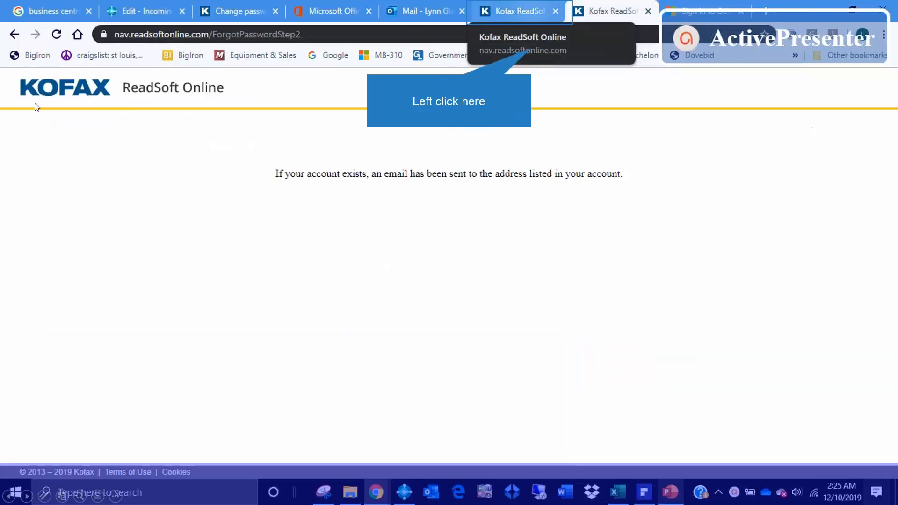
mouse_move(255, 220)
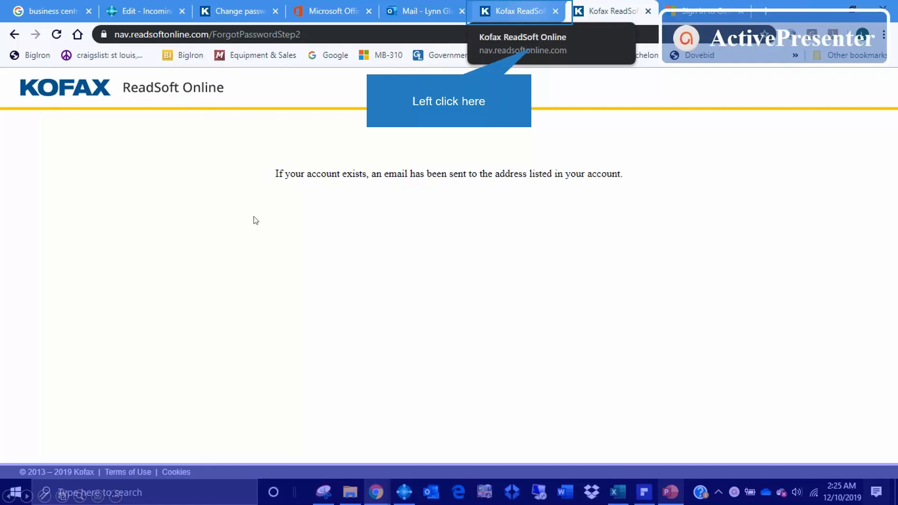
click(518, 11)
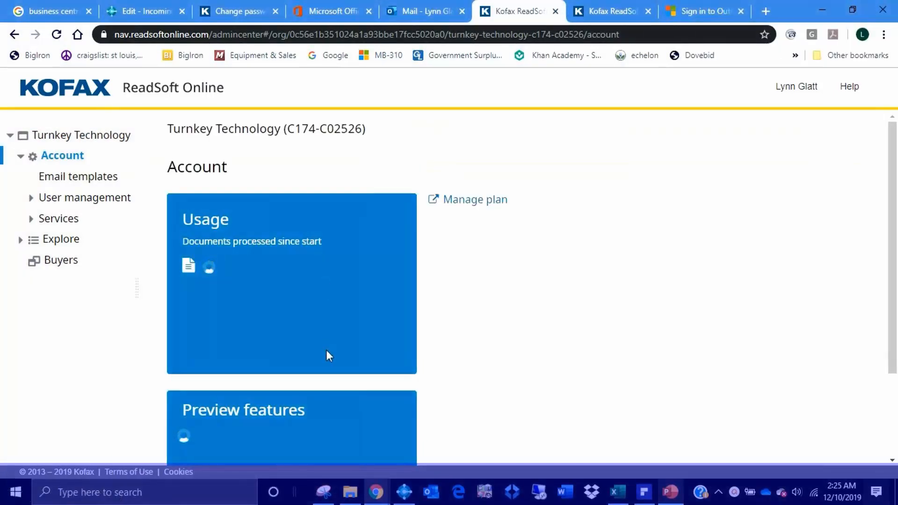
click(145, 11)
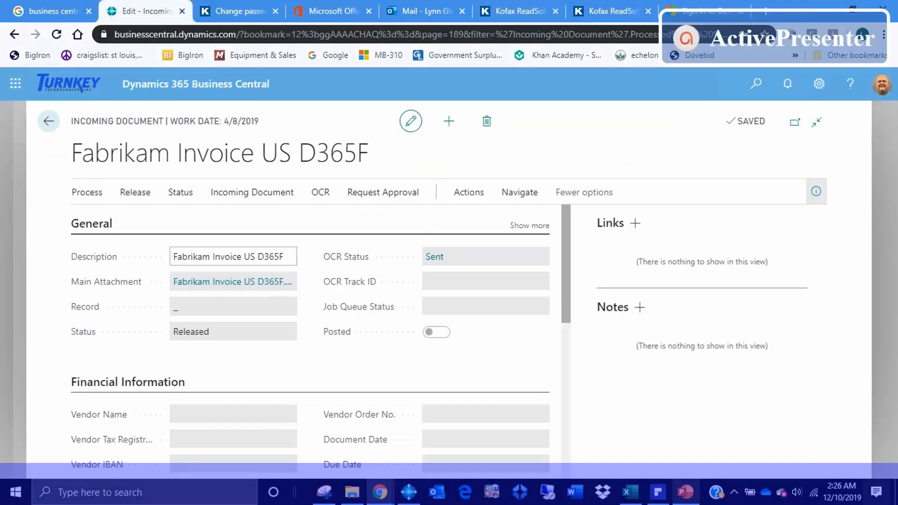
Receive the Fabrikam document from OCR, giving OCR status Success and exchange type OCRINVOICE.
click(530, 225)
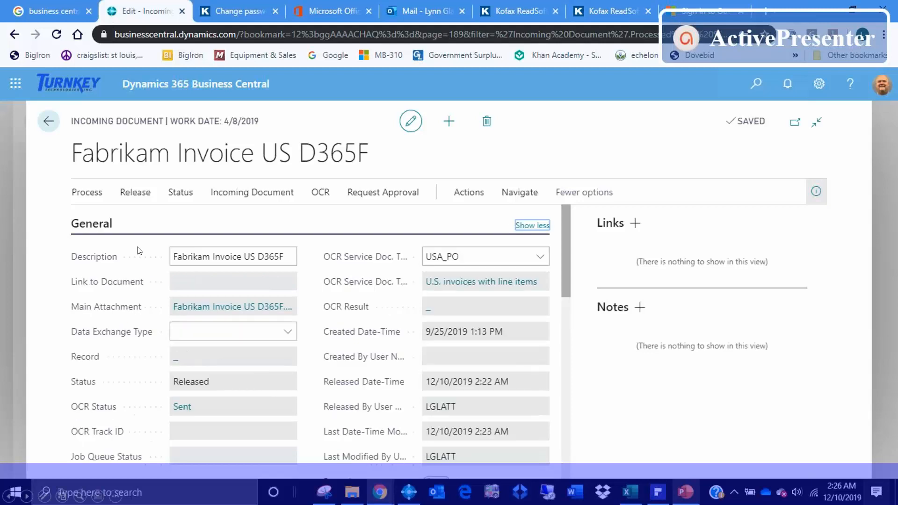
mouse_move(65, 419)
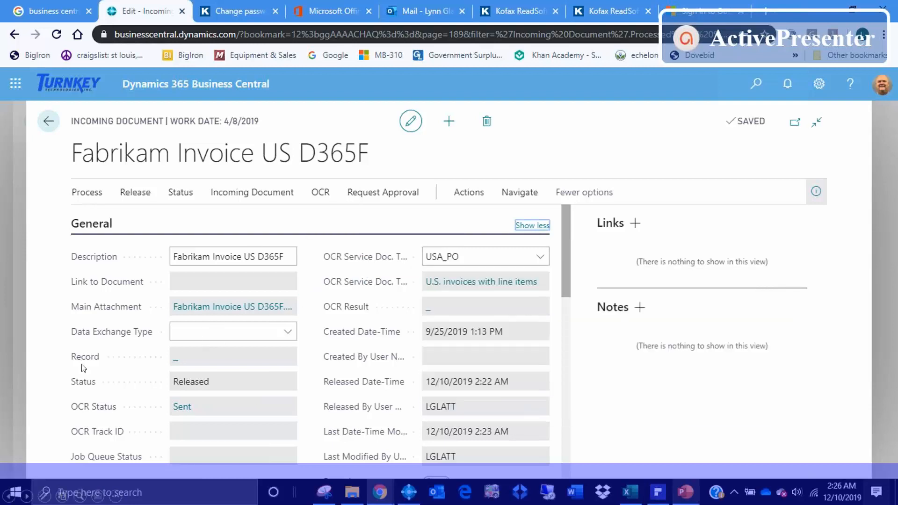
click(540, 256)
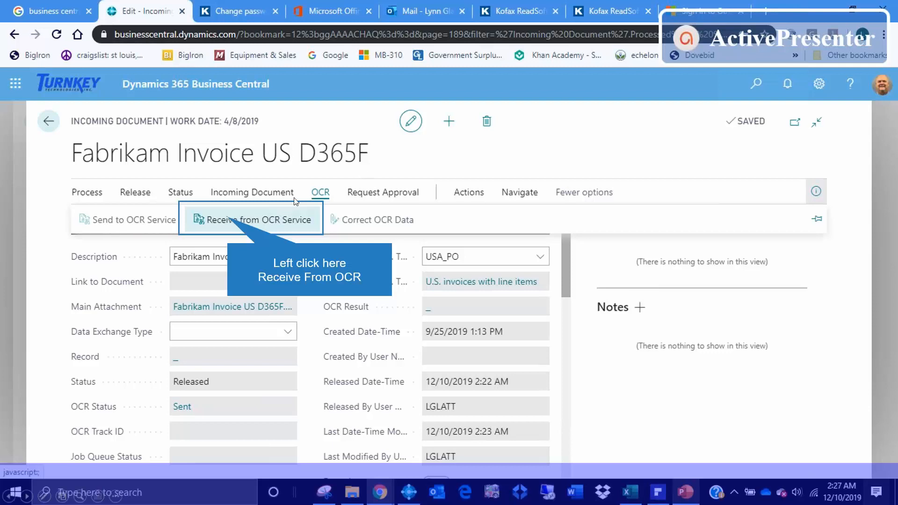
mouse_move(145, 273)
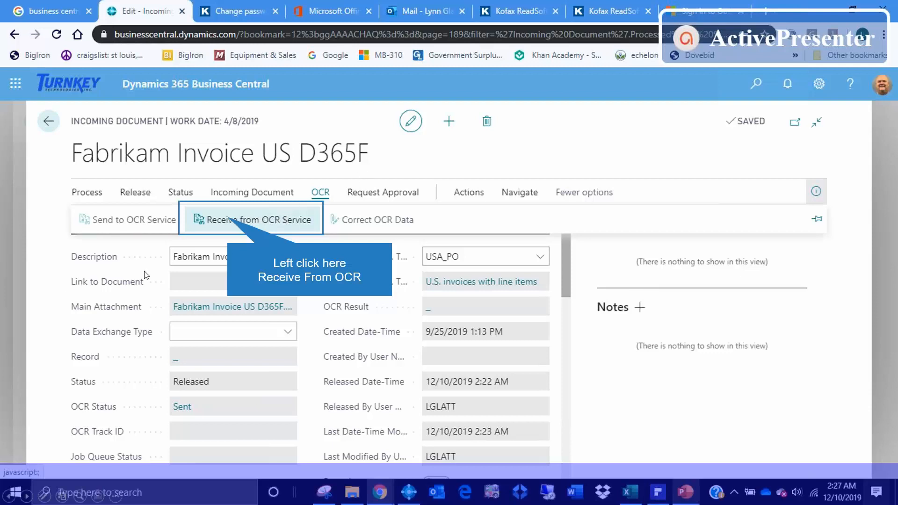
click(258, 219)
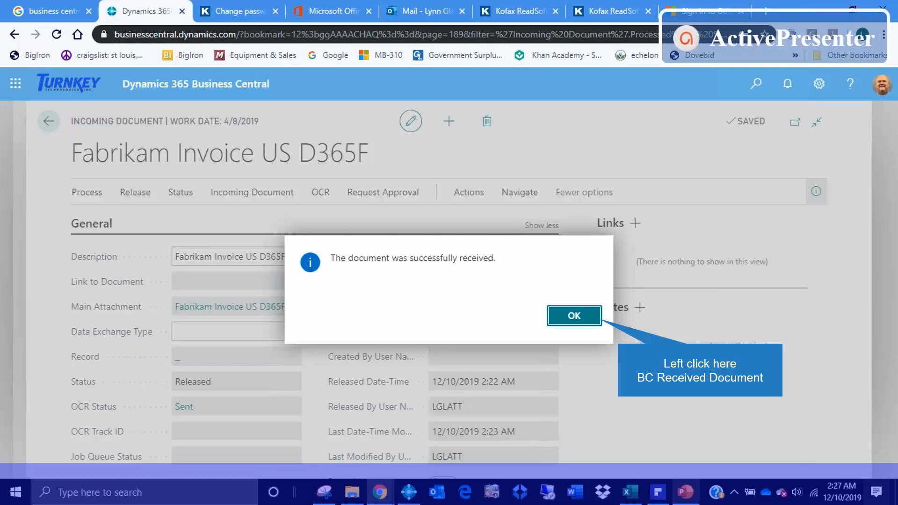
click(574, 316)
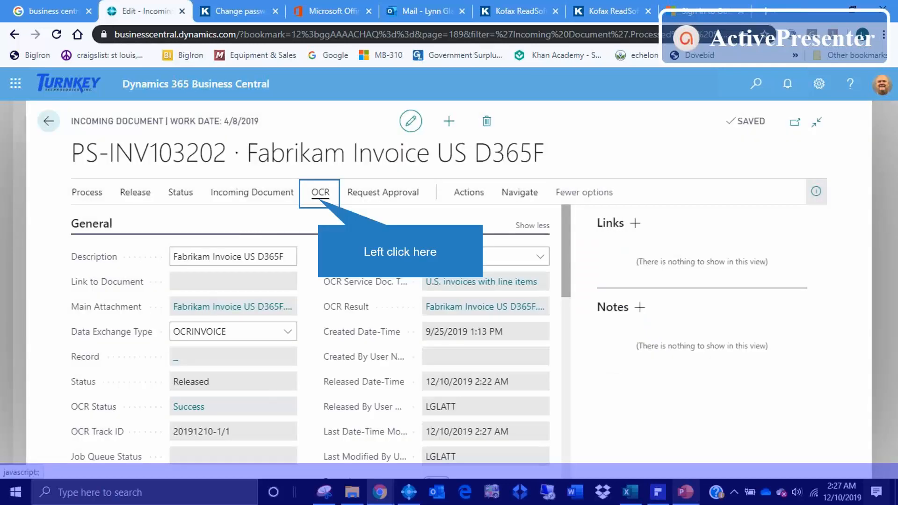
click(319, 193)
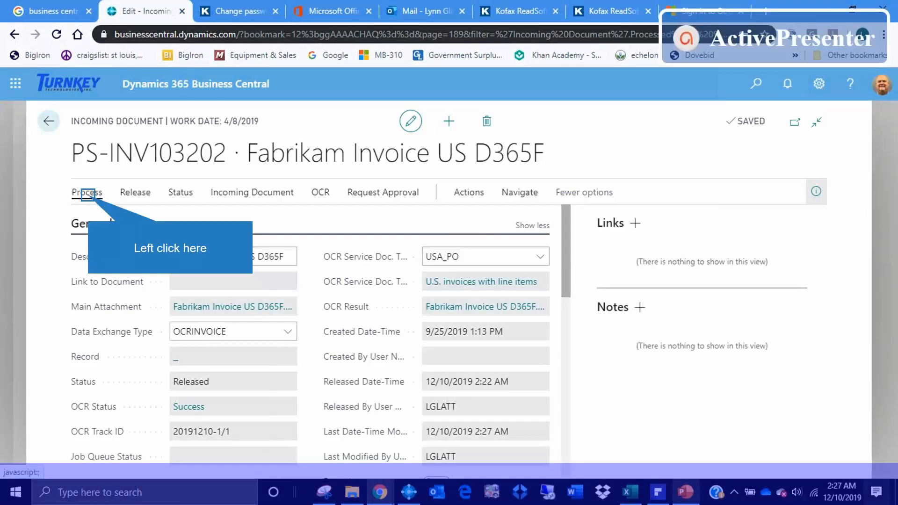
Create purchase invoice 107212 from the incoming document and acknowledge the confirmation.
click(87, 193)
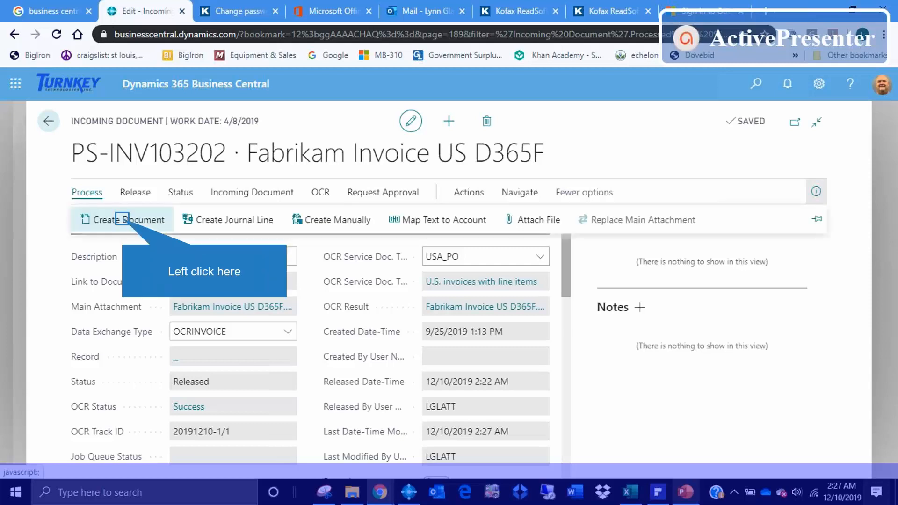
click(127, 220)
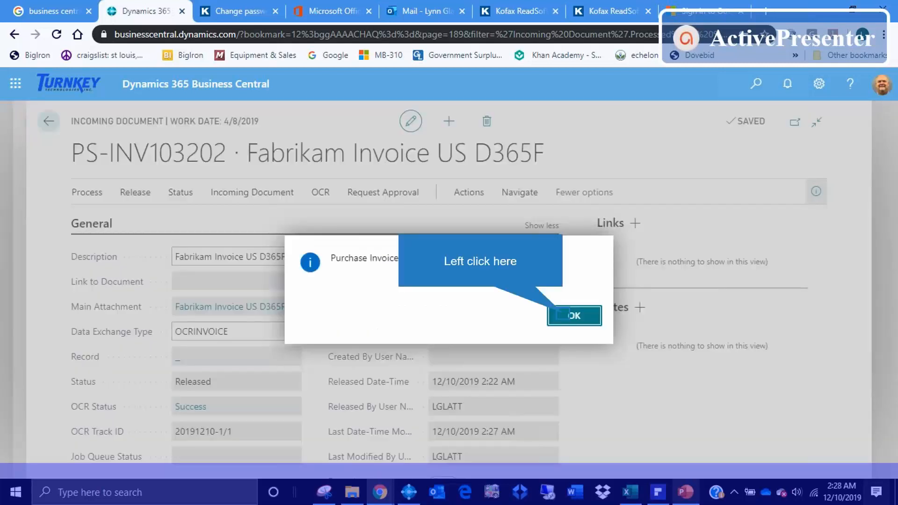
click(574, 316)
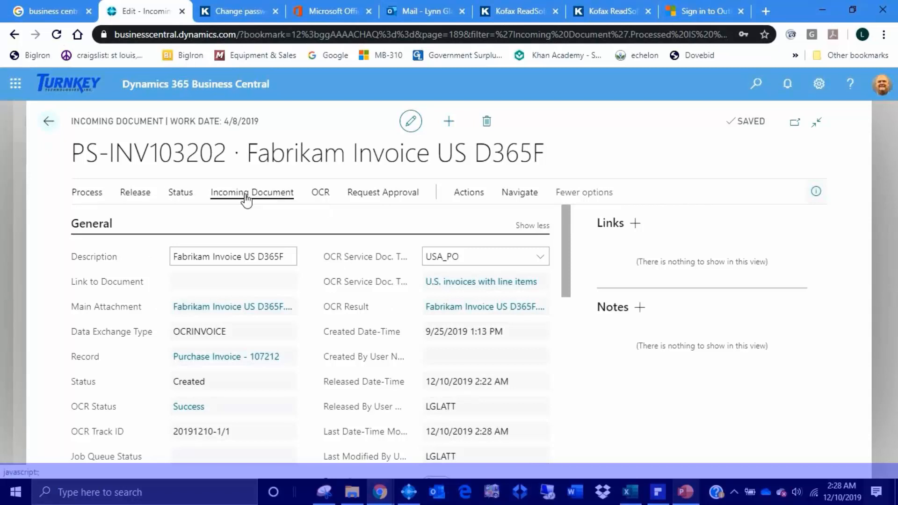
Open the new invoice, set vendor 10000 Fabrikam, Inc., and update the lines.
click(252, 193)
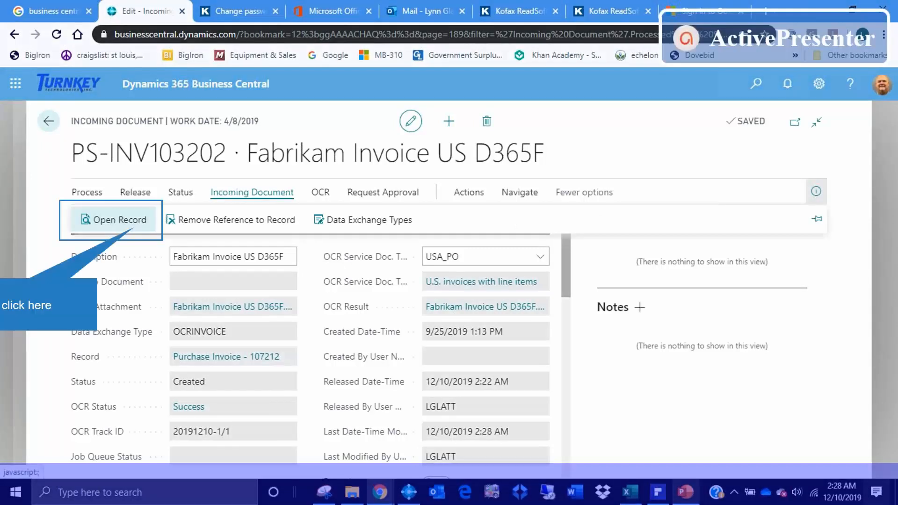
click(118, 220)
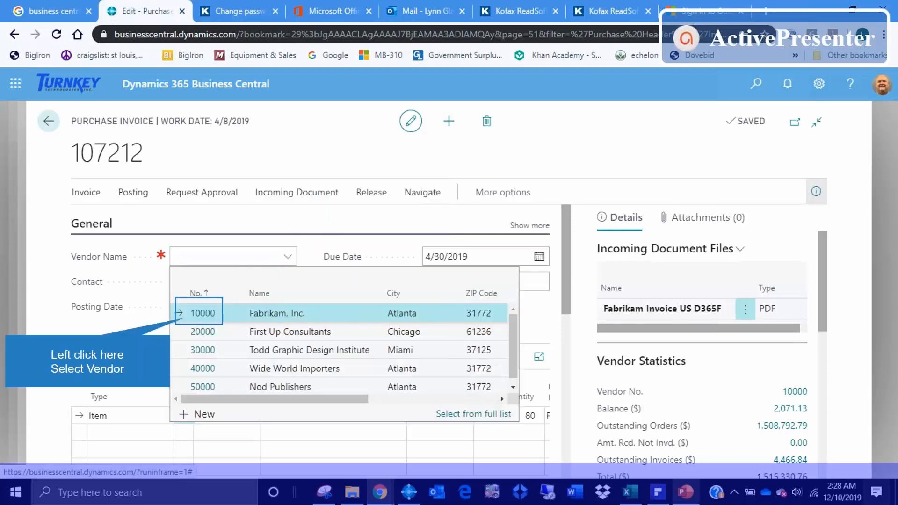
click(199, 313)
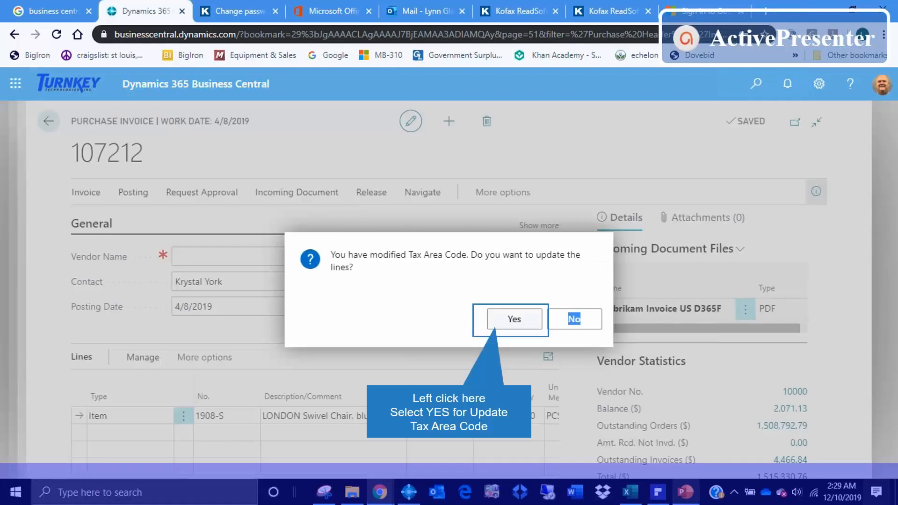
click(514, 319)
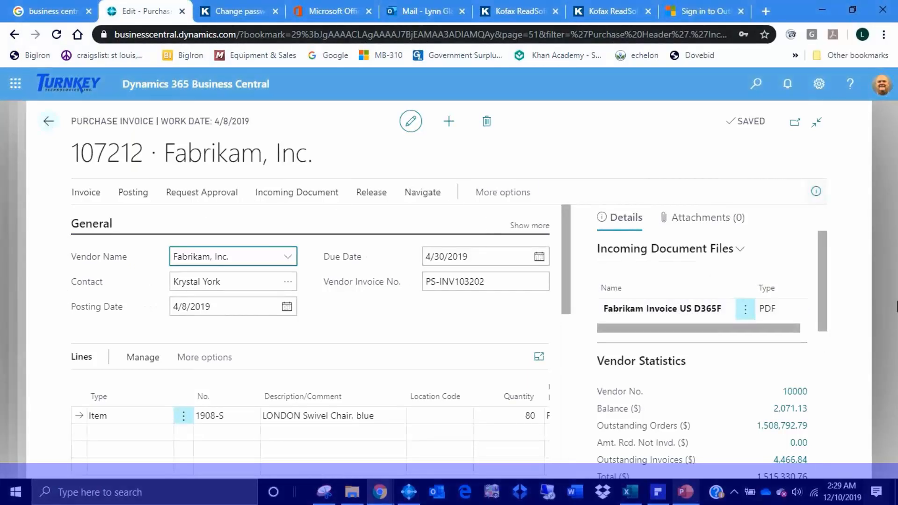
mouse_move(581, 329)
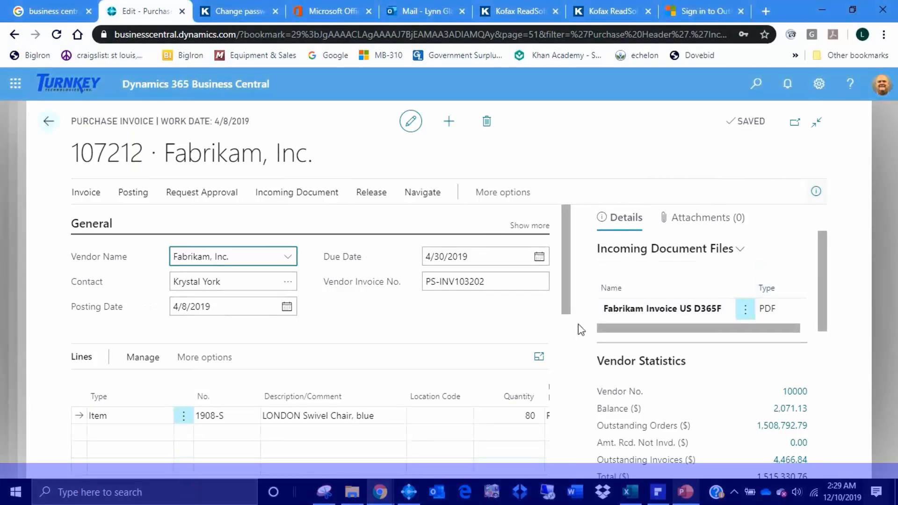
scroll(down, 3)
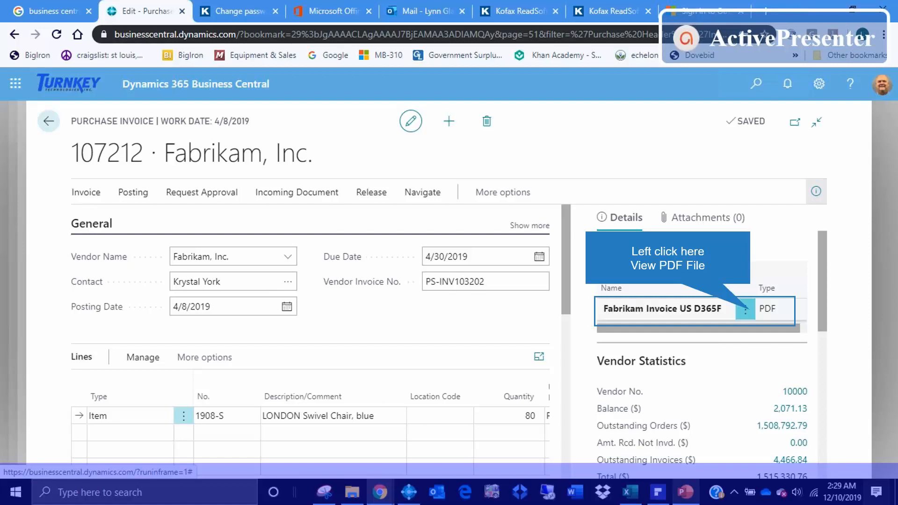
click(746, 308)
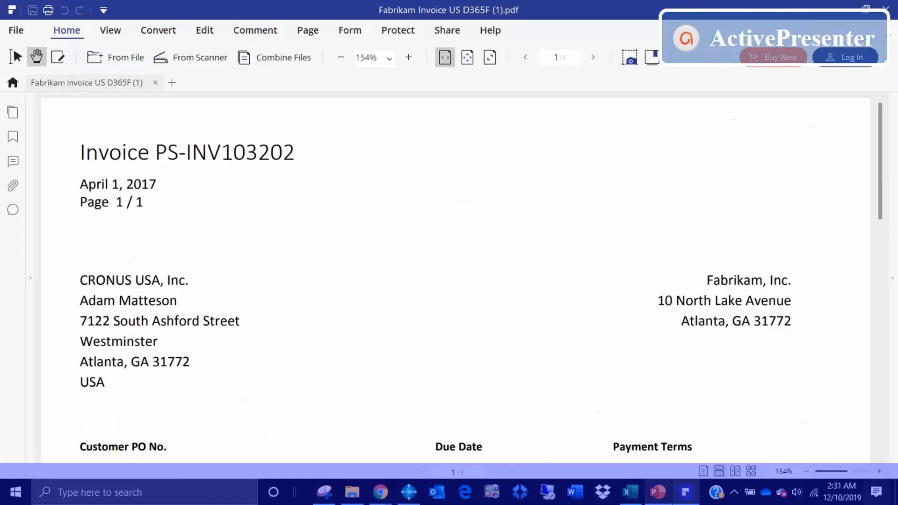
mouse_move(885, 10)
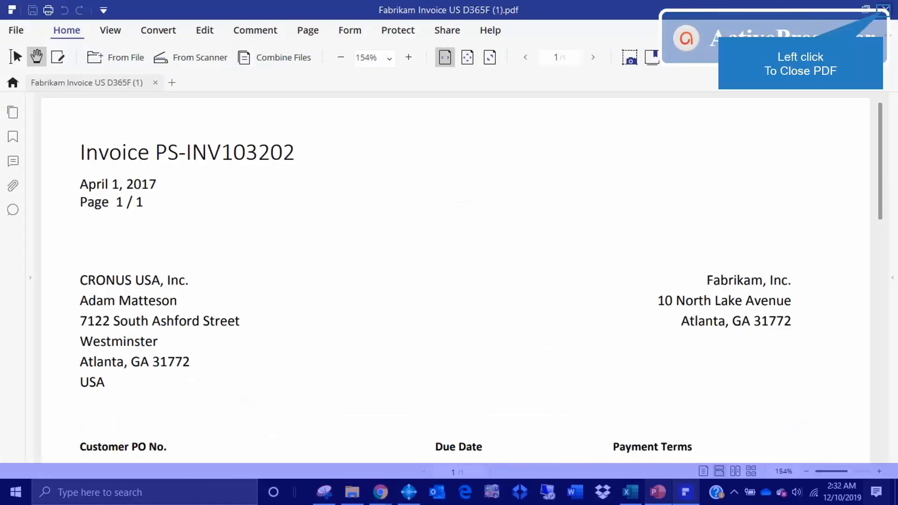
mouse_move(755, 260)
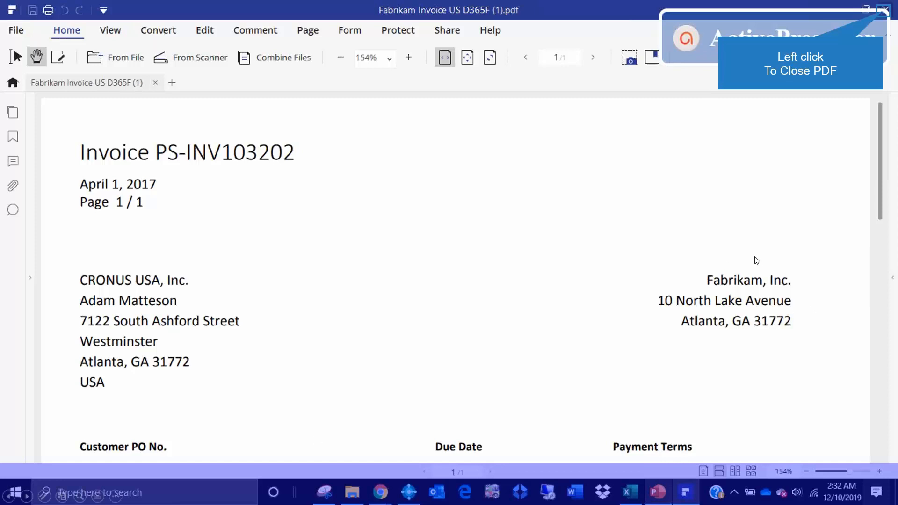
mouse_move(785, 286)
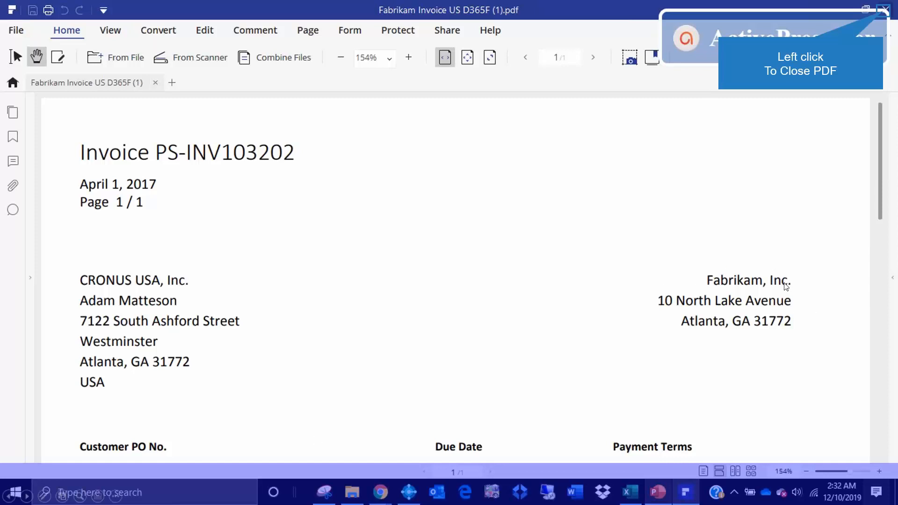
mouse_move(705, 293)
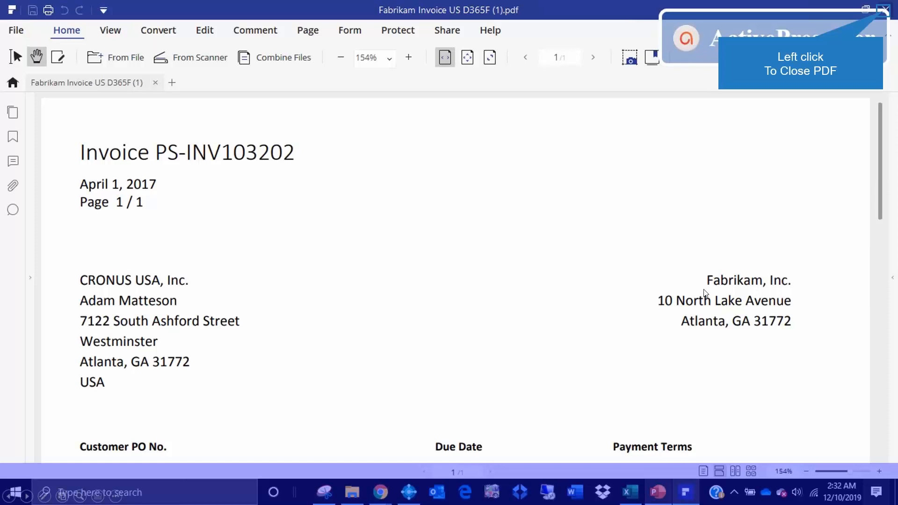
mouse_move(654, 261)
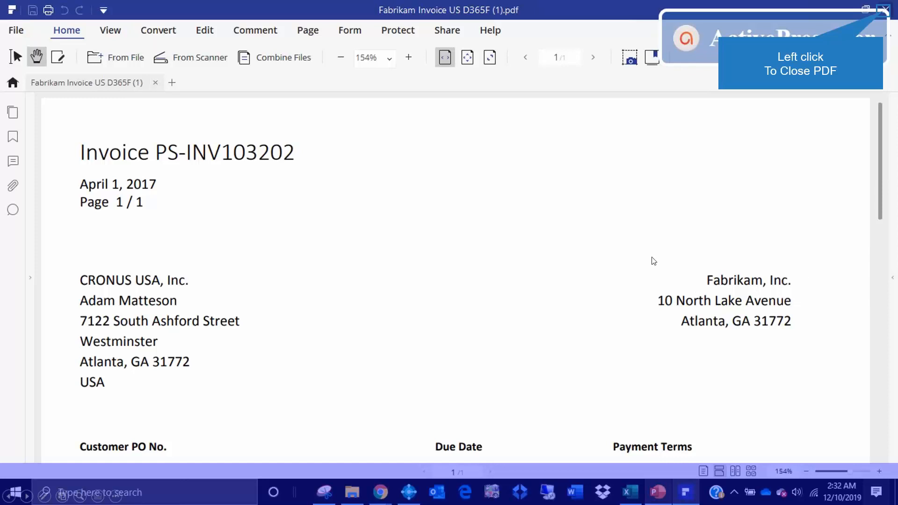
mouse_move(657, 295)
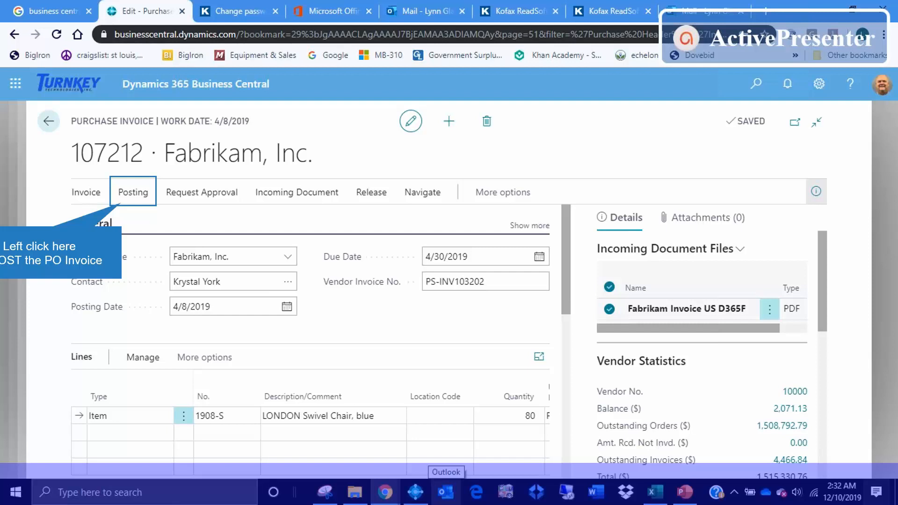
Post Fabrikam purchase invoice 107212 and confirm, producing posted invoice 108209.
click(133, 192)
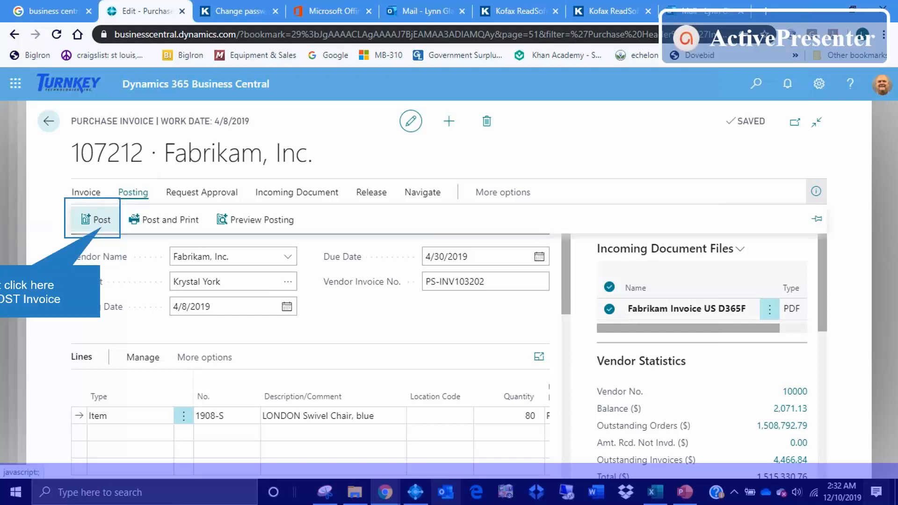
click(96, 219)
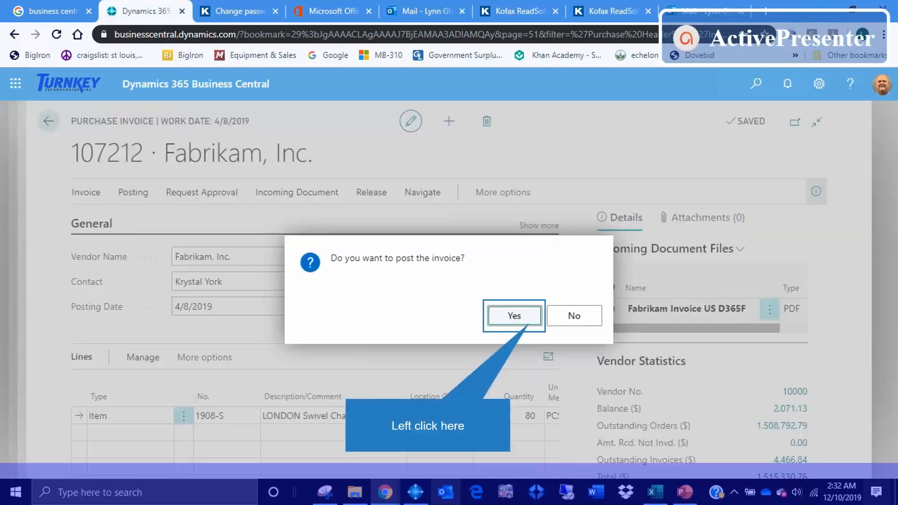
click(514, 315)
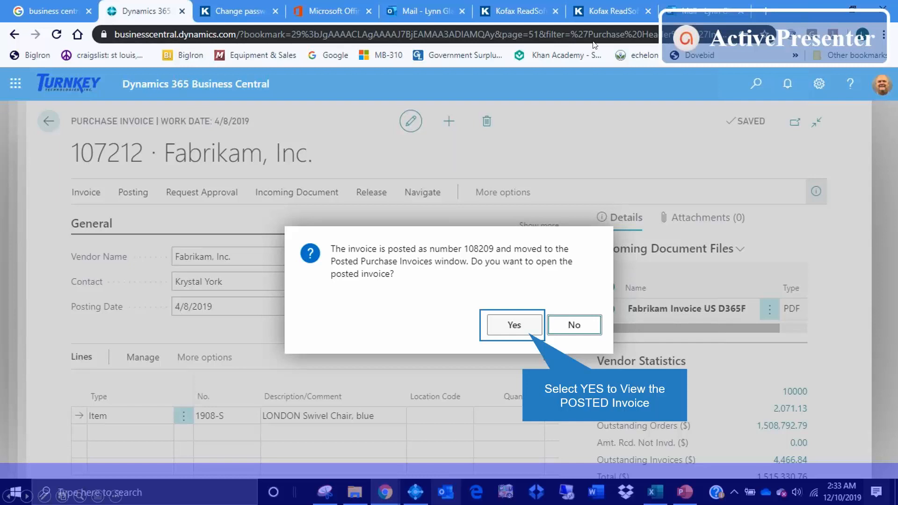
mouse_move(345, 105)
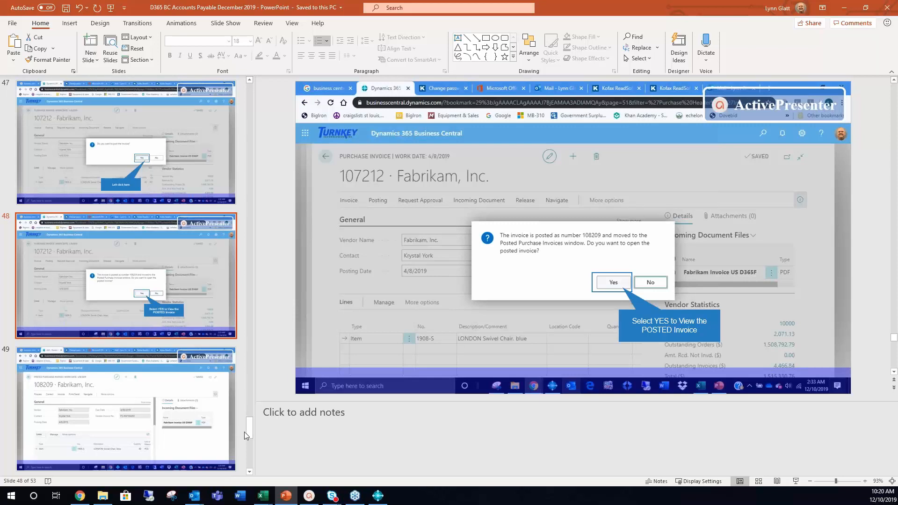
scroll(down, 3)
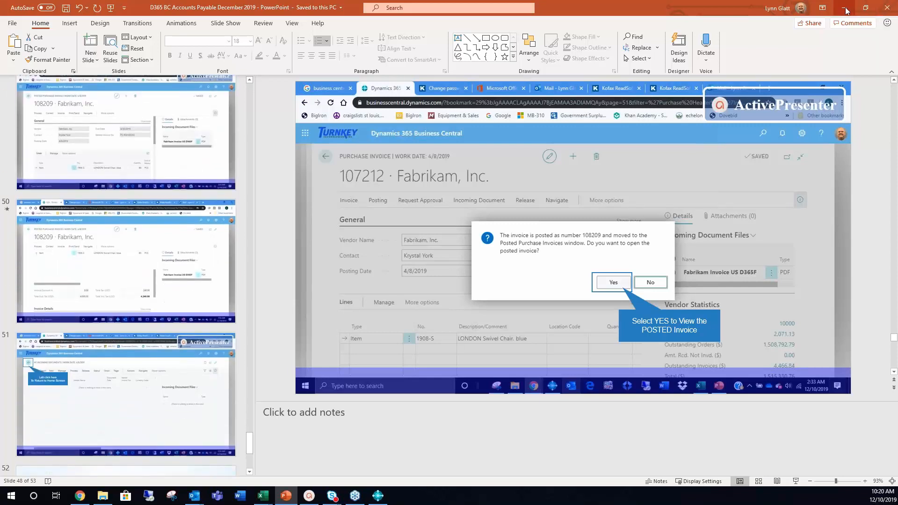
mouse_move(851, 8)
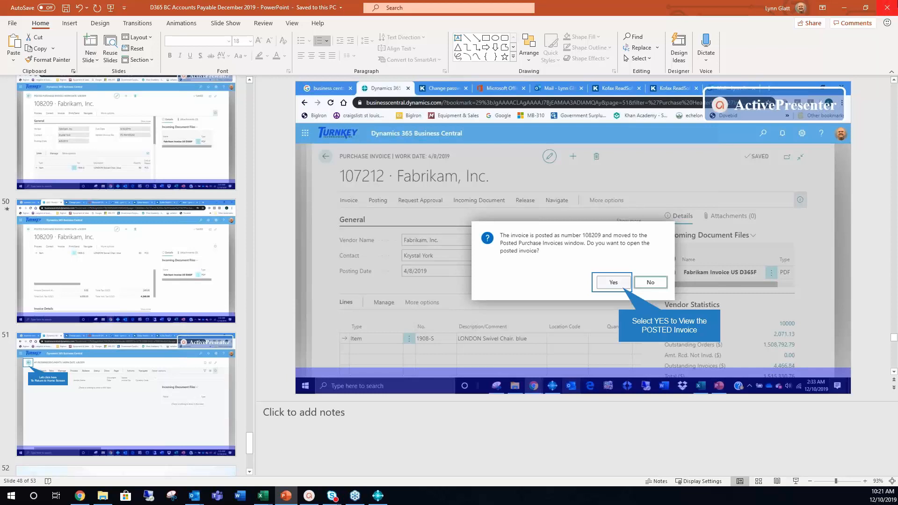
scroll(down, 3)
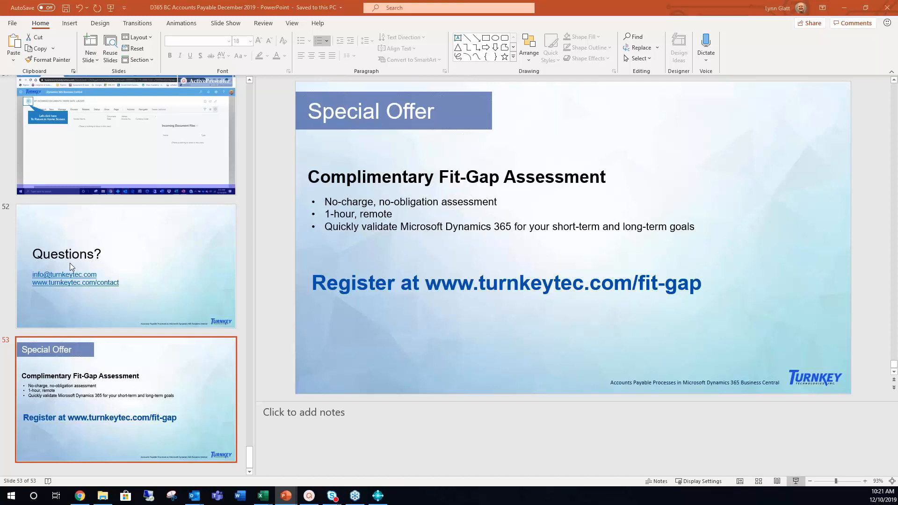
mouse_move(258, 224)
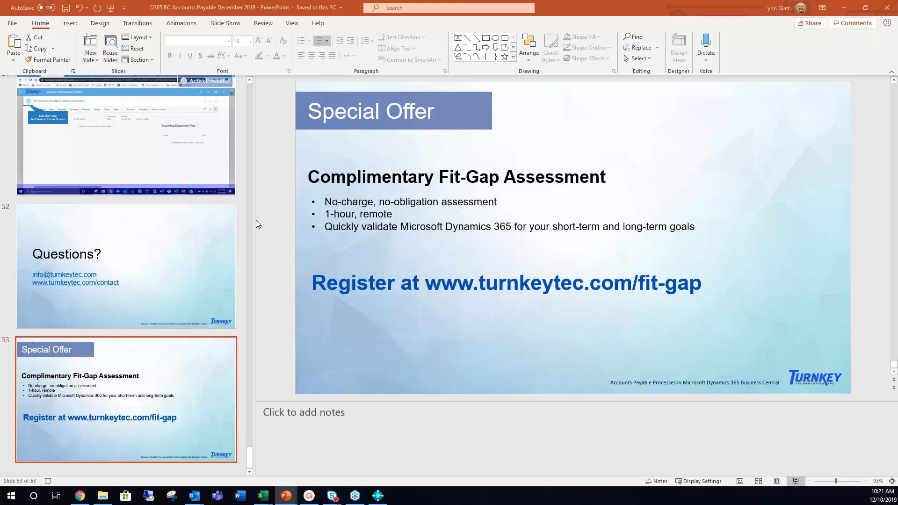
mouse_move(788, 489)
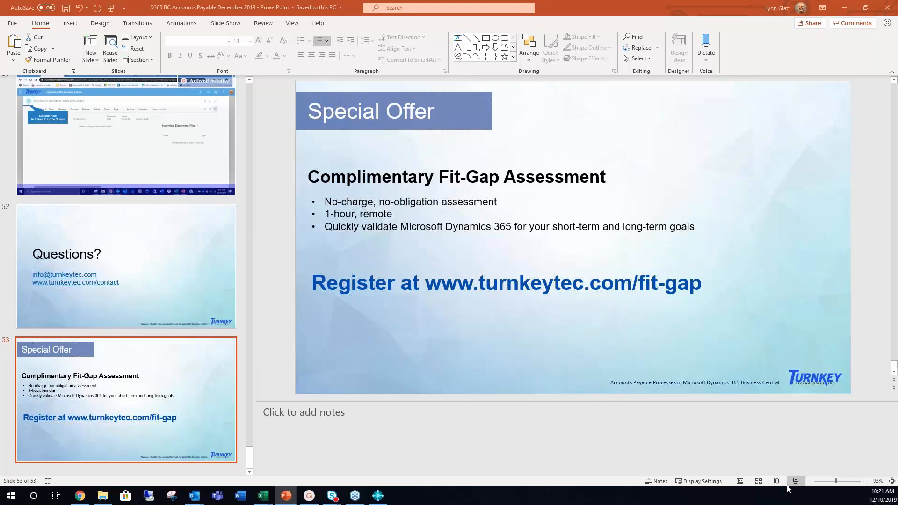
mouse_move(717, 466)
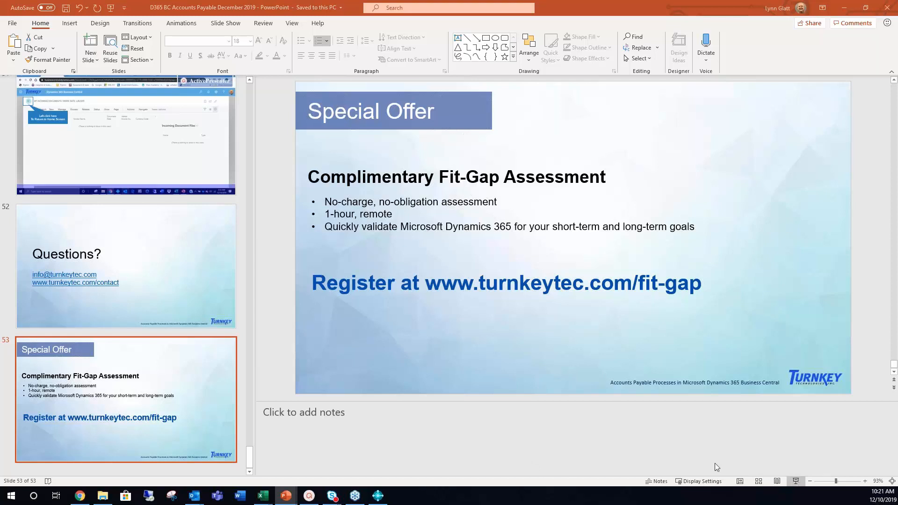